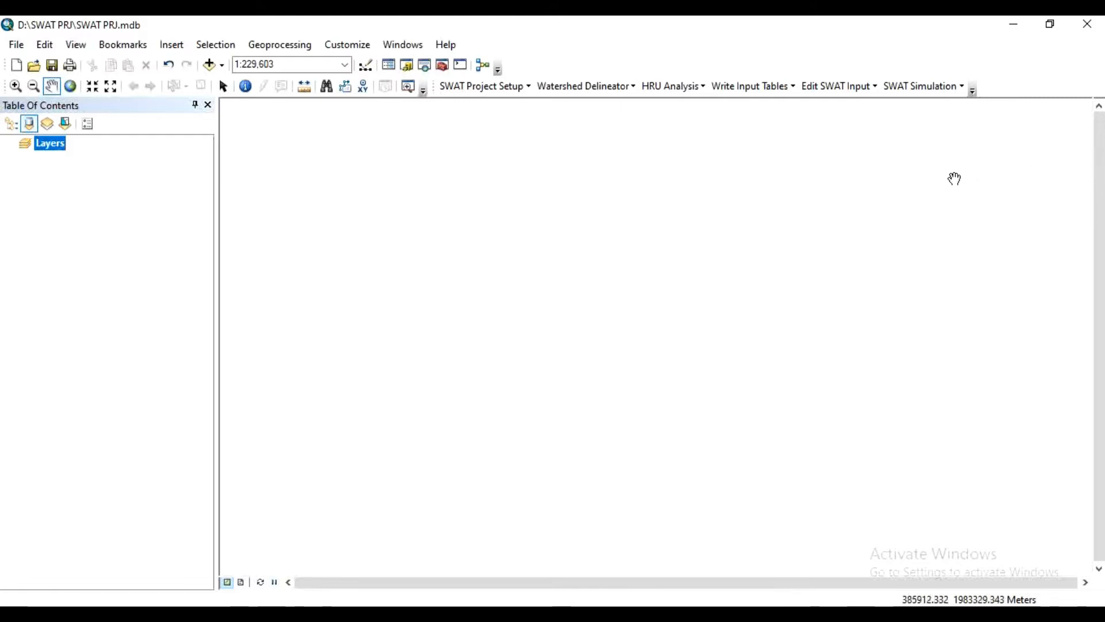
- Add the DEMCUT43.tif raster from the YouTube Training folder via Add Data
{"action": "left_click", "coordinate": [245, 86]}
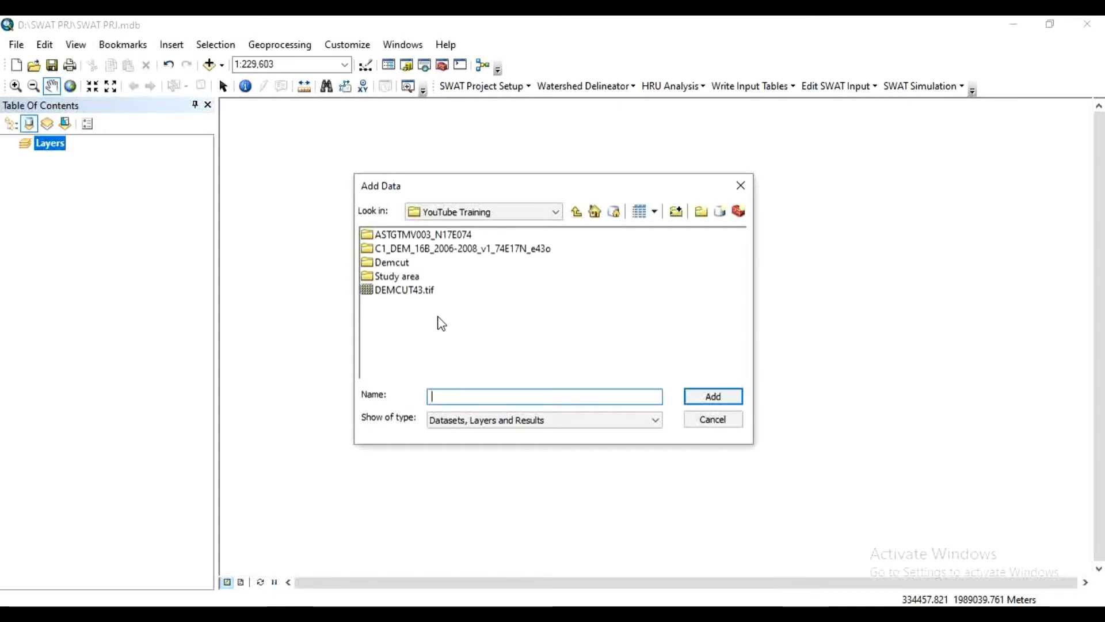
{"action": "left_click", "coordinate": [403, 290]}
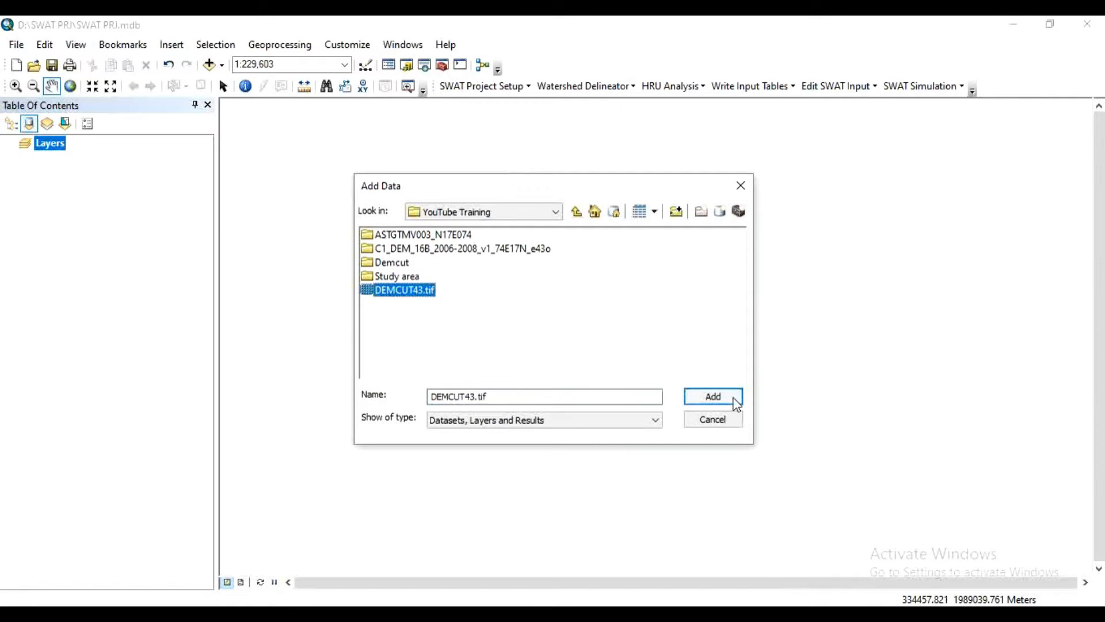
{"action": "left_click", "coordinate": [711, 396]}
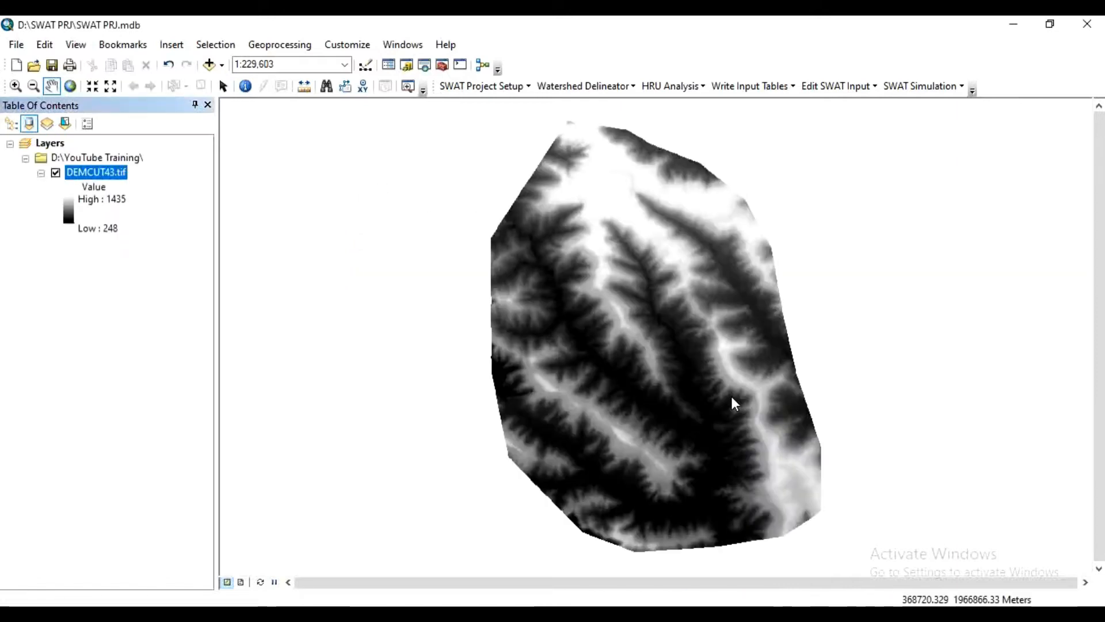
- Pan the map to reposition the DEMCUT43.tif elevation raster in view
{"action": "left_click_drag", "start_coordinate": [733, 403], "coordinate": [691, 368]}
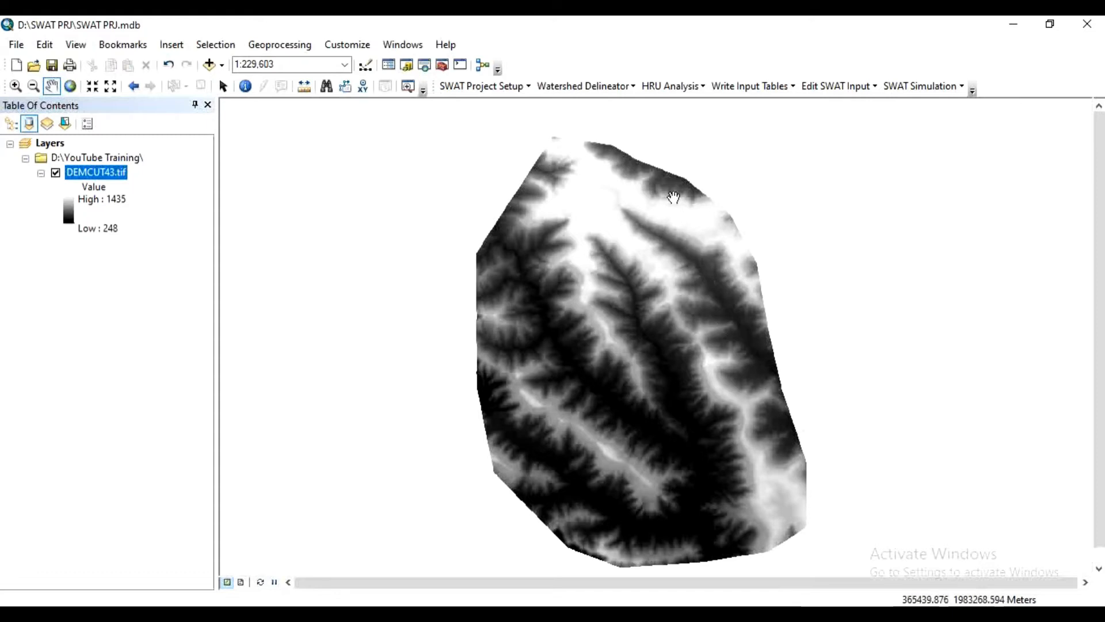
{"action": "left_click_drag", "start_coordinate": [673, 197], "coordinate": [632, 387]}
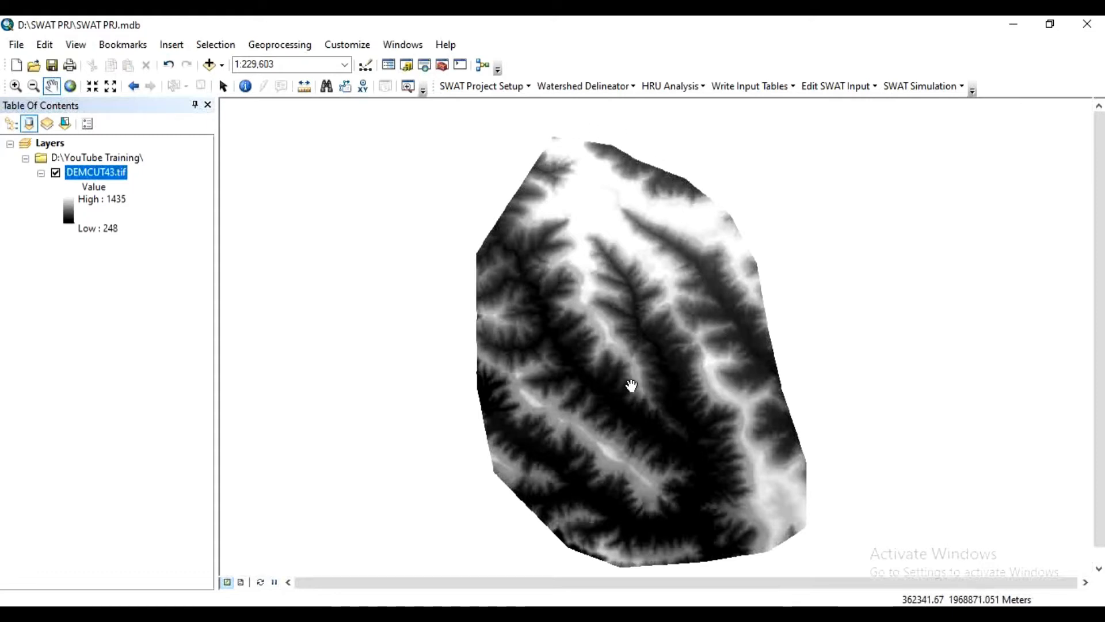
{"action": "left_click_drag", "start_coordinate": [632, 386], "coordinate": [670, 439]}
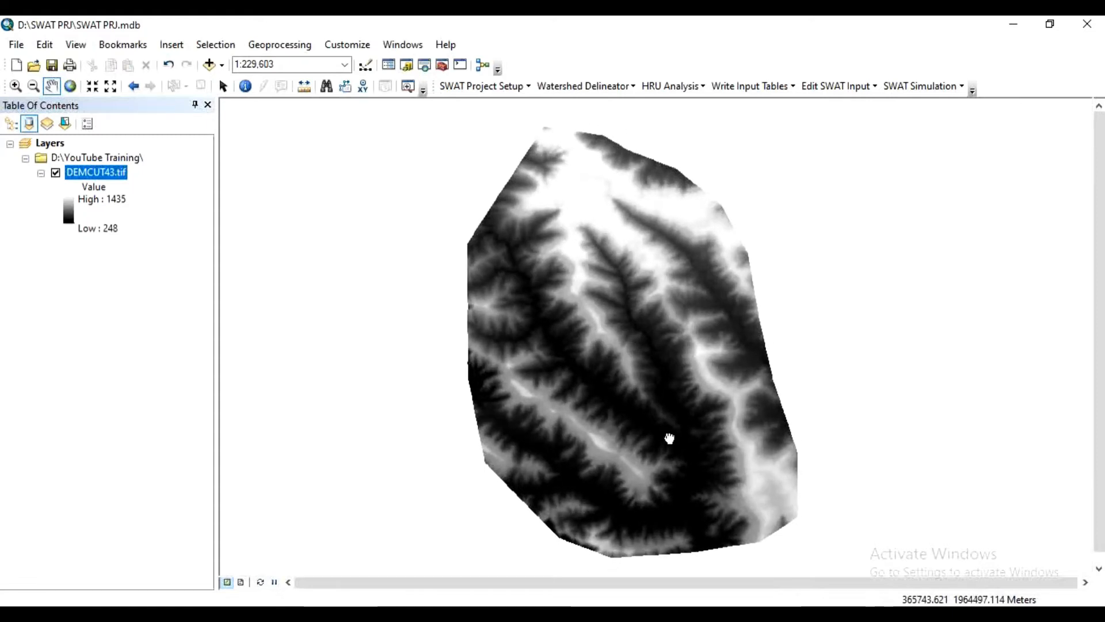
{"action": "left_click_drag", "start_coordinate": [670, 438], "coordinate": [668, 438]}
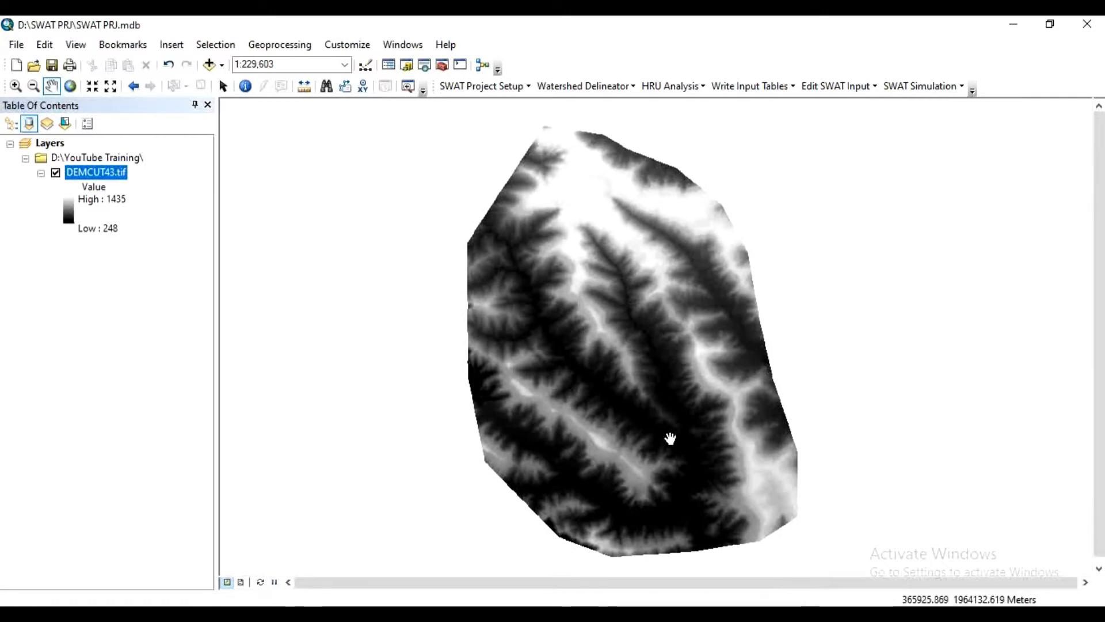
{"action": "left_click_drag", "start_coordinate": [670, 437], "coordinate": [684, 450]}
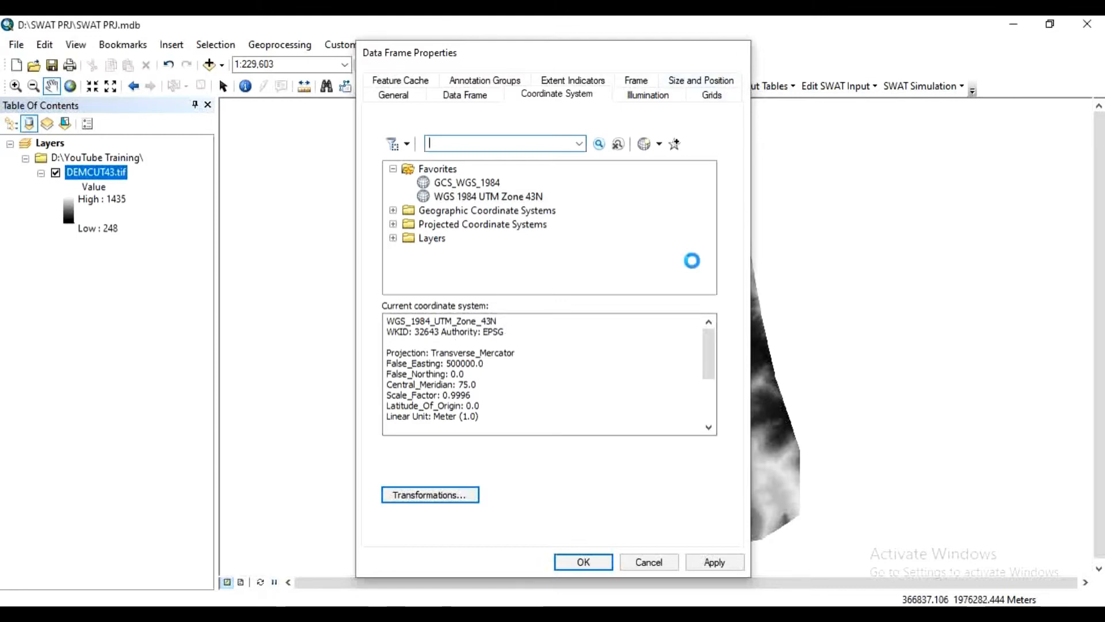
- Check DEMCUT43.tif's layer properties show WGS_1984_UTM_Zone_43N, then return to the map
{"action": "left_click", "coordinate": [583, 562]}
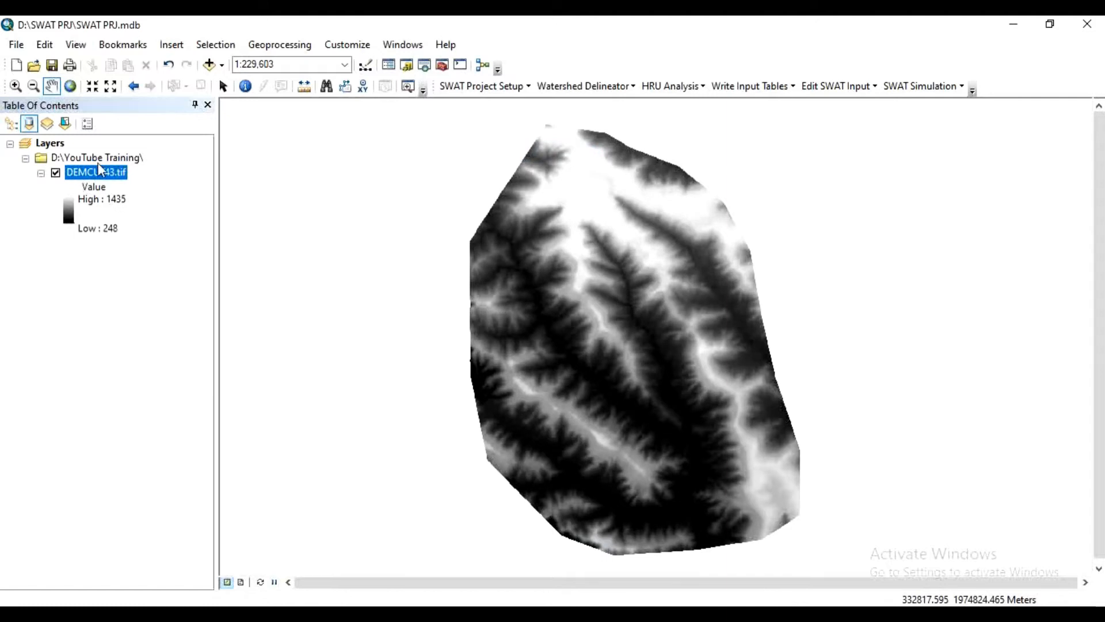
{"action": "right_click", "coordinate": [96, 172]}
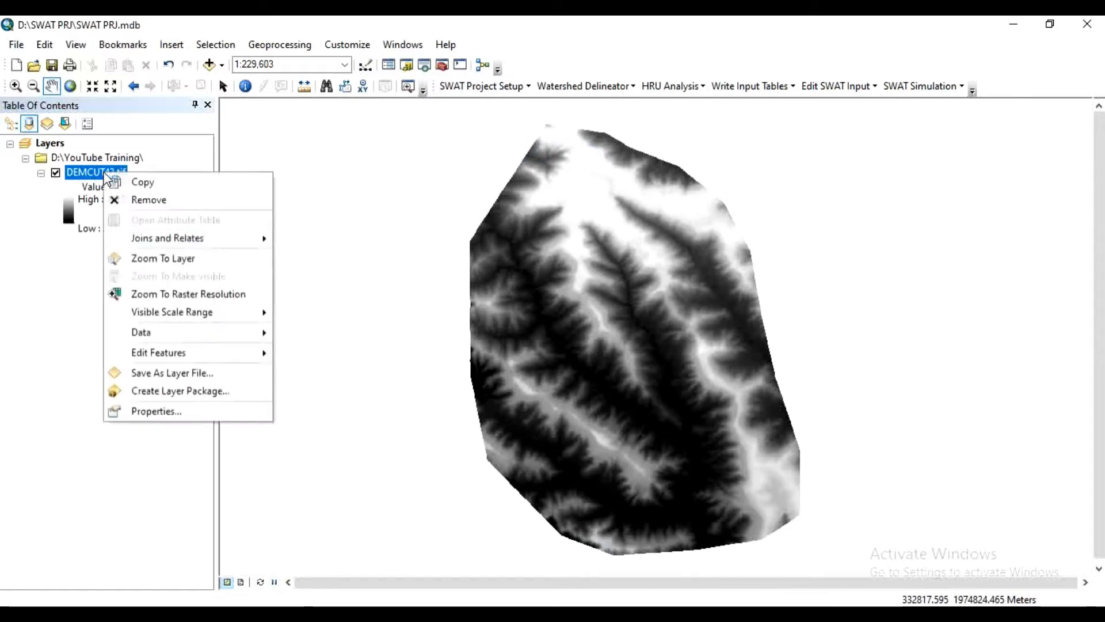
{"action": "left_click", "coordinate": [155, 411]}
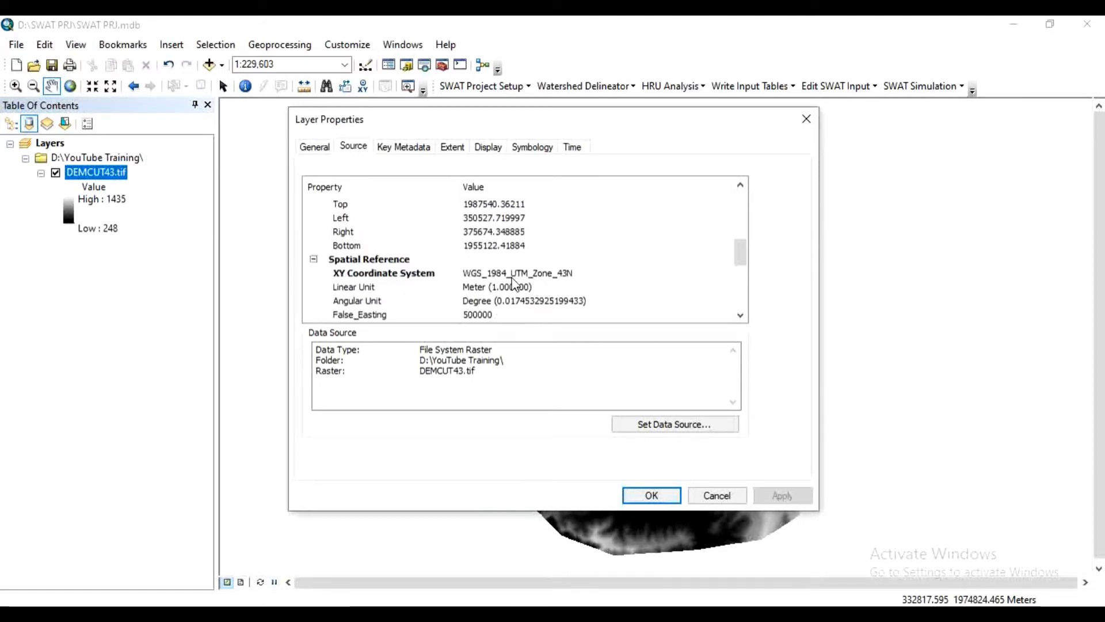
{"action": "mouse_move", "coordinate": [799, 307]}
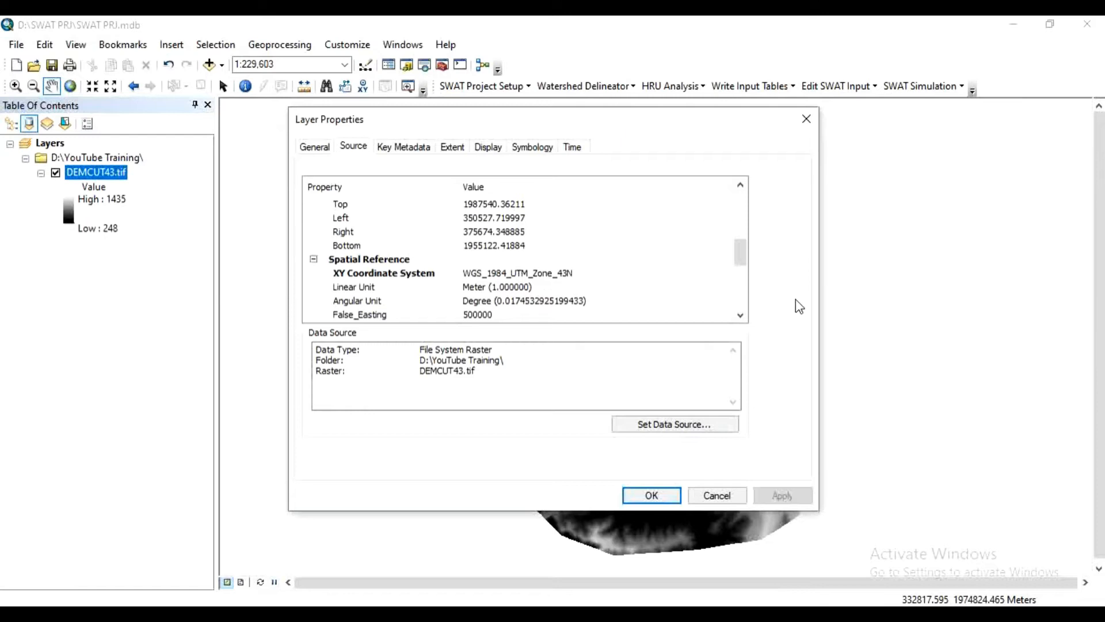
{"action": "left_click", "coordinate": [649, 495]}
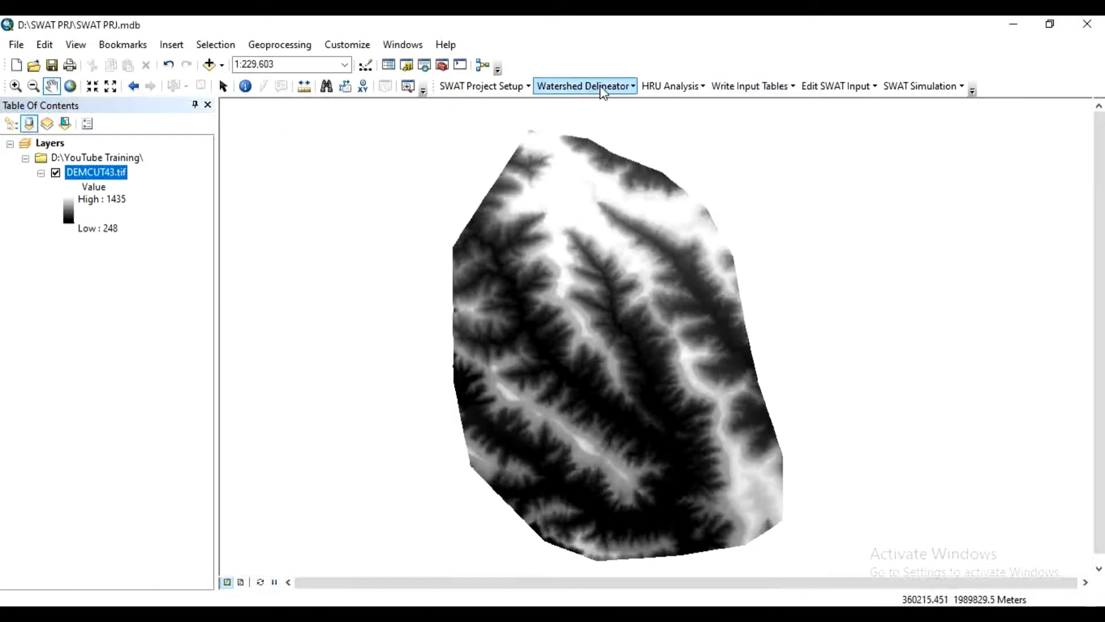
- Start Automatic Watershed Delineation and load DEMCUT43.tif from the map as the source DEM
{"action": "left_click", "coordinate": [585, 87]}
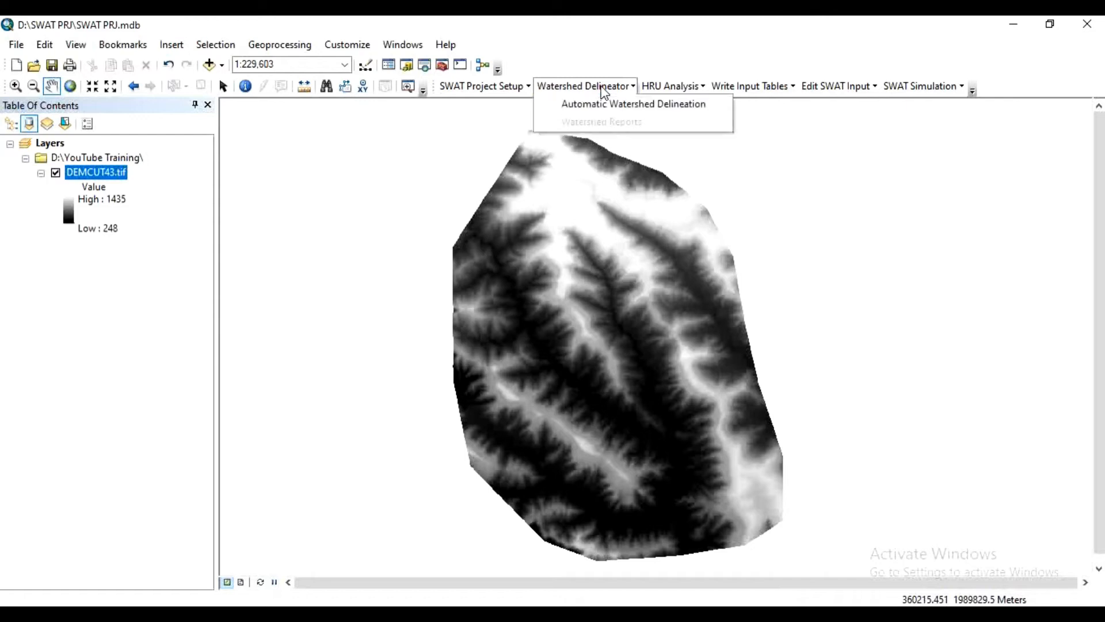
{"action": "mouse_move", "coordinate": [602, 122]}
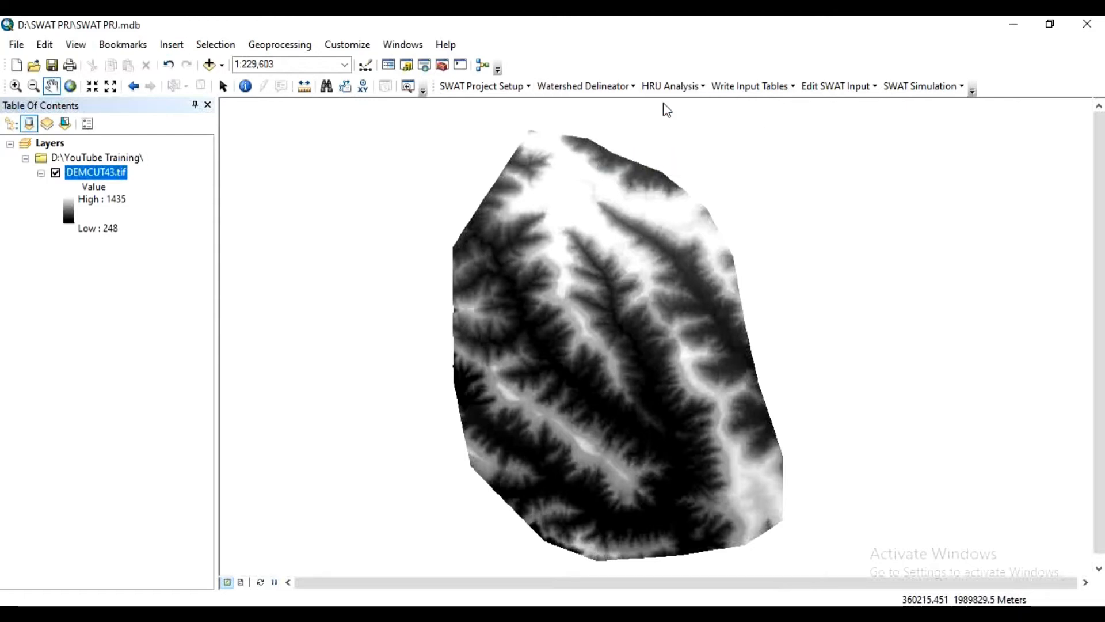
{"action": "left_click", "coordinate": [582, 85]}
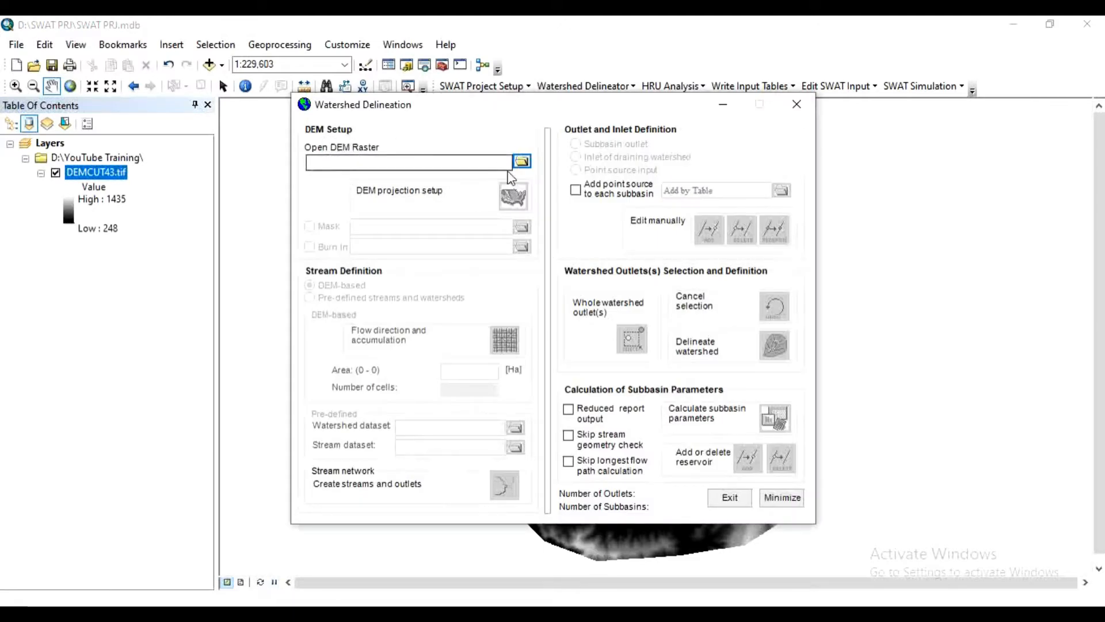
{"action": "left_click", "coordinate": [520, 161]}
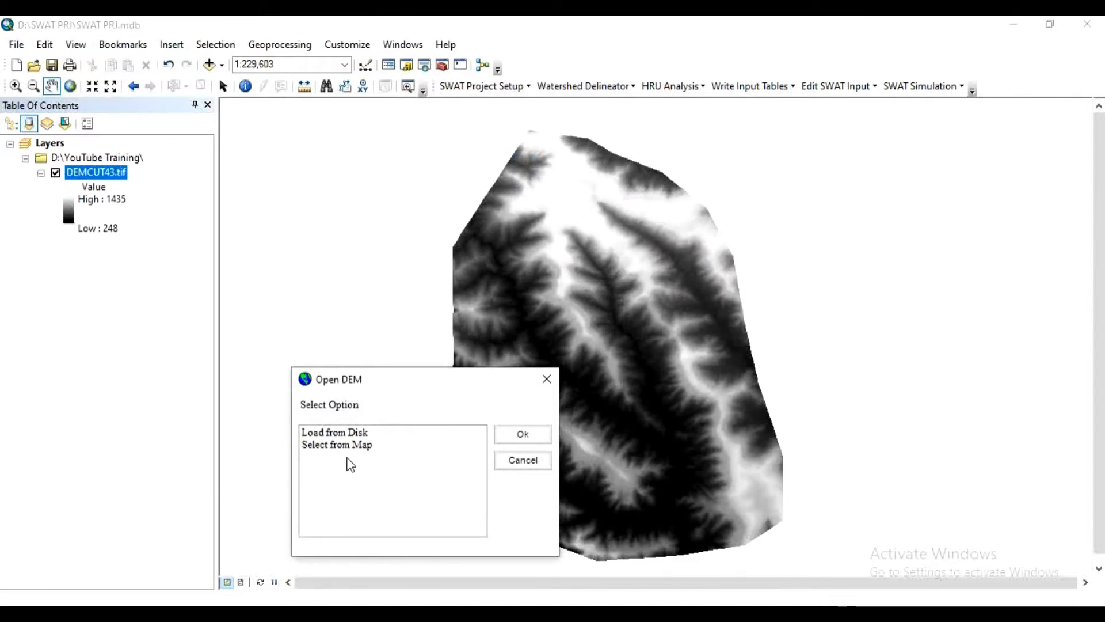
{"action": "left_click", "coordinate": [336, 444]}
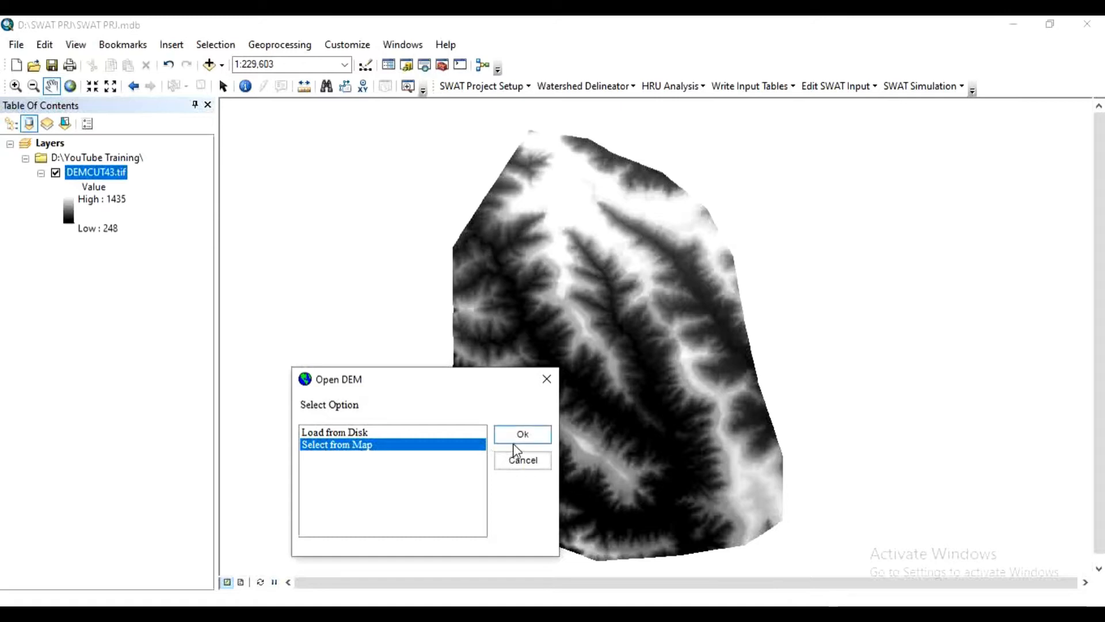
{"action": "left_click", "coordinate": [523, 434]}
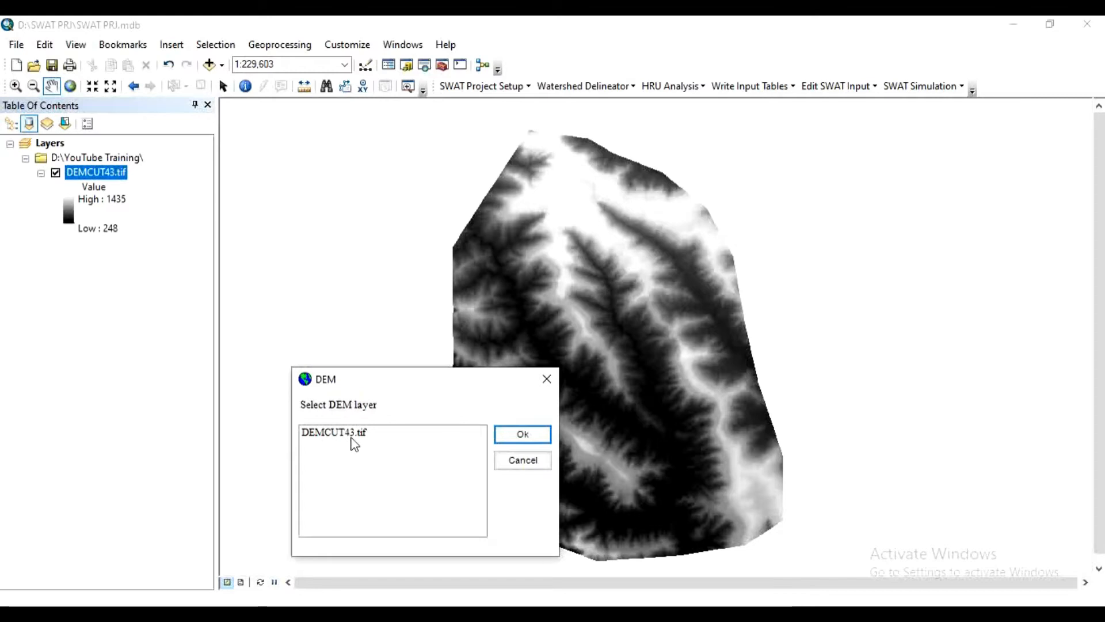
{"action": "left_click", "coordinate": [521, 434]}
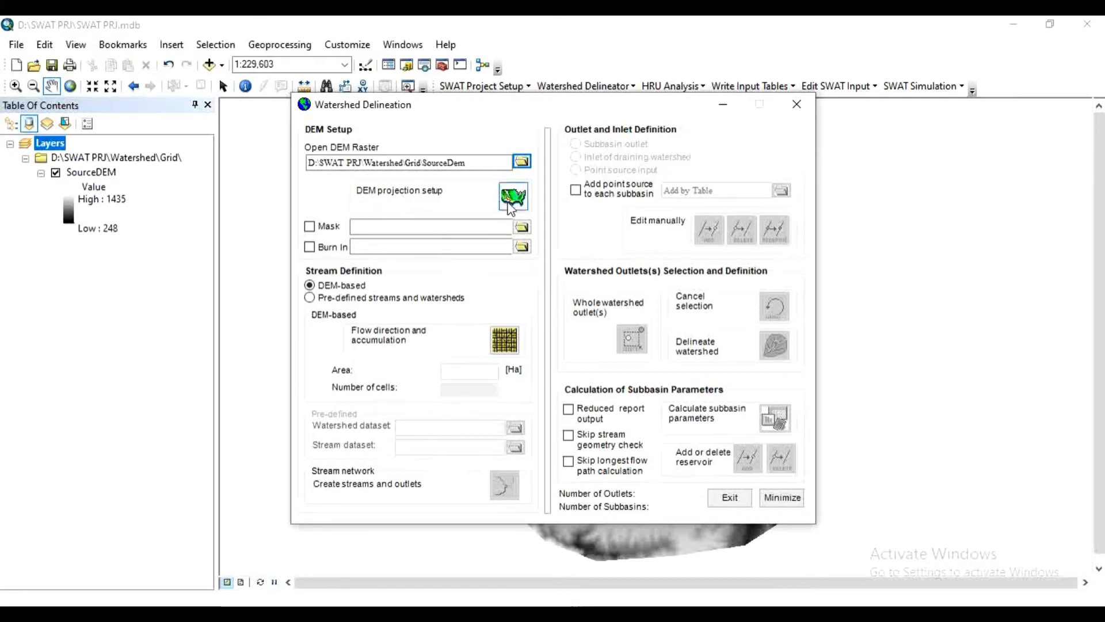
- Set the DEM's Z unit to meter in the projection setup
{"action": "left_click", "coordinate": [513, 197]}
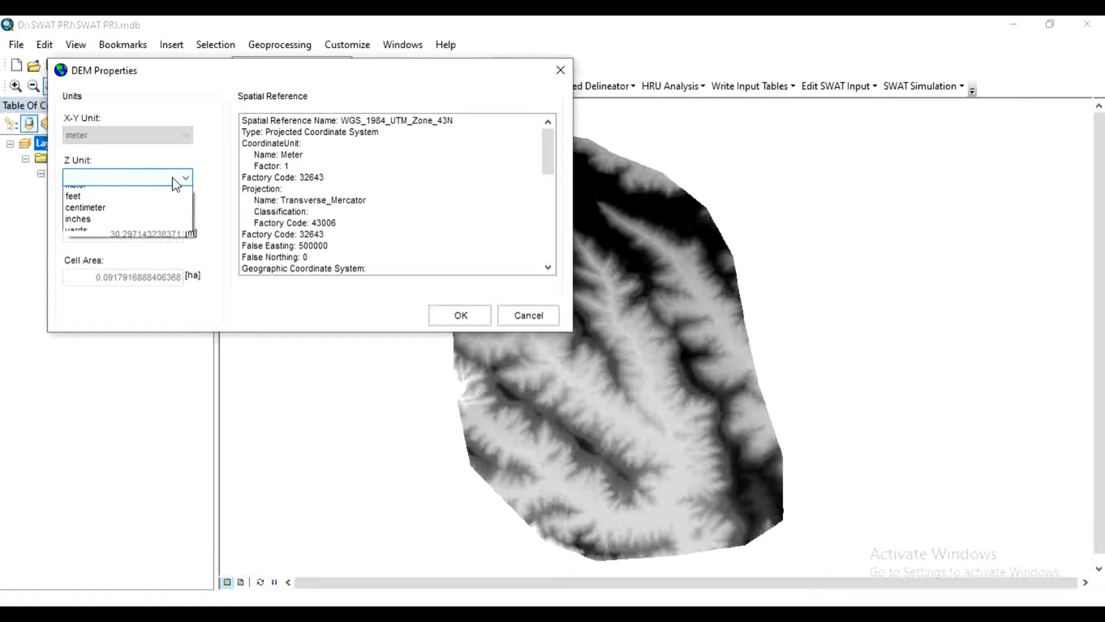
{"action": "left_click", "coordinate": [77, 177]}
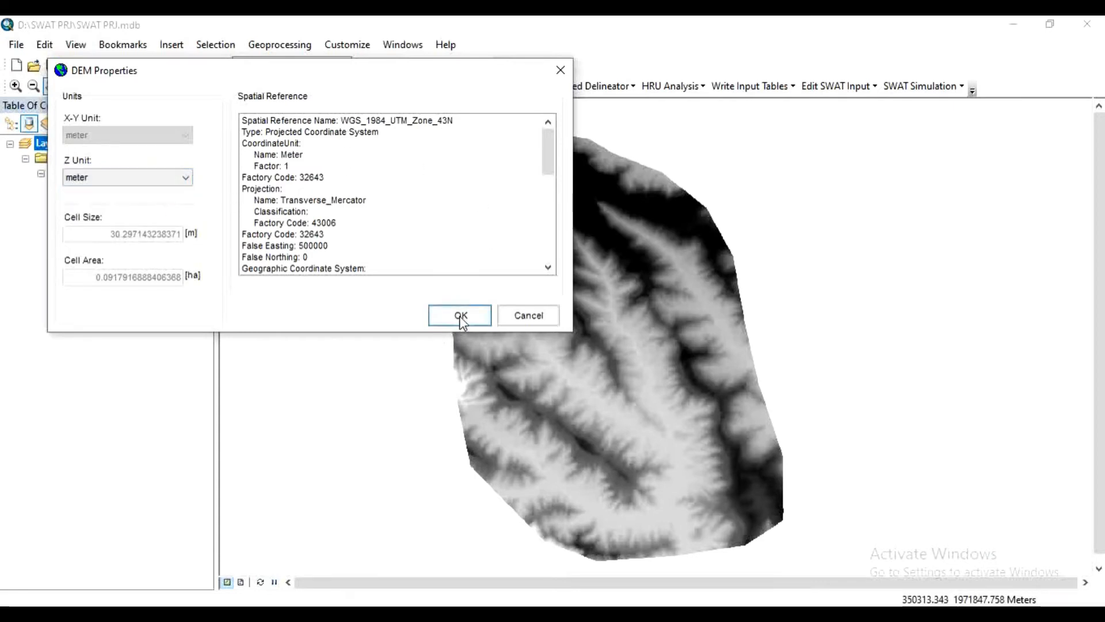
{"action": "left_click", "coordinate": [459, 315]}
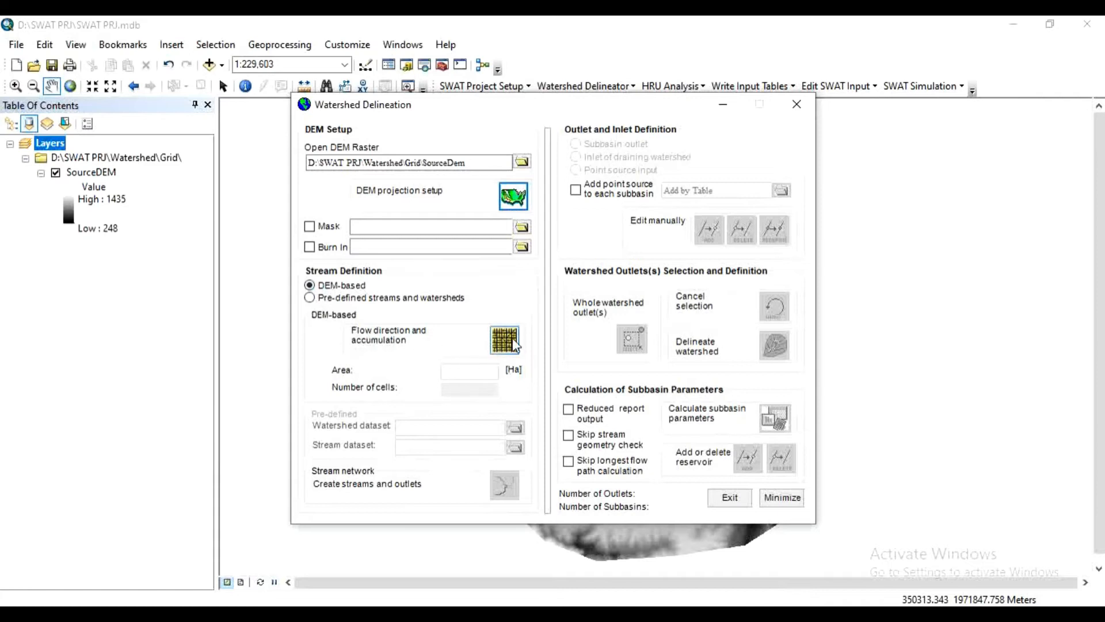
- Run flow direction and accumulation preprocessing and acknowledge its completion notice
{"action": "left_click", "coordinate": [504, 340]}
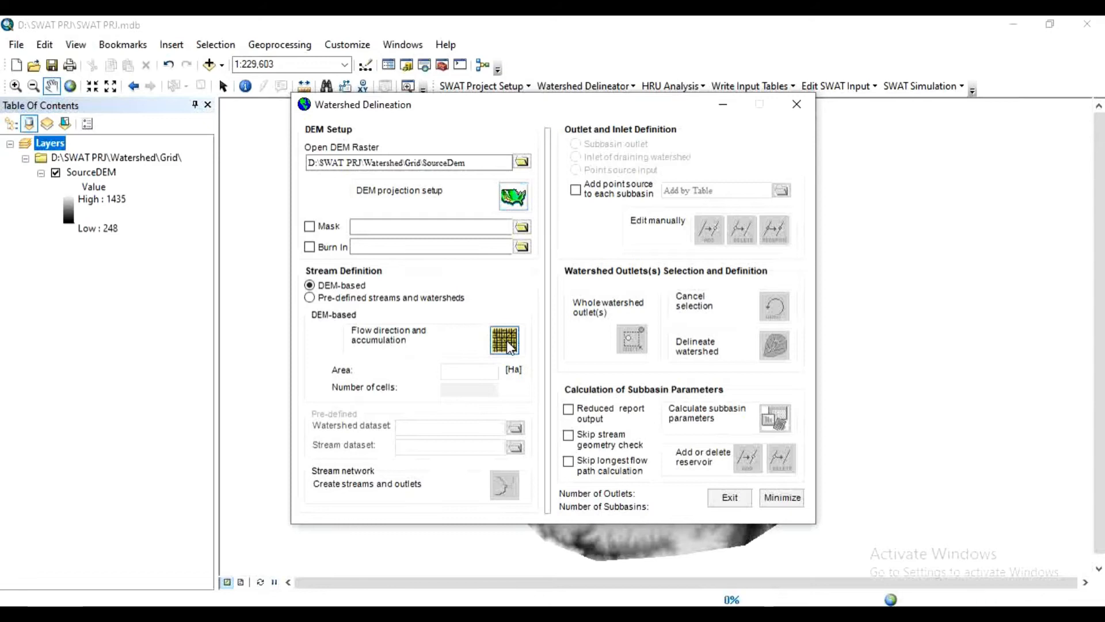
{"action": "left_click", "coordinate": [504, 340]}
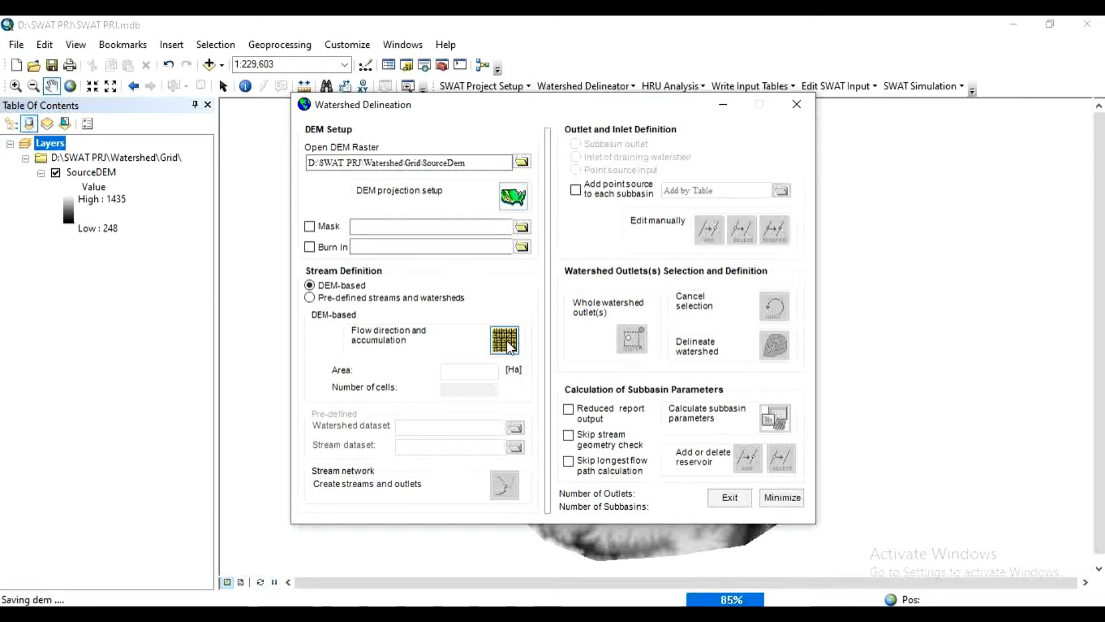
{"action": "left_click", "coordinate": [504, 340]}
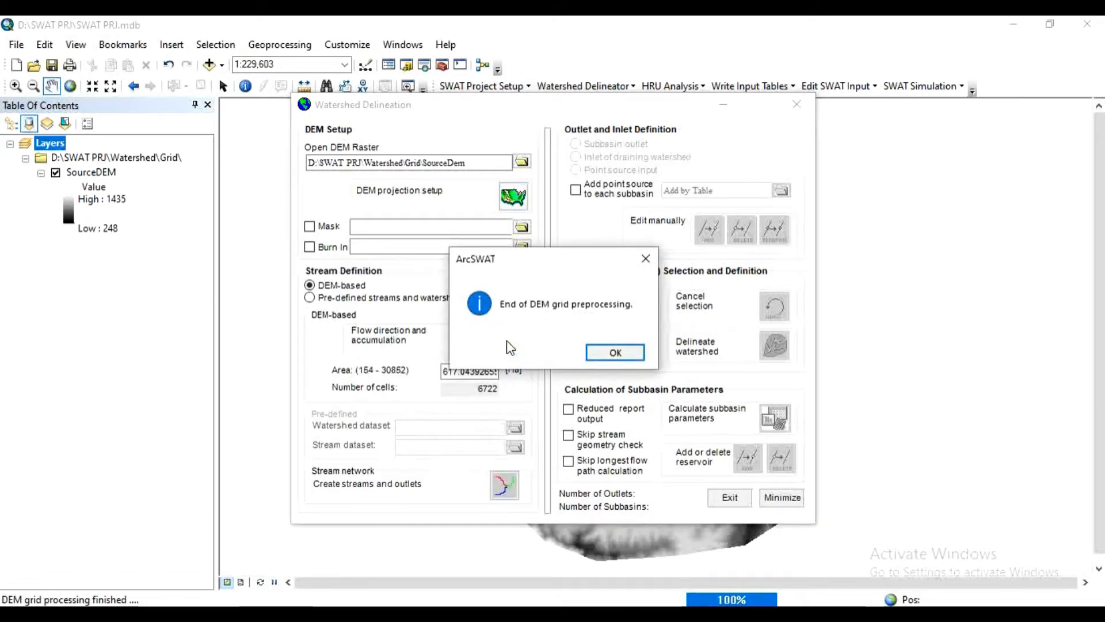
{"action": "mouse_move", "coordinate": [527, 321]}
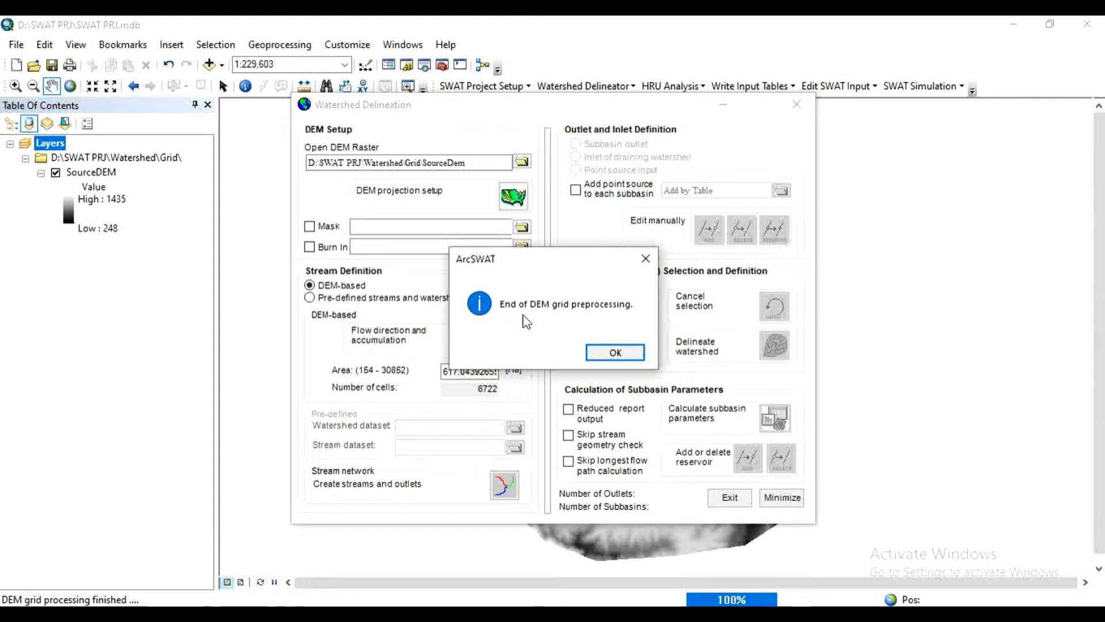
{"action": "mouse_move", "coordinate": [717, 301]}
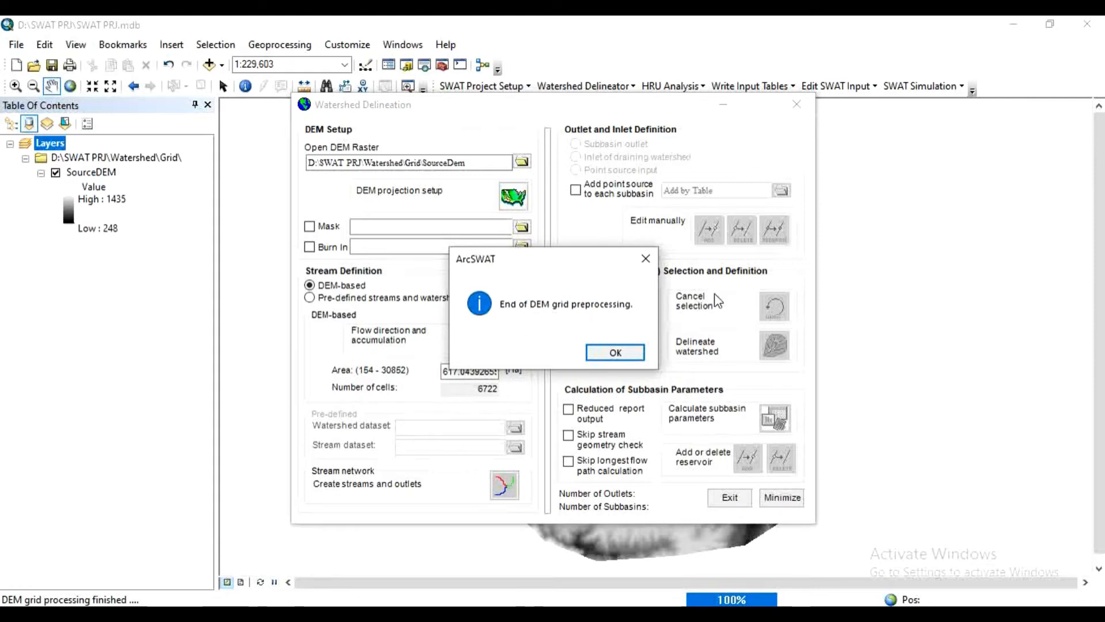
{"action": "left_click", "coordinate": [614, 352]}
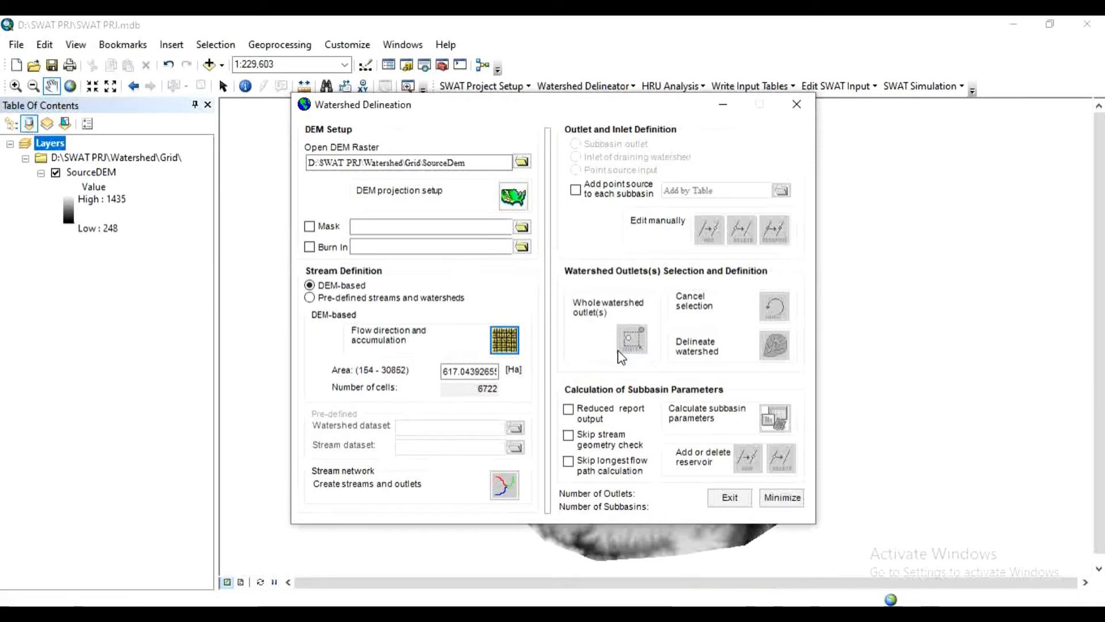
{"action": "mouse_move", "coordinate": [451, 402]}
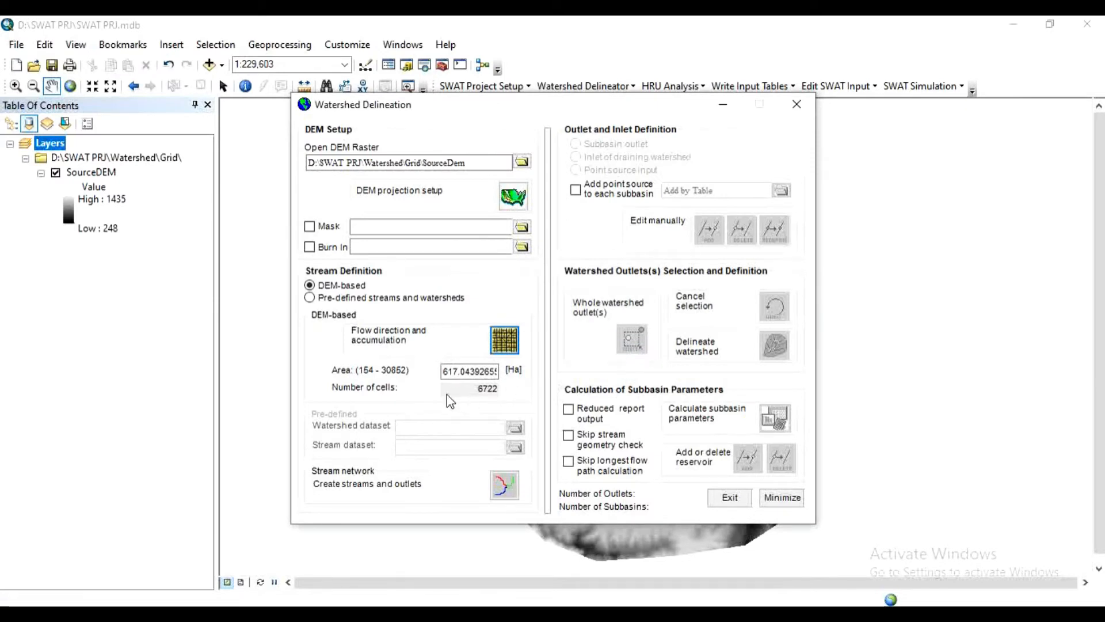
{"action": "mouse_move", "coordinate": [352, 381]}
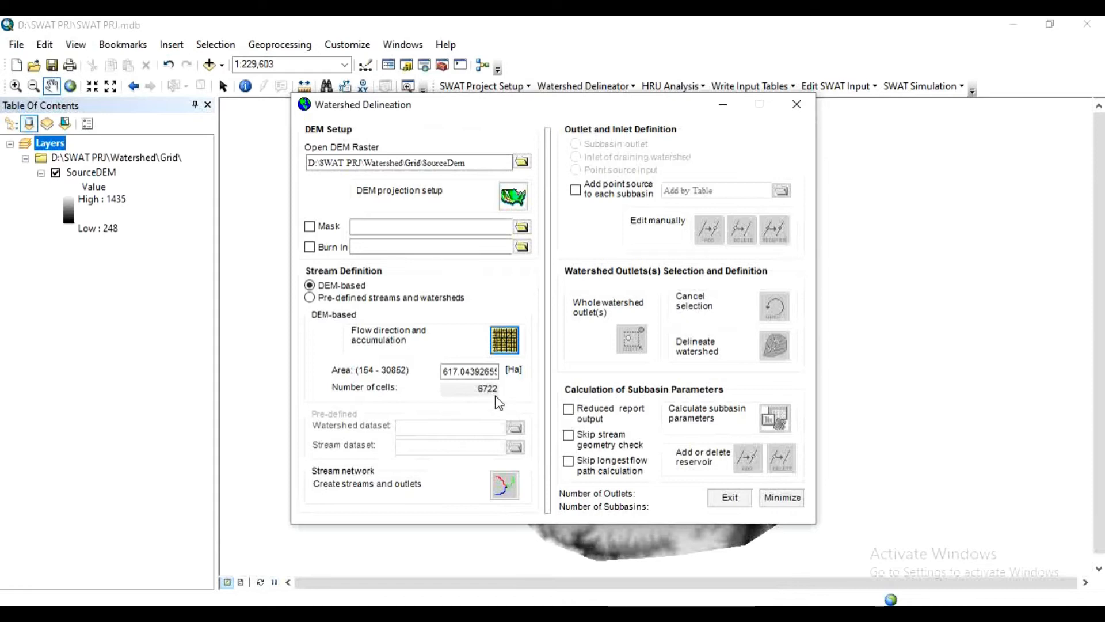
{"action": "mouse_move", "coordinate": [433, 390]}
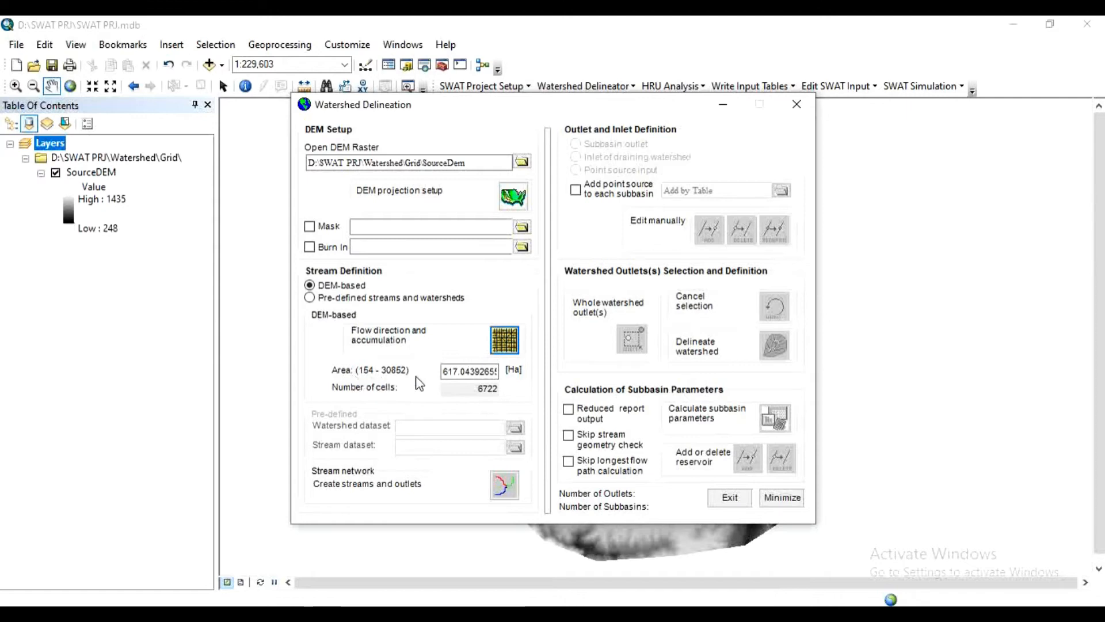
- Create streams and outlets from the DEM at the 617 ha threshold
{"action": "left_click", "coordinate": [470, 372]}
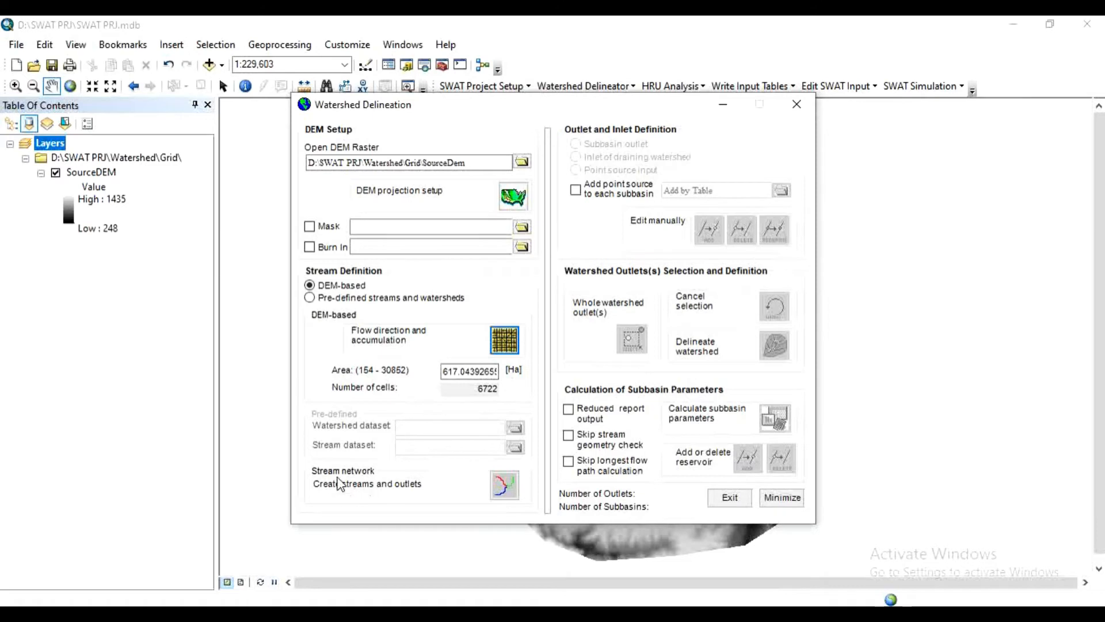
{"action": "mouse_move", "coordinate": [412, 497]}
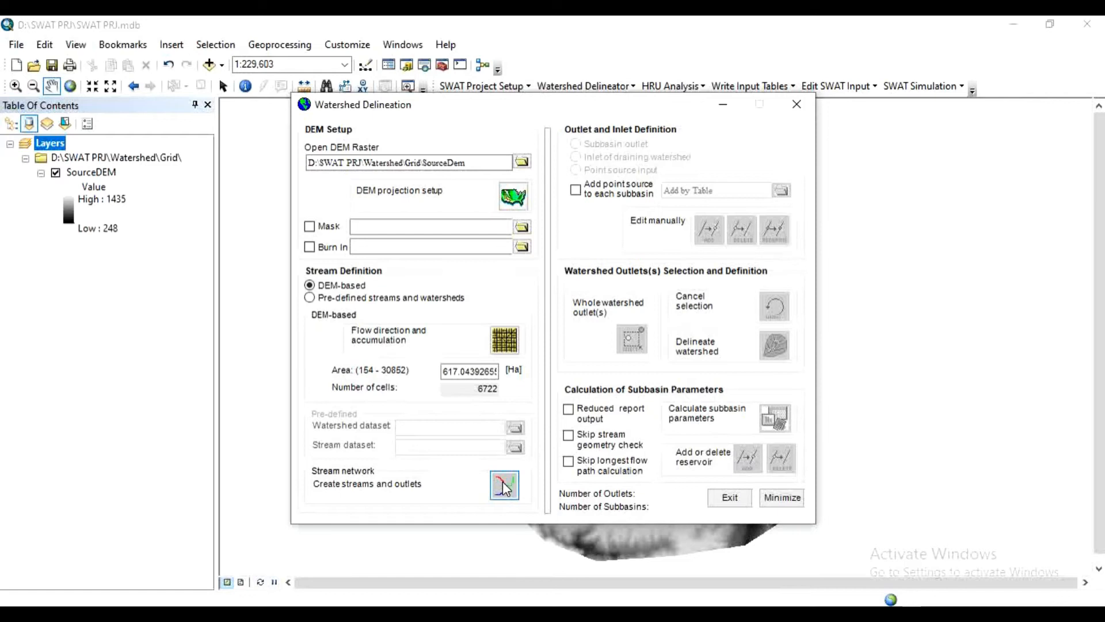
{"action": "left_click", "coordinate": [504, 486]}
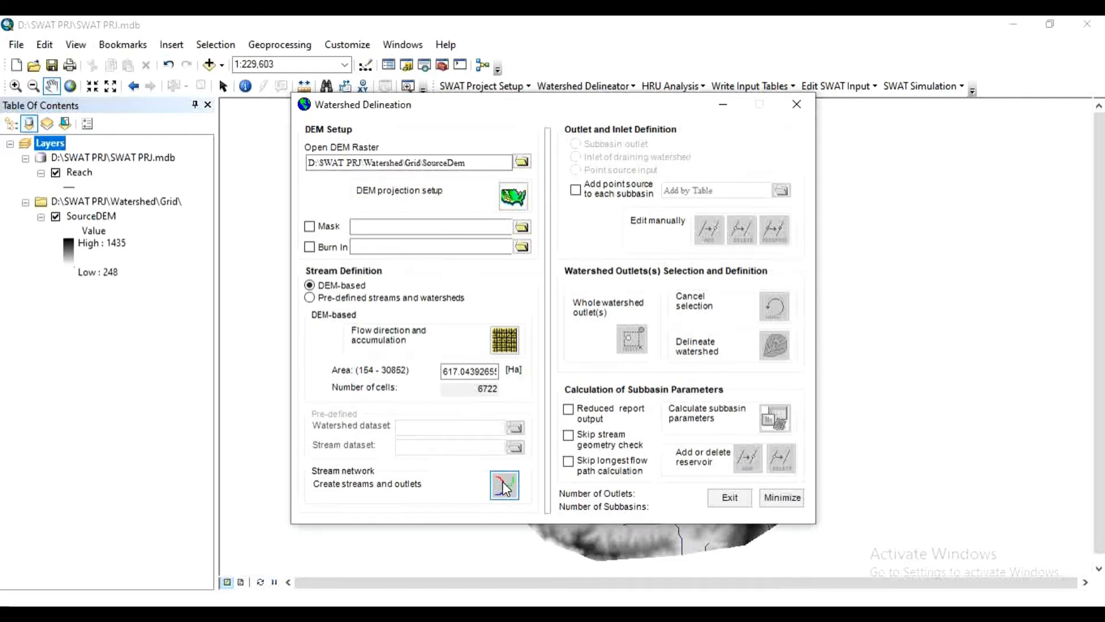
{"action": "left_click", "coordinate": [504, 484]}
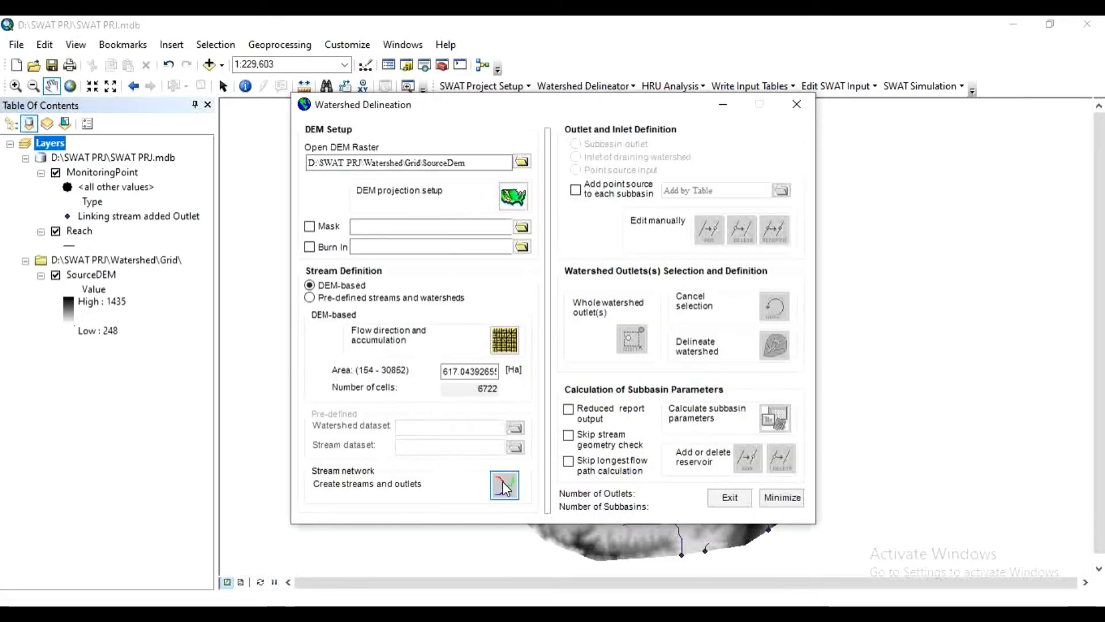
{"action": "left_click", "coordinate": [503, 485]}
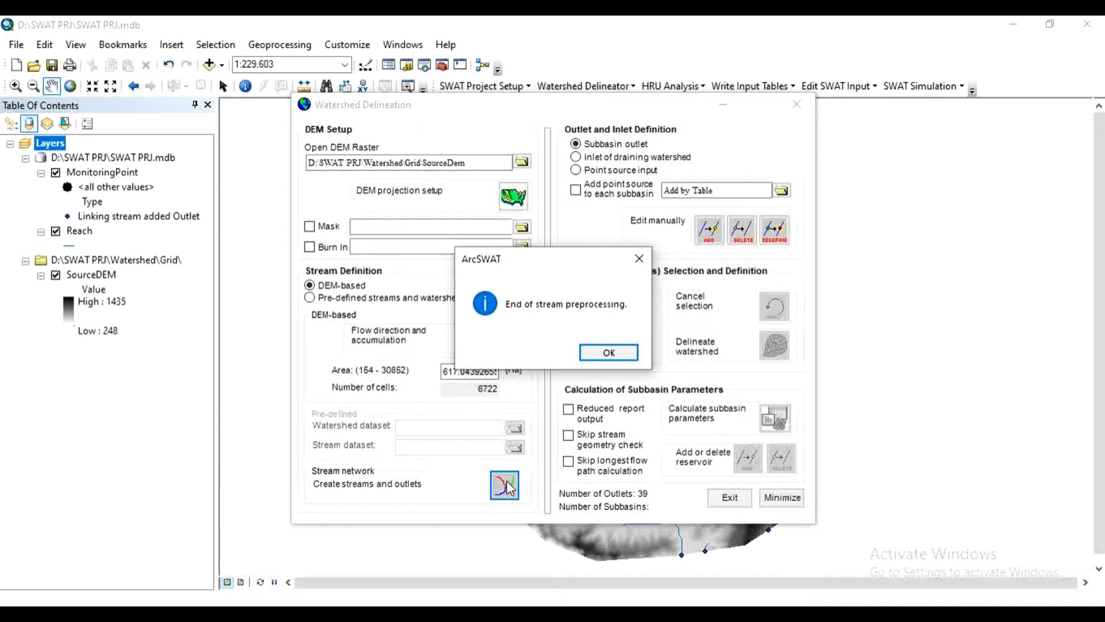
{"action": "mouse_move", "coordinate": [570, 321]}
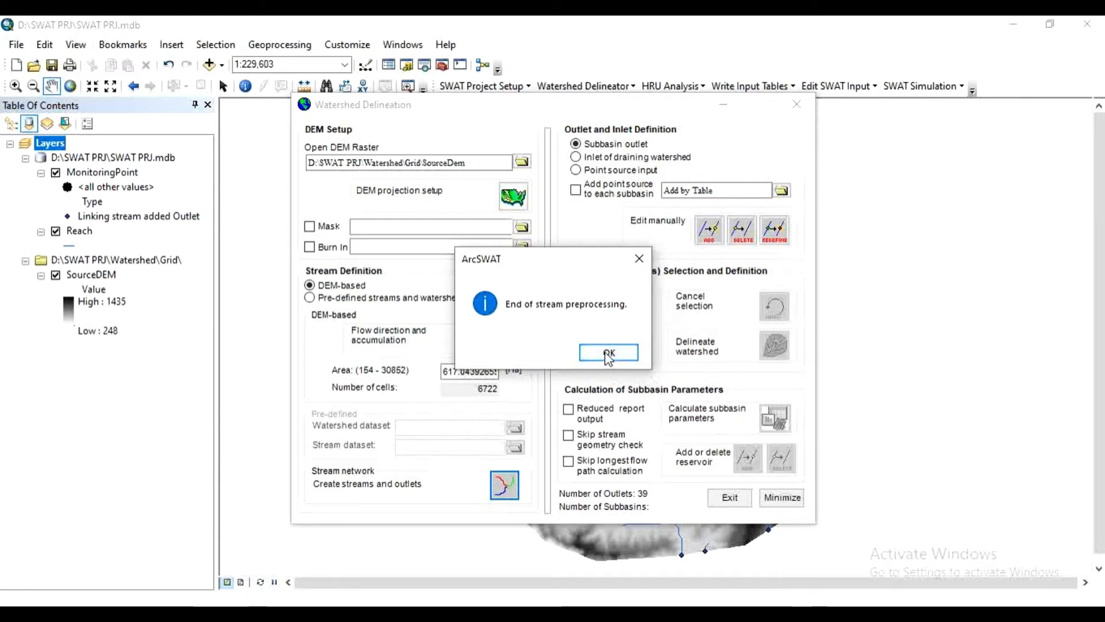
- Acknowledge the 'End of stream preprocessing' notice
{"action": "left_click", "coordinate": [608, 354]}
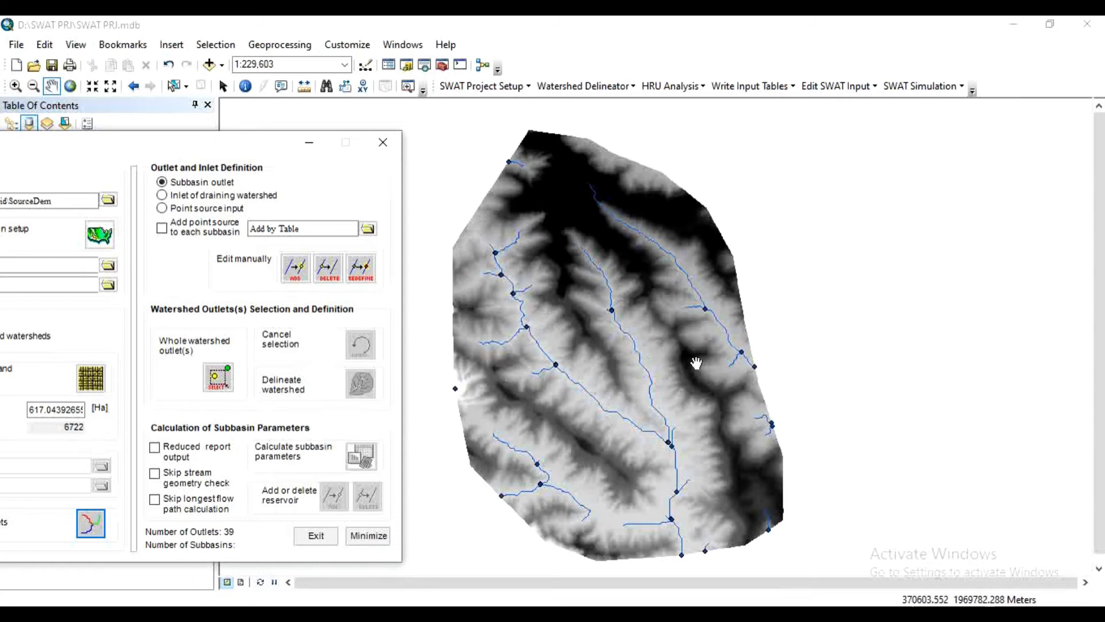
{"action": "mouse_move", "coordinate": [522, 310]}
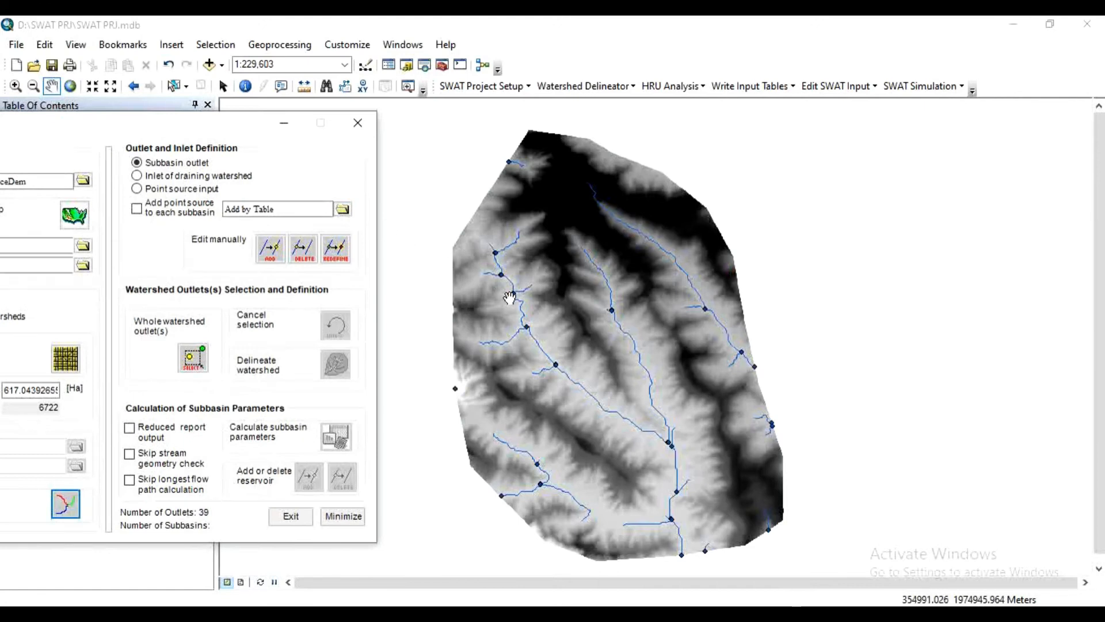
{"action": "mouse_move", "coordinate": [619, 274]}
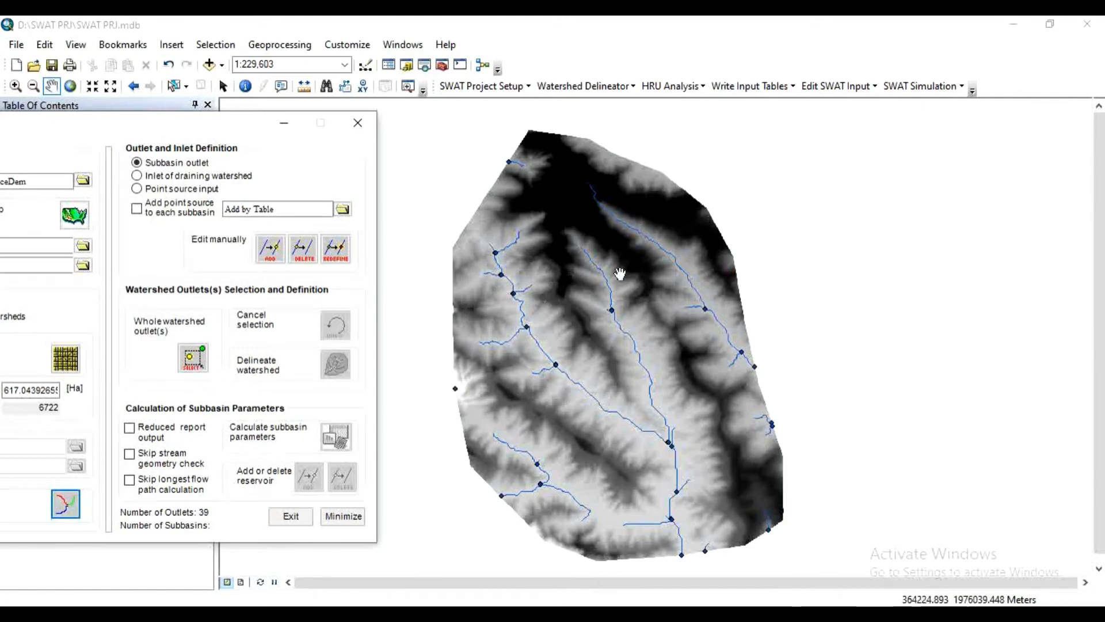
{"action": "mouse_move", "coordinate": [640, 484]}
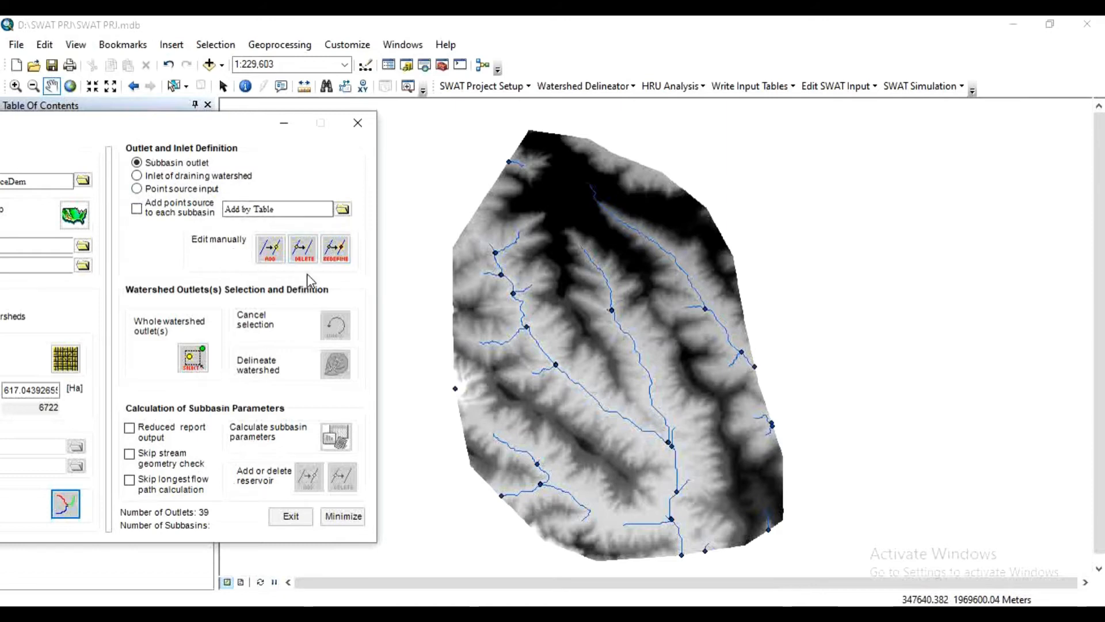
{"action": "left_click", "coordinate": [269, 249]}
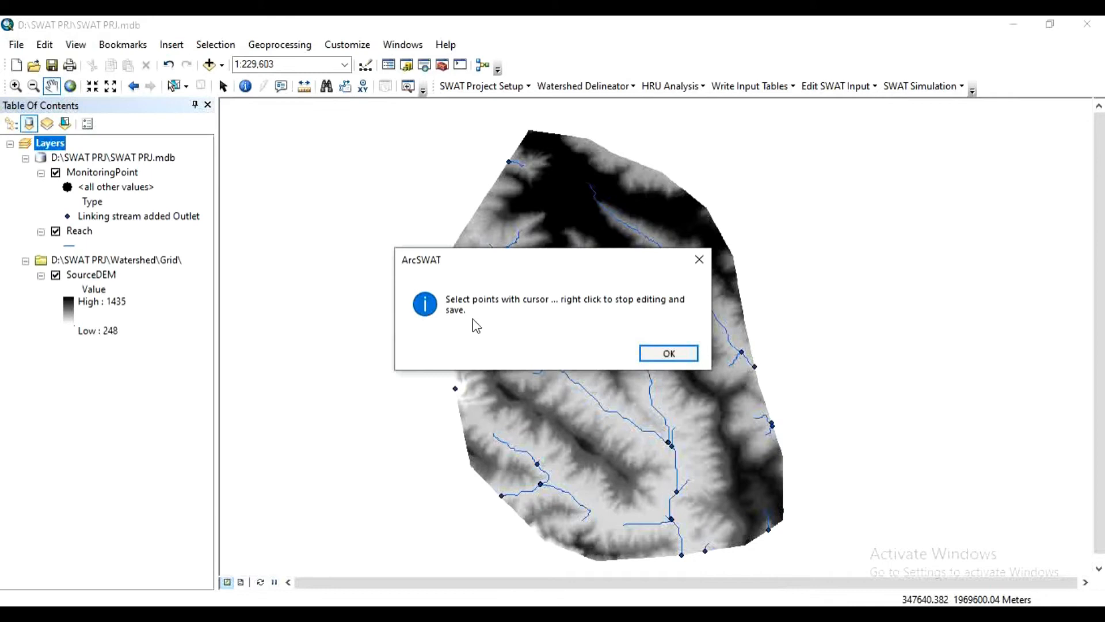
{"action": "mouse_move", "coordinate": [488, 313]}
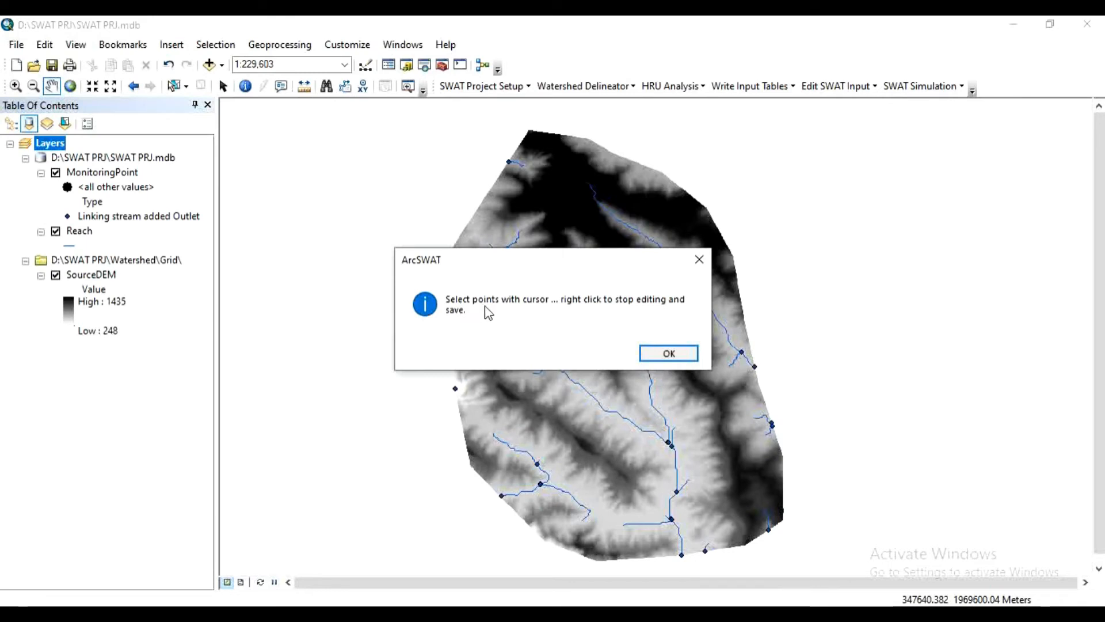
{"action": "mouse_move", "coordinate": [577, 314]}
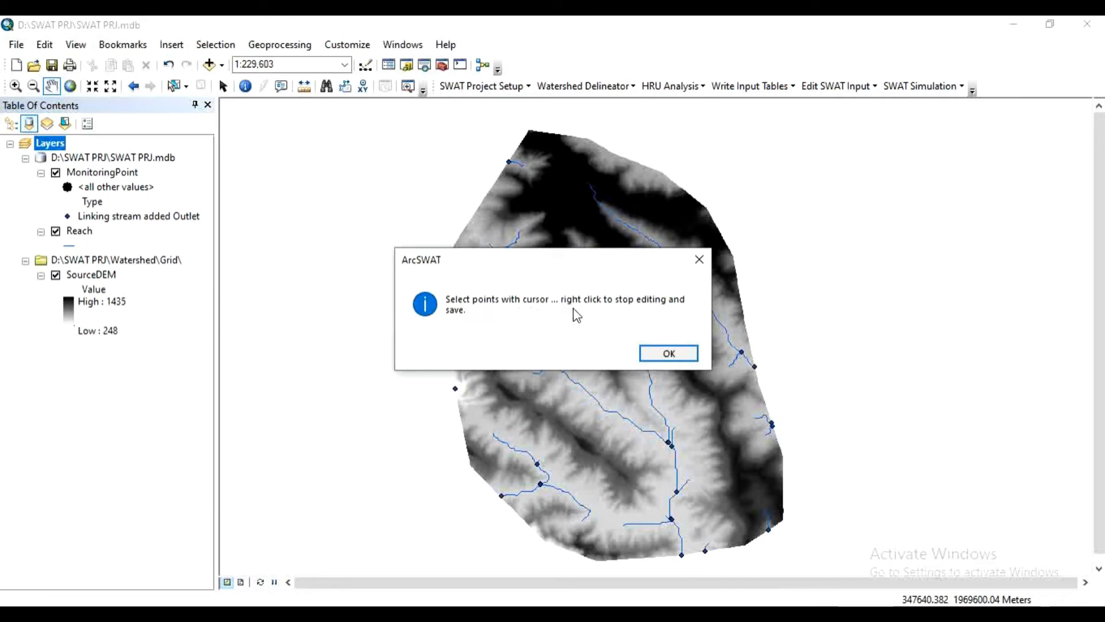
{"action": "mouse_move", "coordinate": [579, 337]}
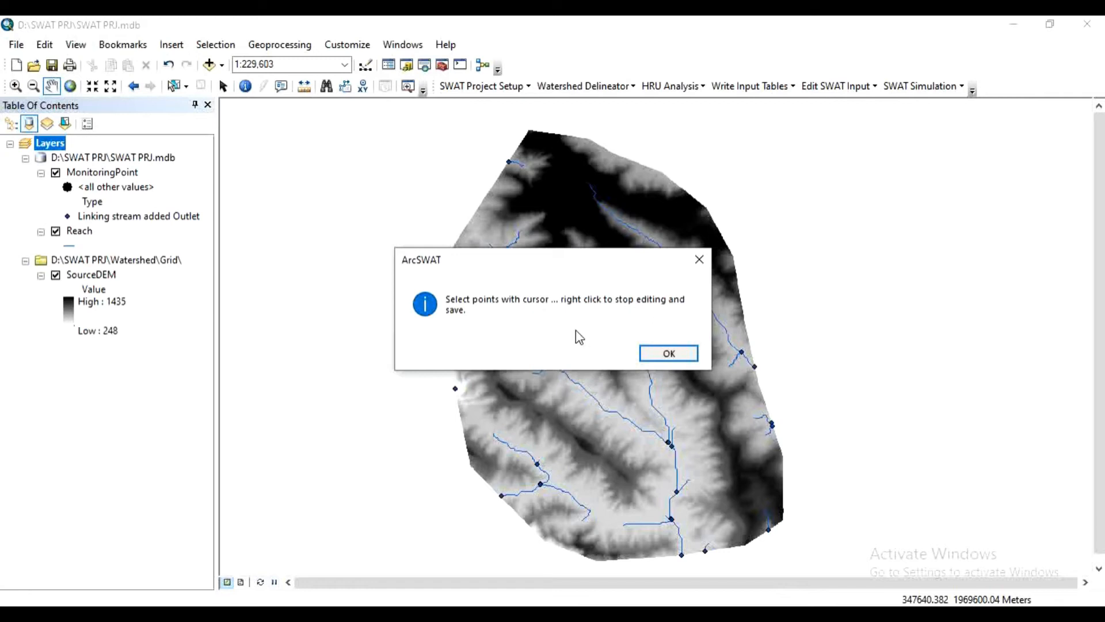
{"action": "left_click", "coordinate": [667, 353]}
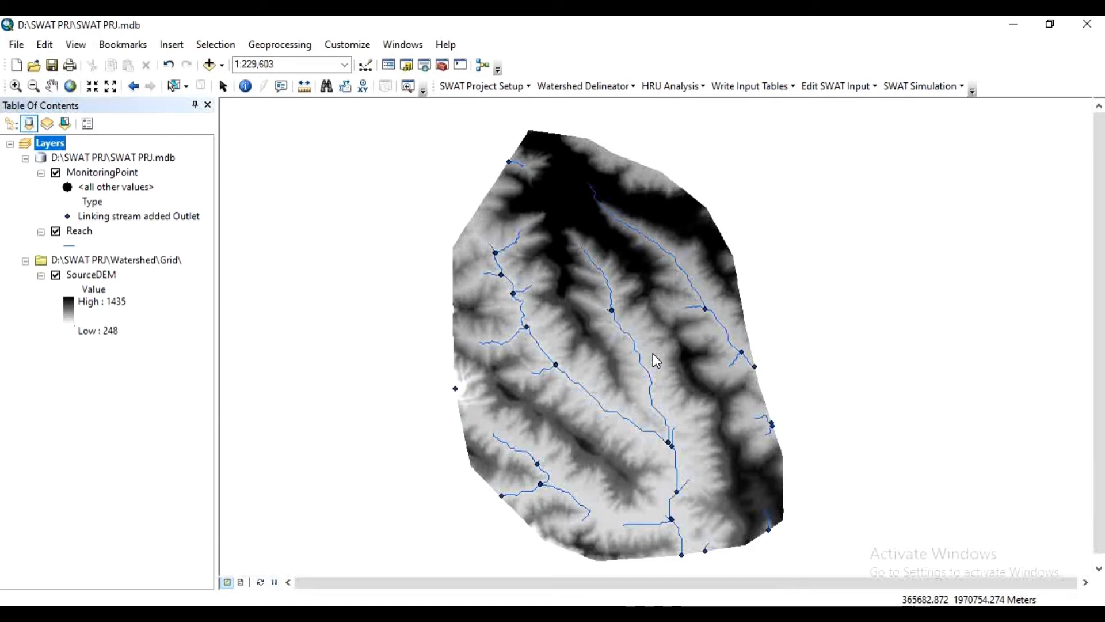
{"action": "mouse_move", "coordinate": [789, 308]}
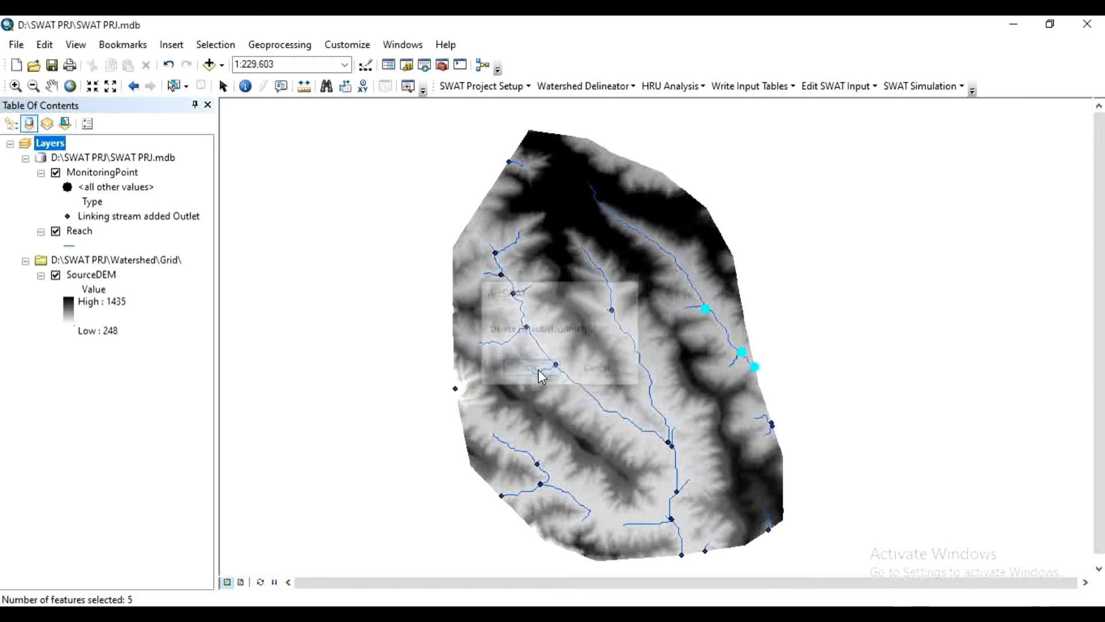
{"action": "left_click", "coordinate": [535, 367]}
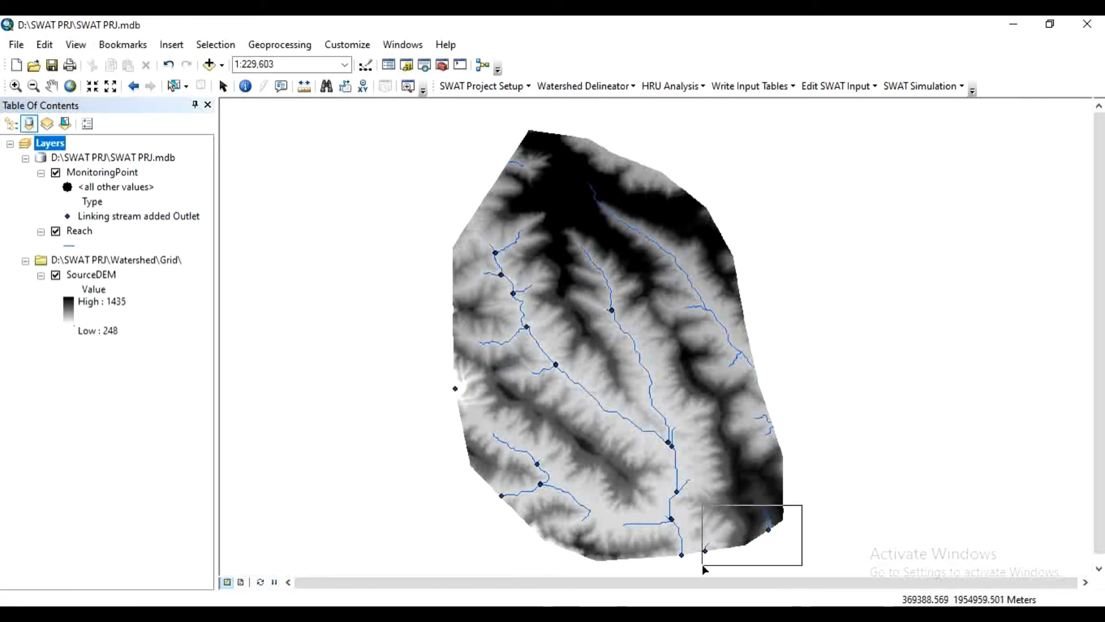
{"action": "left_click_drag", "start_coordinate": [684, 507], "coordinate": [801, 563]}
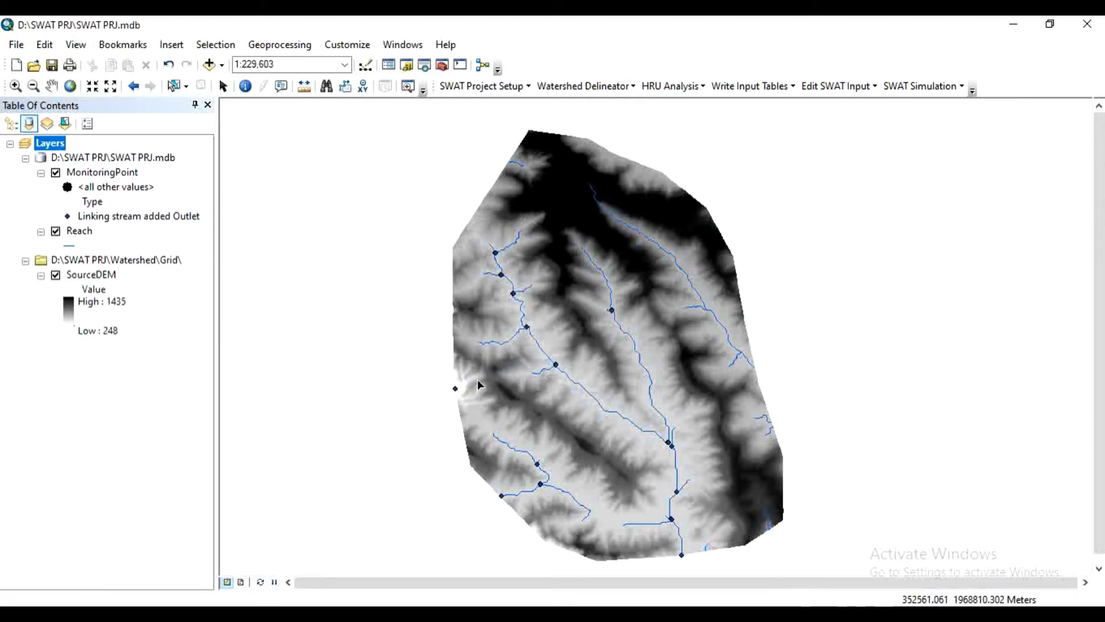
{"action": "mouse_move", "coordinate": [741, 411]}
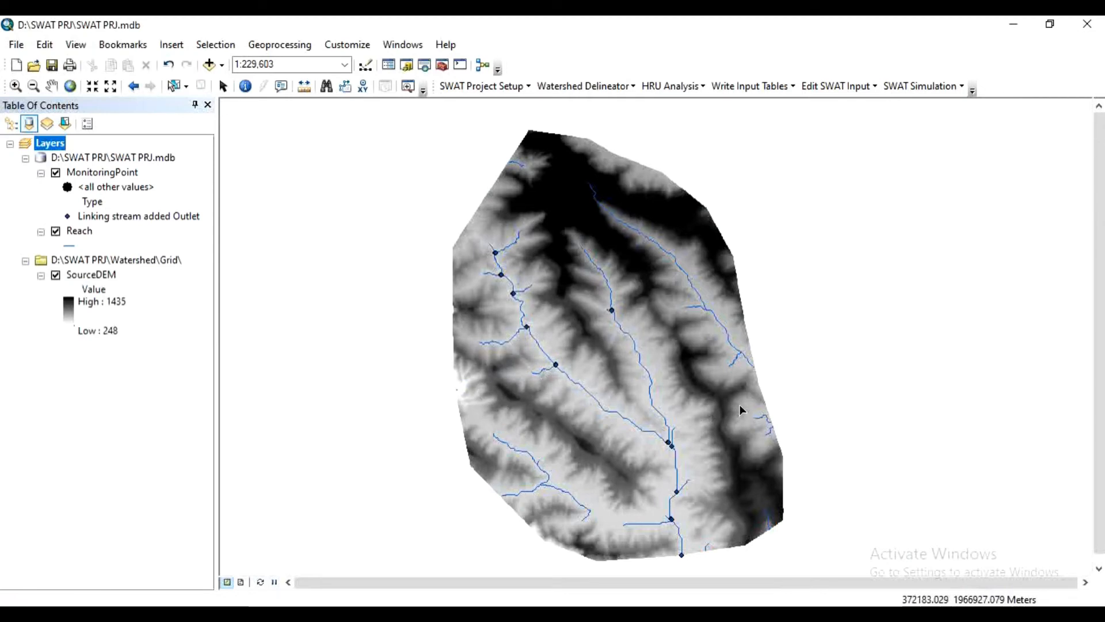
{"action": "mouse_move", "coordinate": [533, 335]}
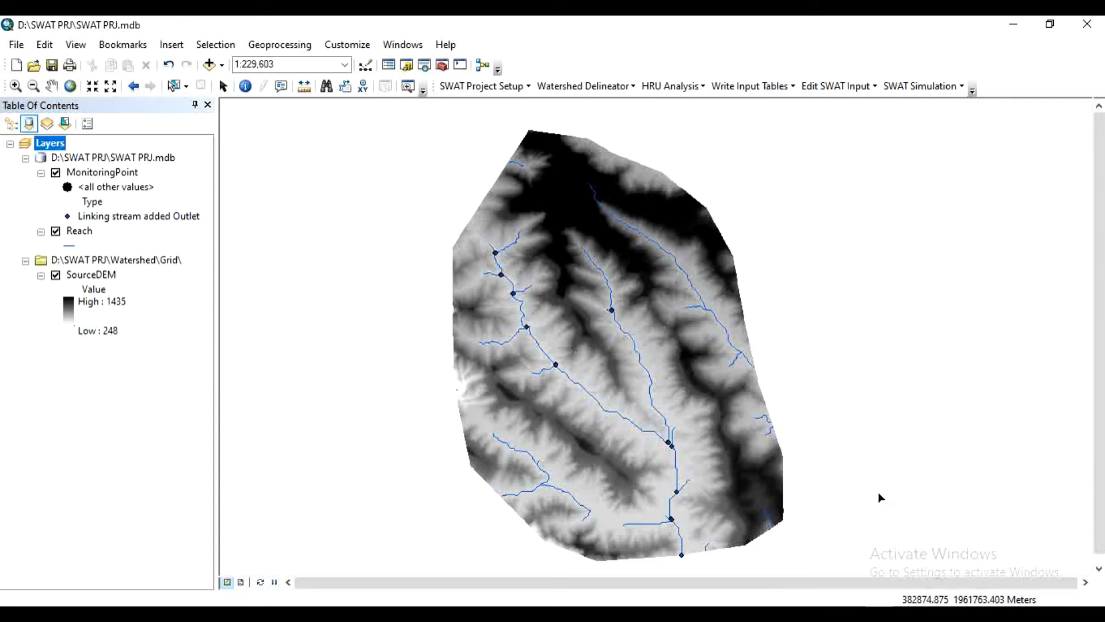
{"action": "mouse_move", "coordinate": [796, 527]}
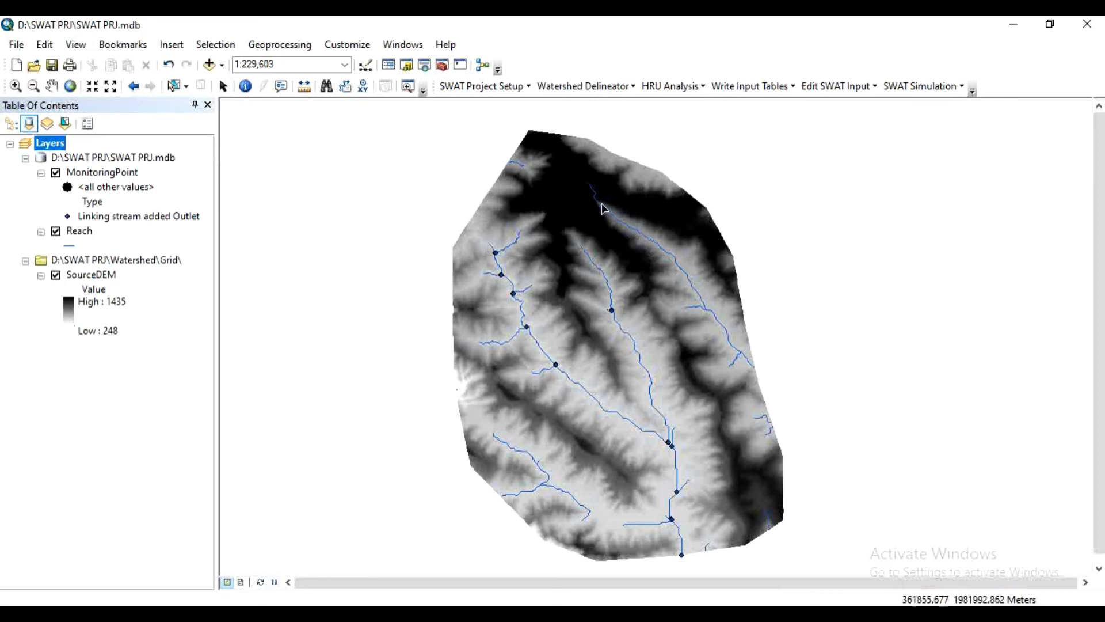
{"action": "mouse_move", "coordinate": [581, 360]}
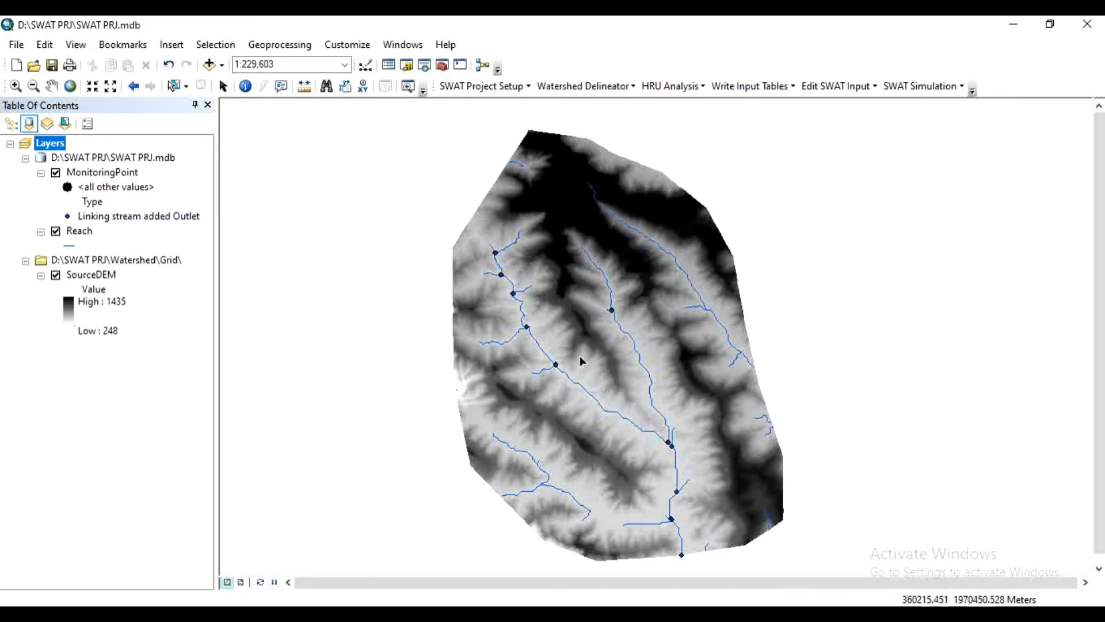
{"action": "mouse_move", "coordinate": [808, 297]}
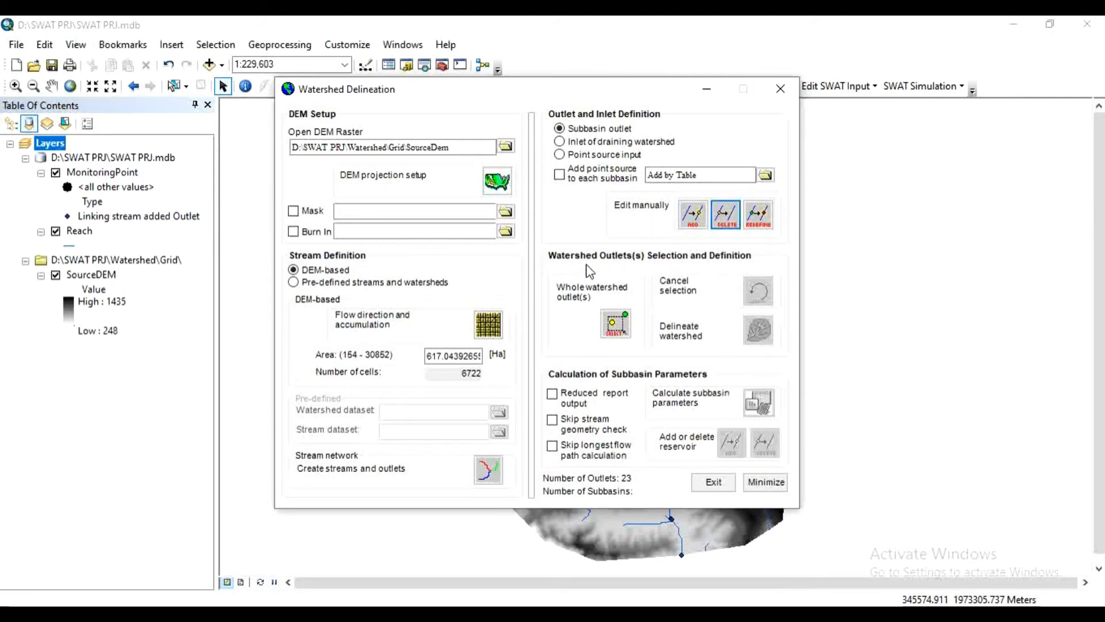
{"action": "mouse_move", "coordinate": [599, 304]}
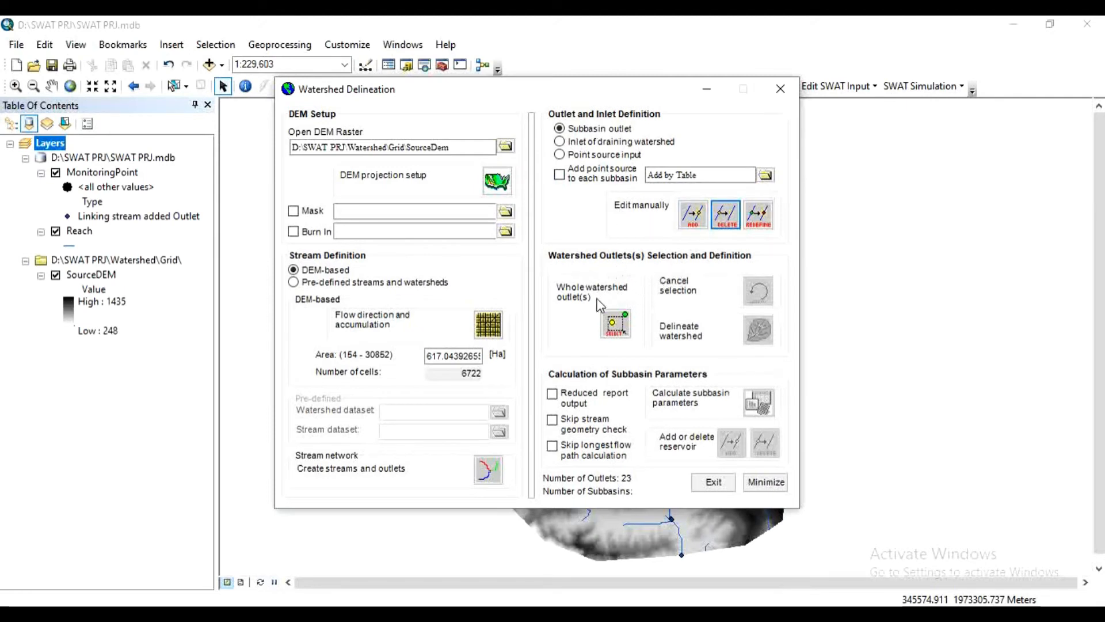
{"action": "mouse_move", "coordinate": [628, 301]}
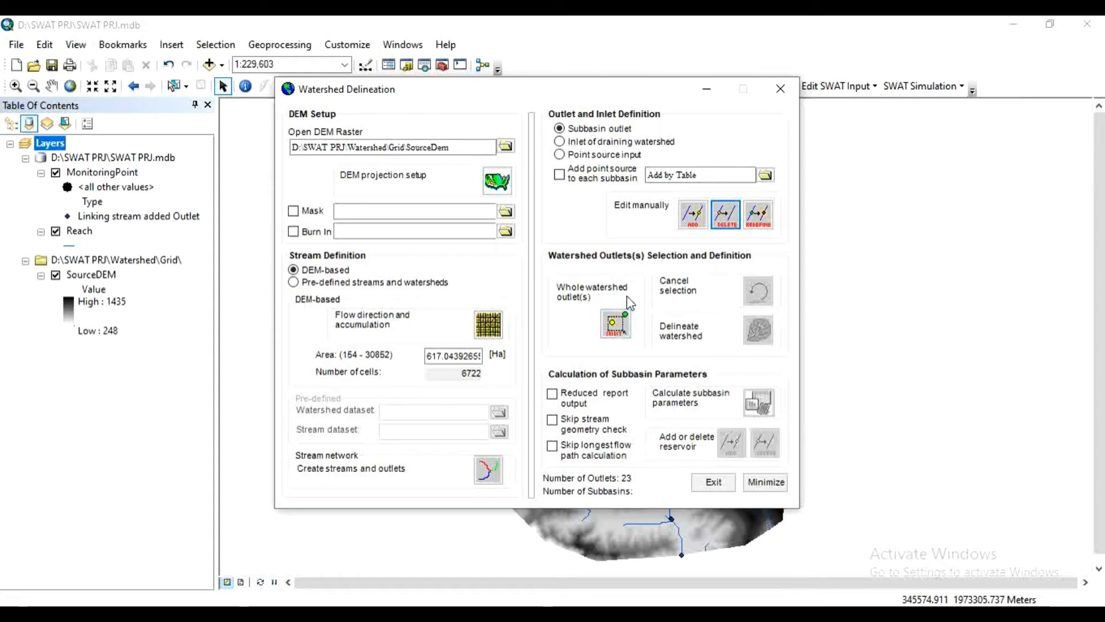
- Start whole watershed outlet selection and acknowledge the drag-a-box instructions
{"action": "left_click", "coordinate": [615, 325]}
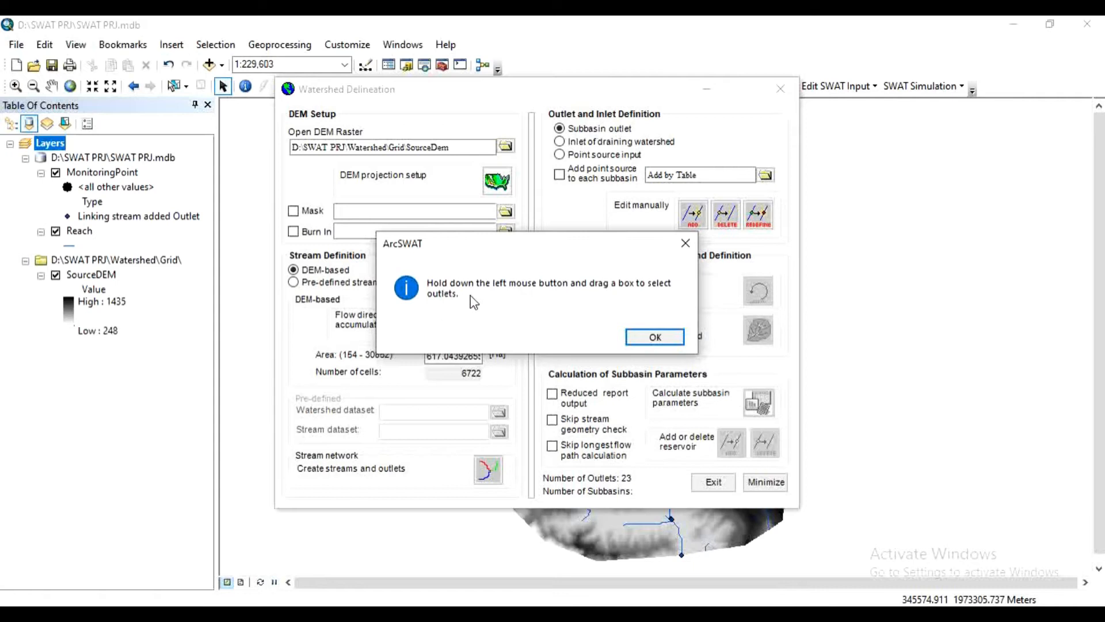
{"action": "mouse_move", "coordinate": [609, 303]}
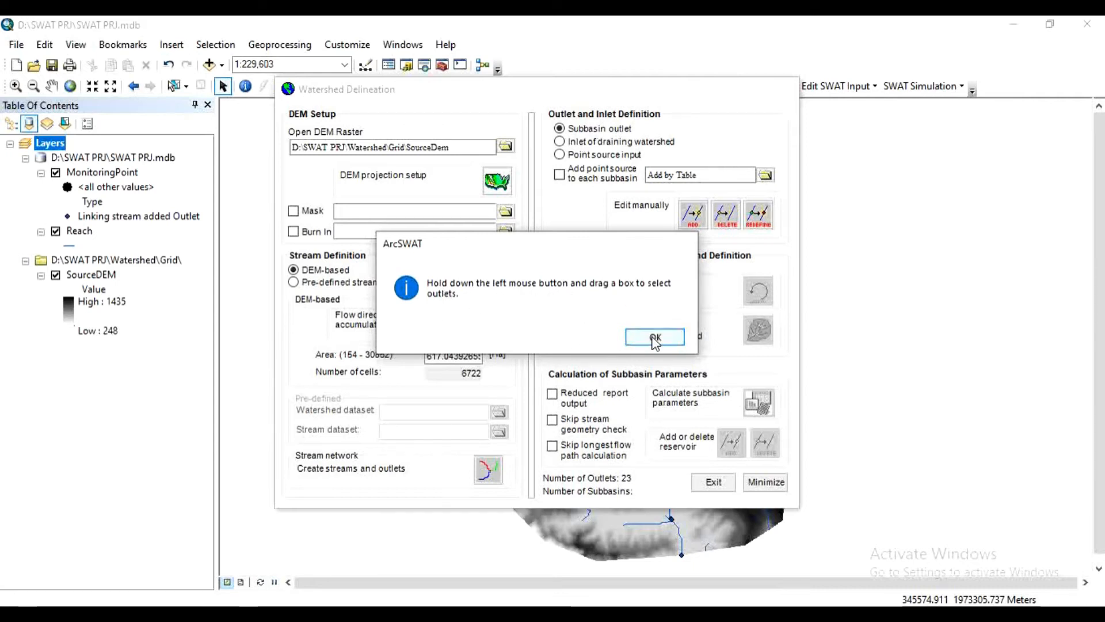
{"action": "left_click", "coordinate": [654, 337]}
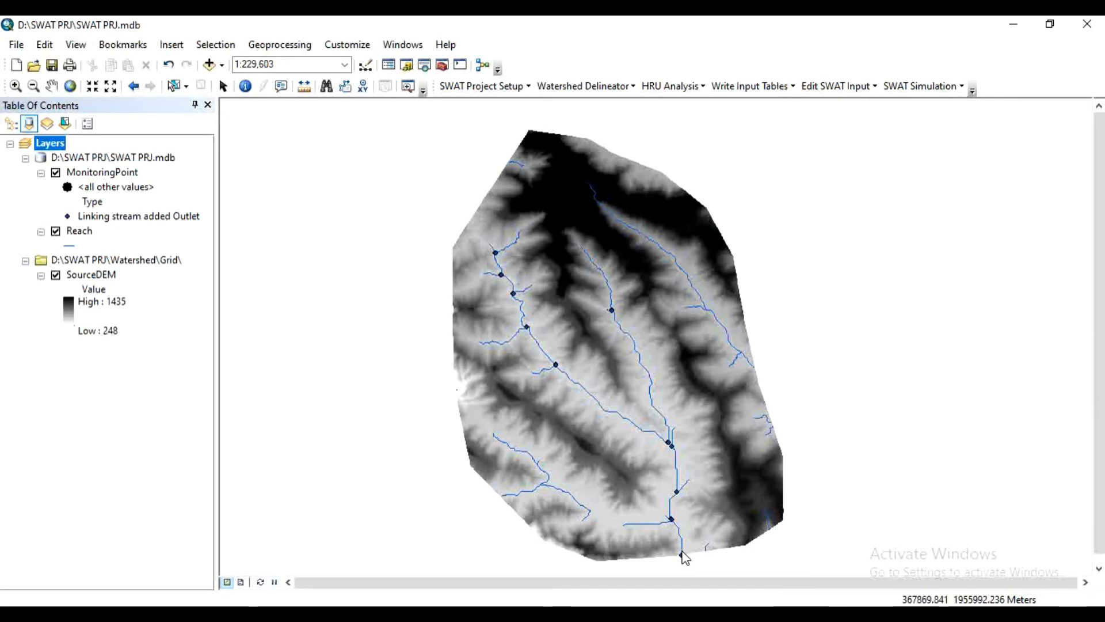
{"action": "mouse_move", "coordinate": [693, 559]}
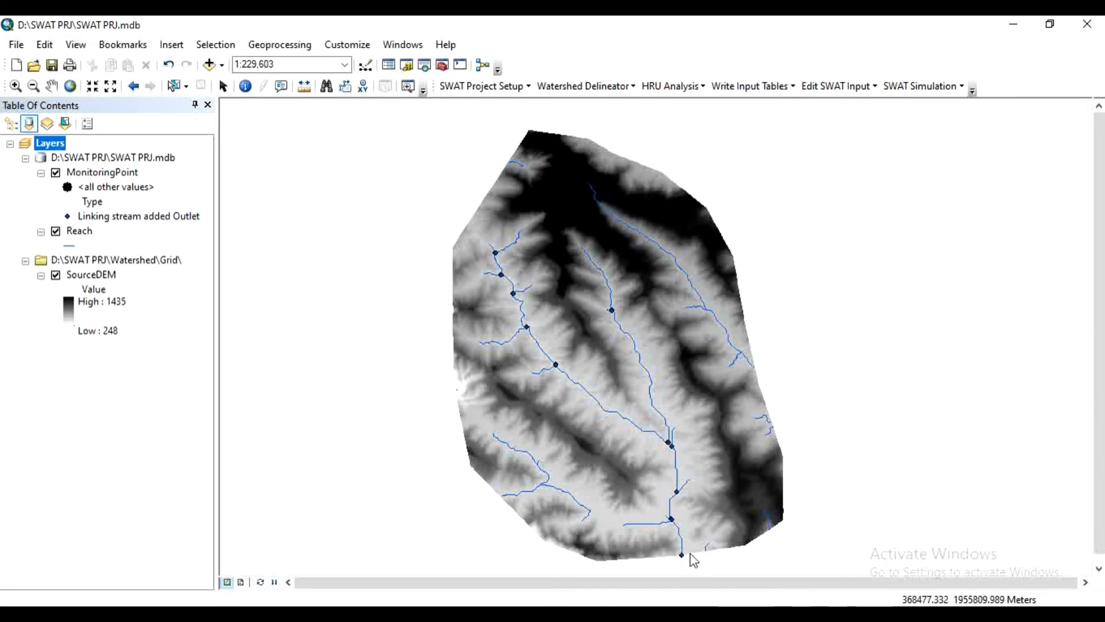
- Select the lowest outlet point as the whole watershed outlet and confirm '1 outlets selected'
{"action": "left_click", "coordinate": [680, 553]}
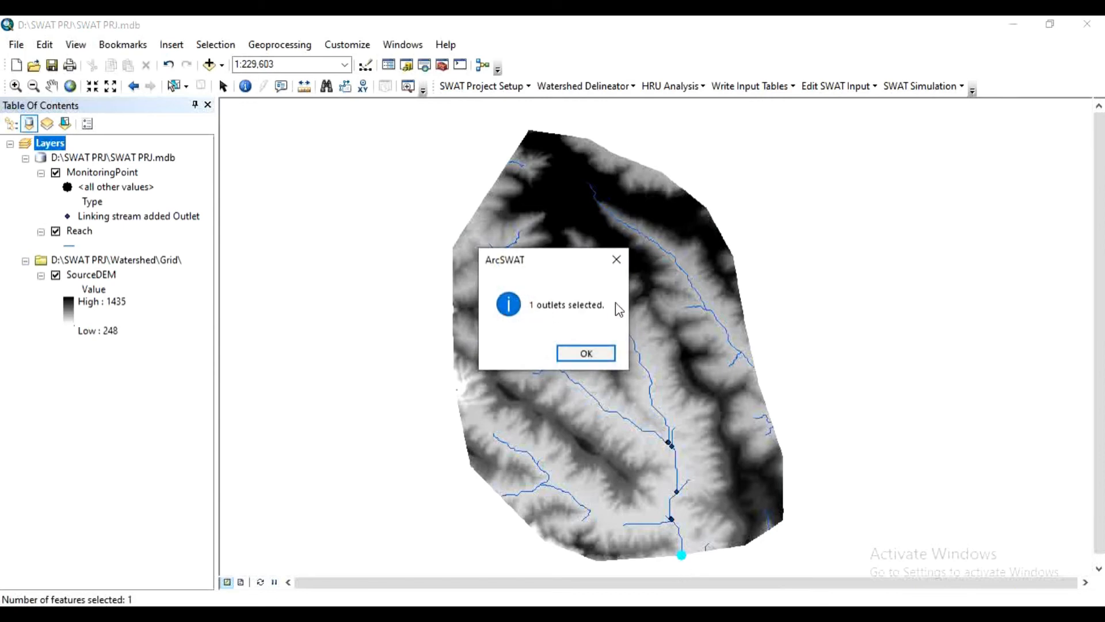
{"action": "left_click", "coordinate": [585, 353]}
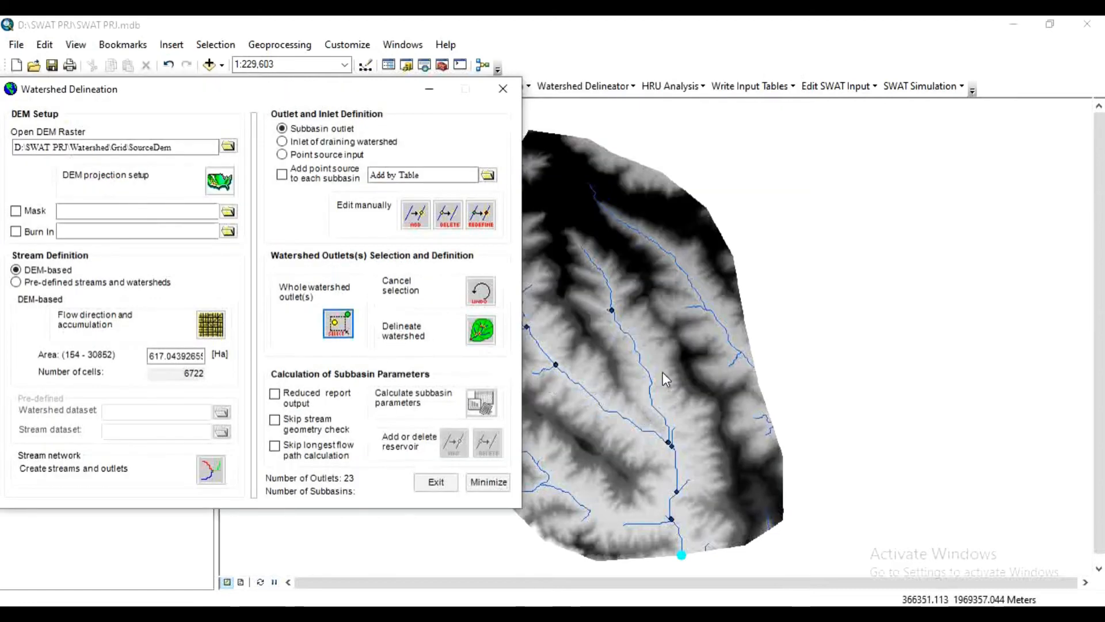
{"action": "mouse_move", "coordinate": [666, 218]}
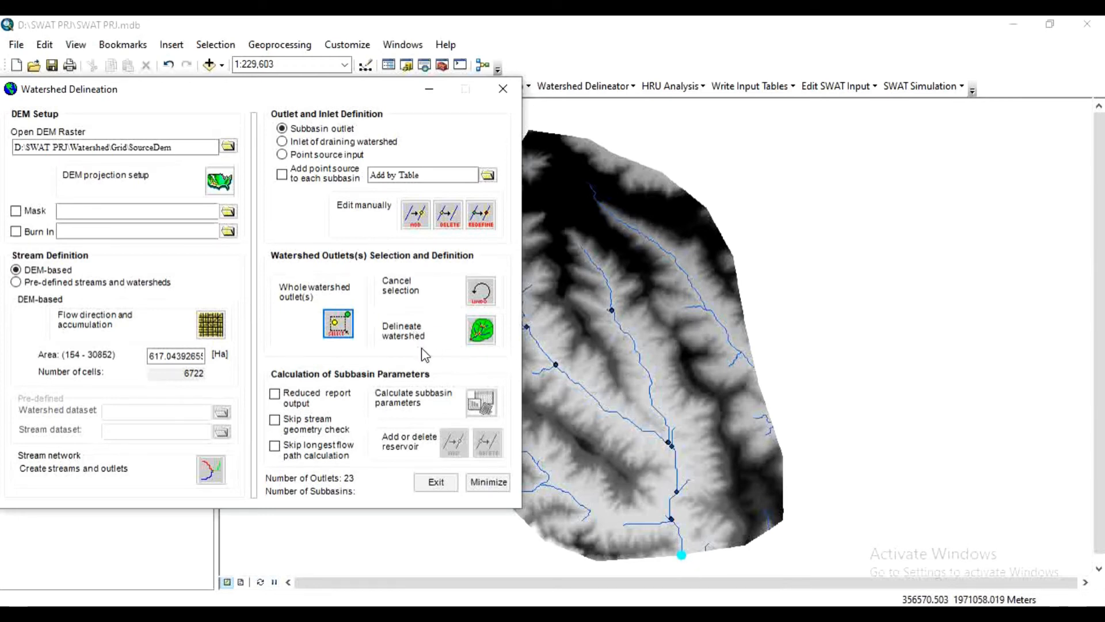
- Run the watershed delineation to the chosen outlet, producing 23 subbasins, and acknowledge completion
{"action": "left_click", "coordinate": [481, 329]}
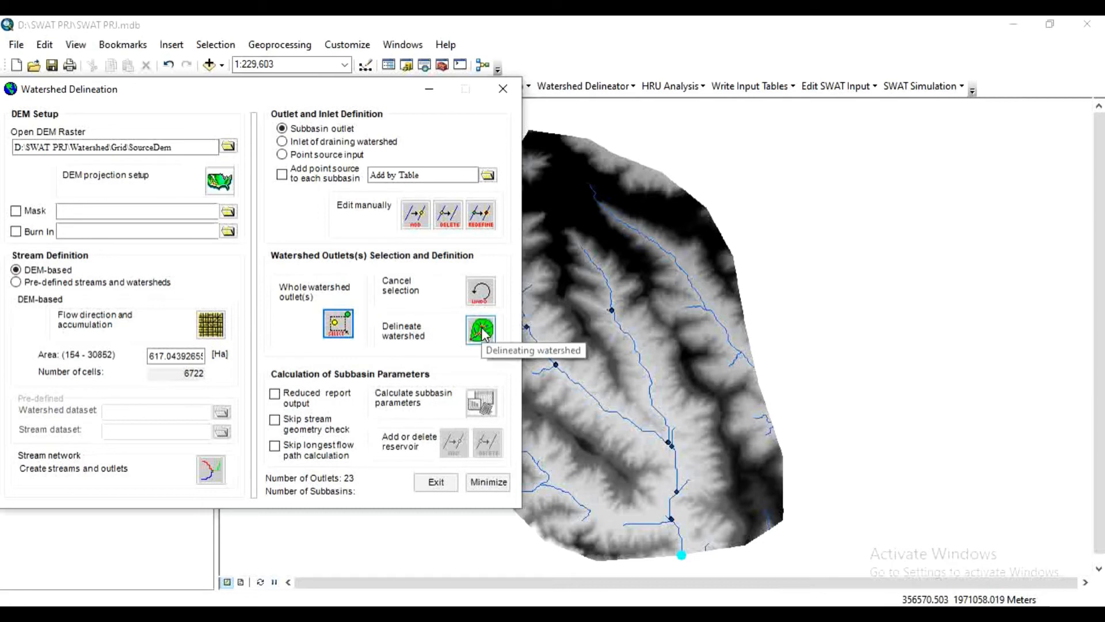
{"action": "left_click", "coordinate": [482, 331]}
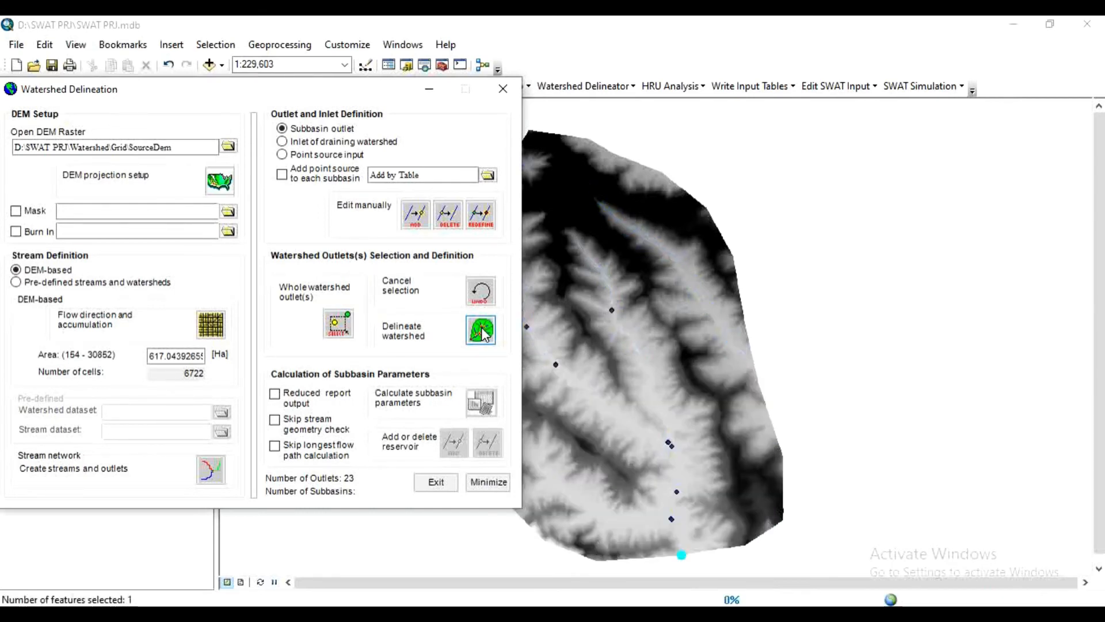
{"action": "left_click", "coordinate": [481, 329]}
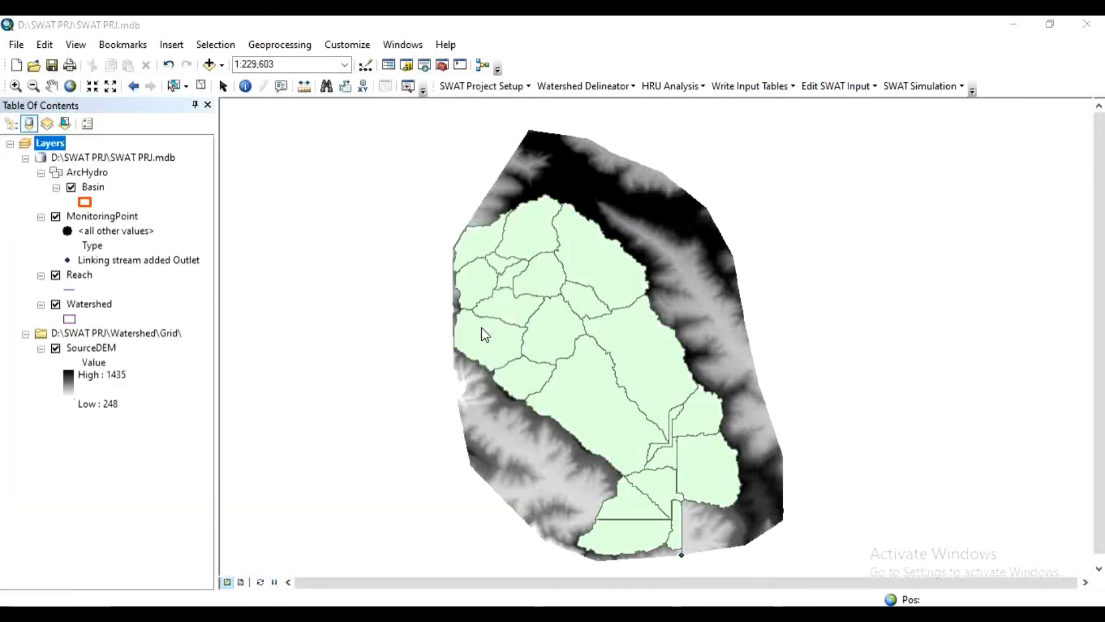
{"action": "left_click", "coordinate": [481, 331]}
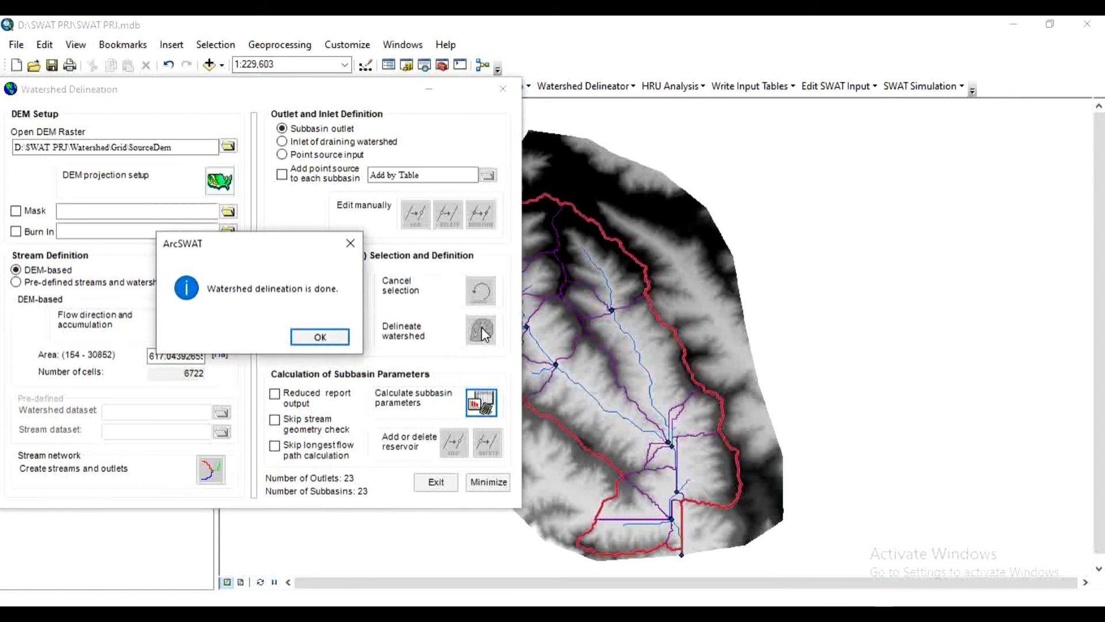
{"action": "mouse_move", "coordinate": [365, 344]}
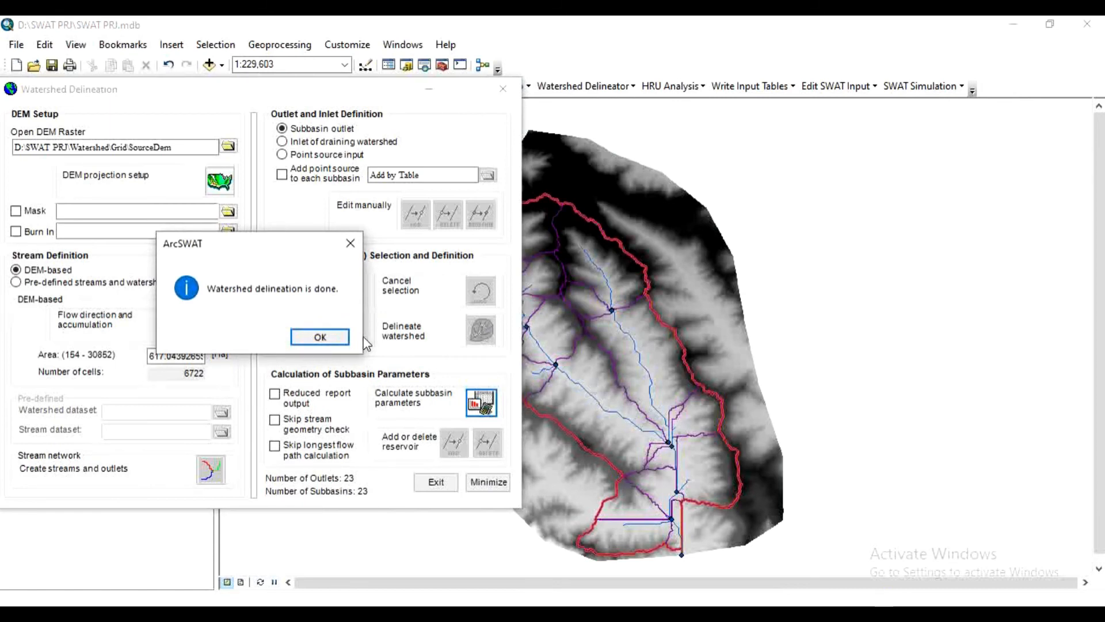
{"action": "left_click", "coordinate": [319, 338]}
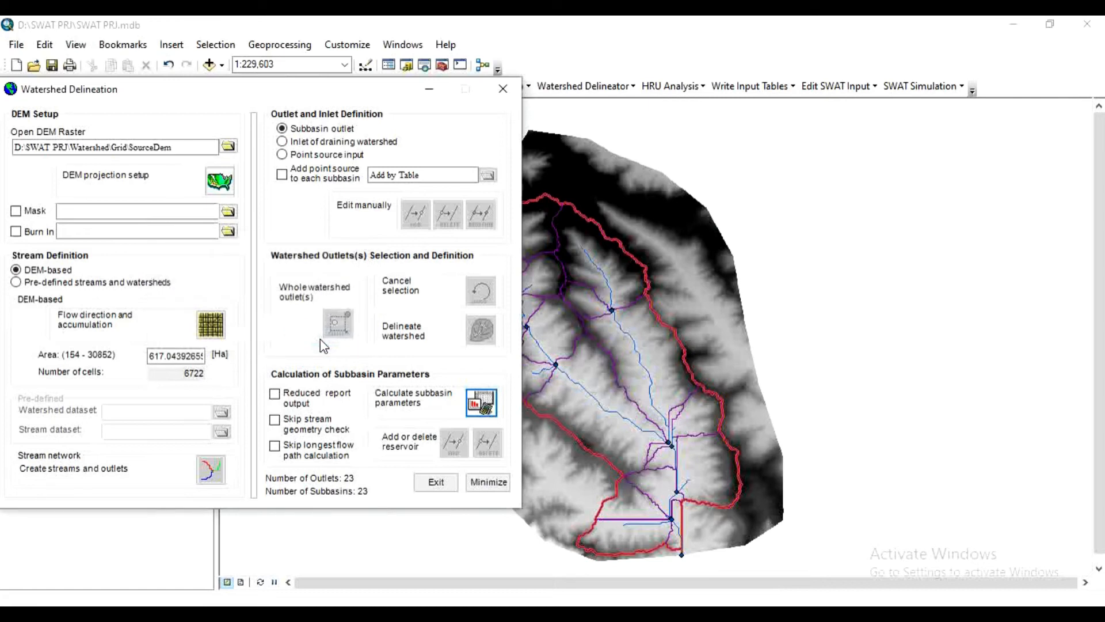
{"action": "mouse_move", "coordinate": [274, 394]}
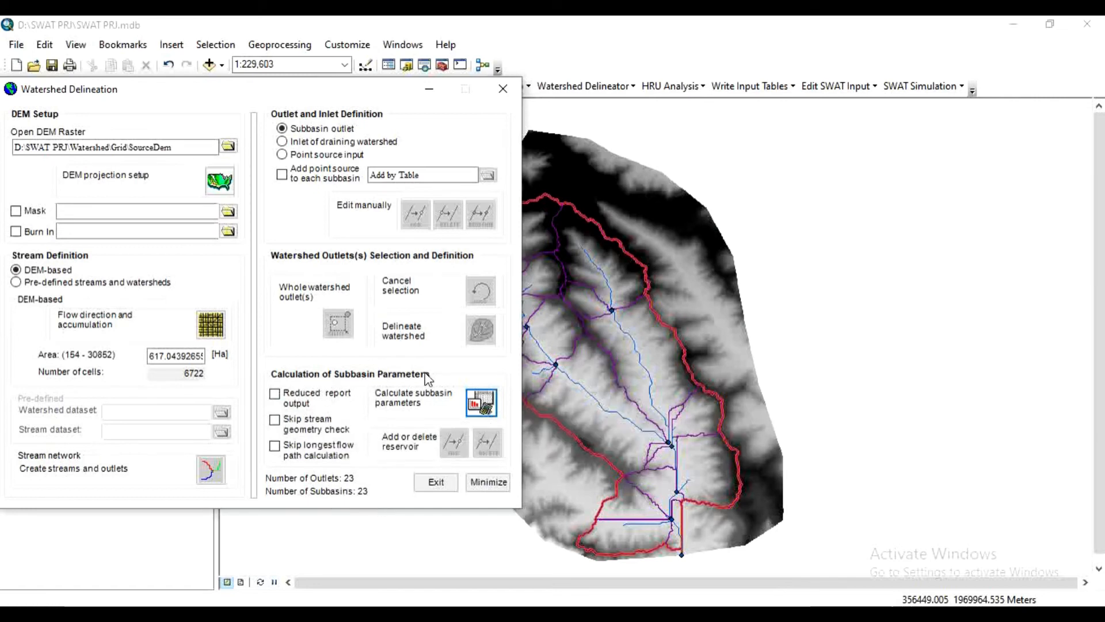
{"action": "mouse_move", "coordinate": [324, 430]}
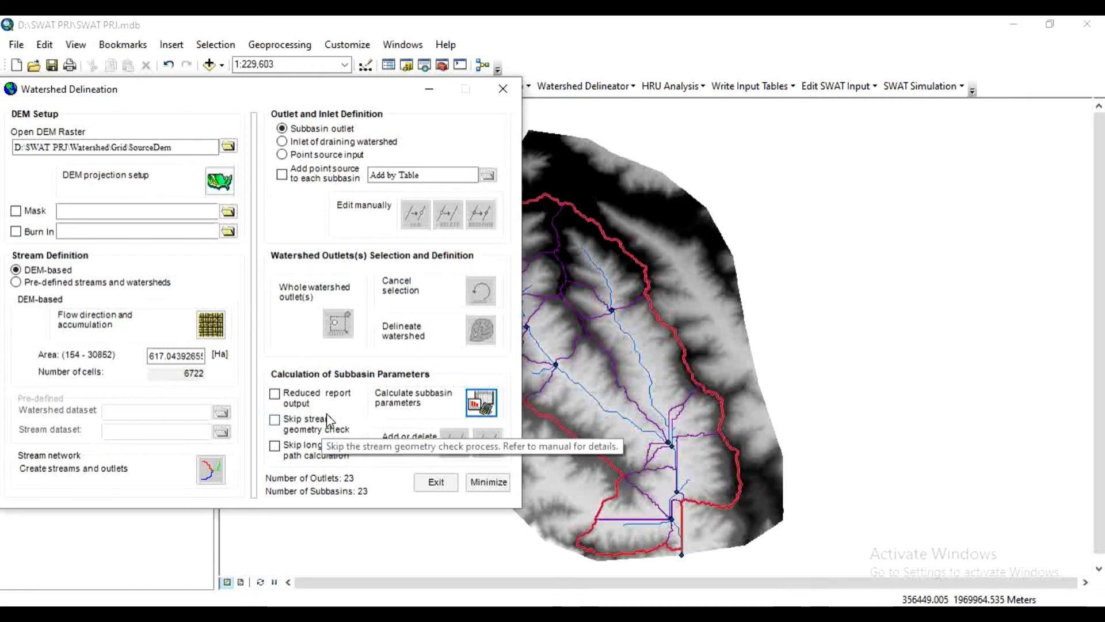
{"action": "mouse_move", "coordinate": [274, 401]}
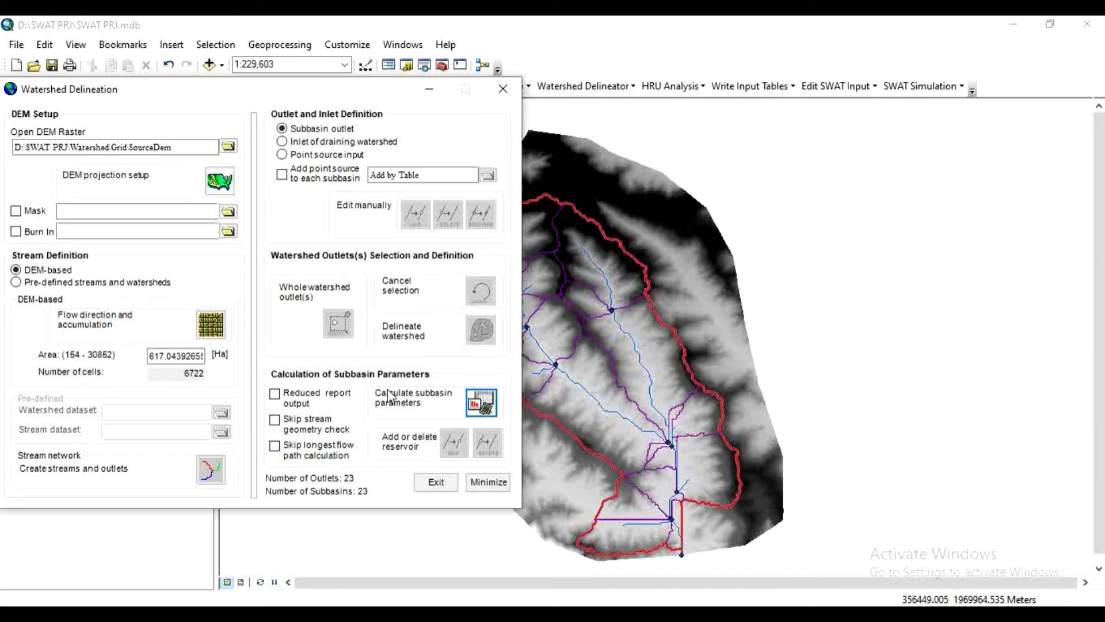
{"action": "mouse_move", "coordinate": [412, 456]}
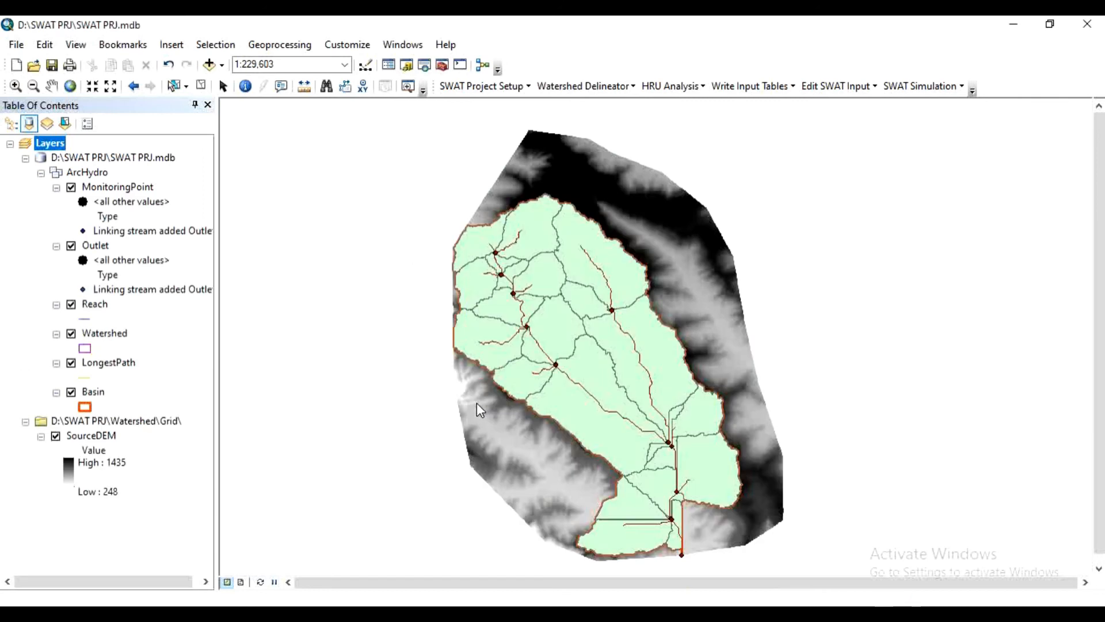
- Run the subbasin parameter calculation for all 23 subbasins
{"action": "left_click", "coordinate": [481, 403]}
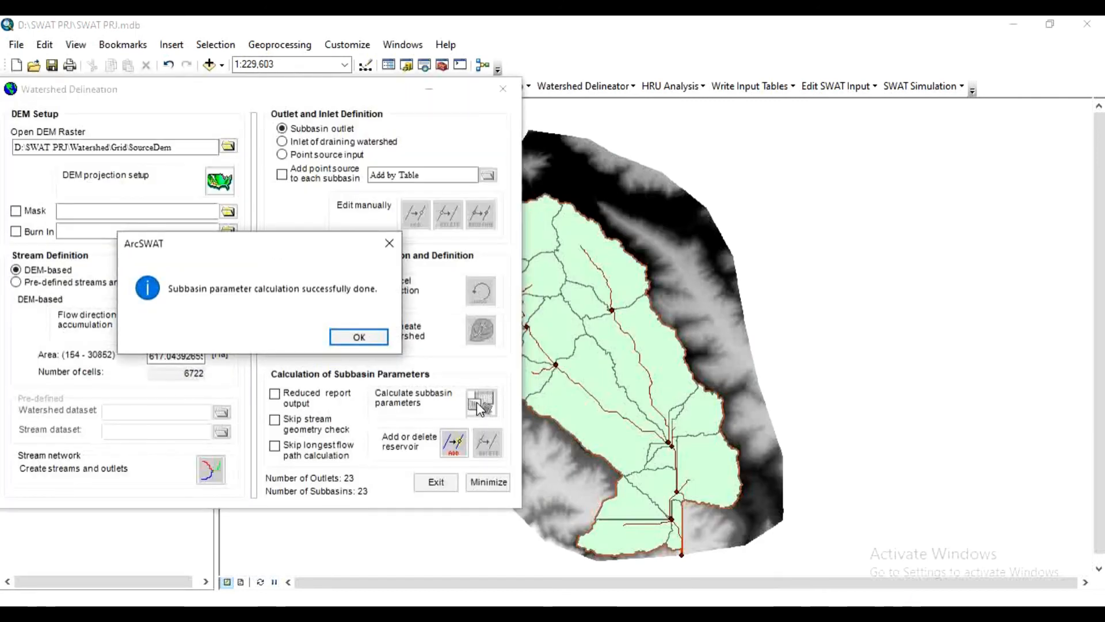
{"action": "mouse_move", "coordinate": [457, 294]}
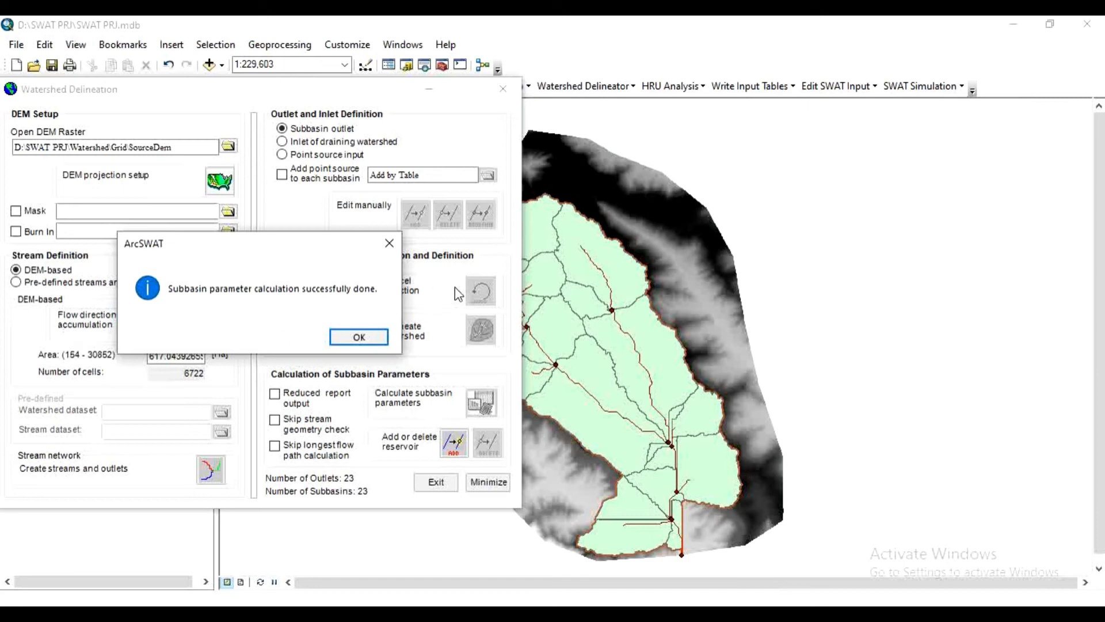
{"action": "left_click", "coordinate": [358, 337]}
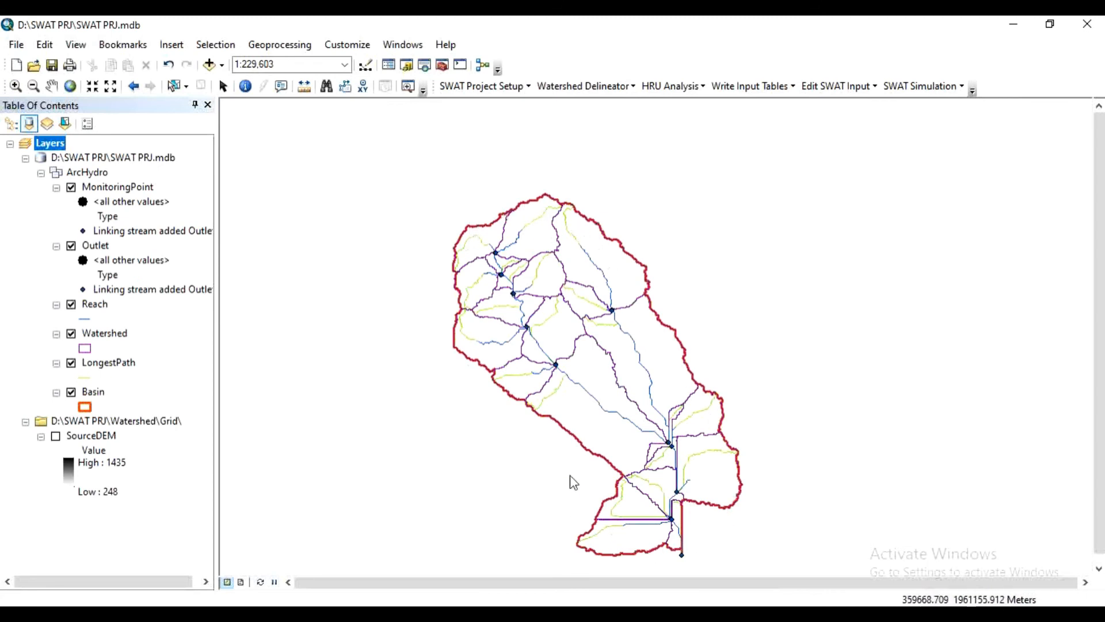
{"action": "mouse_move", "coordinate": [574, 440]}
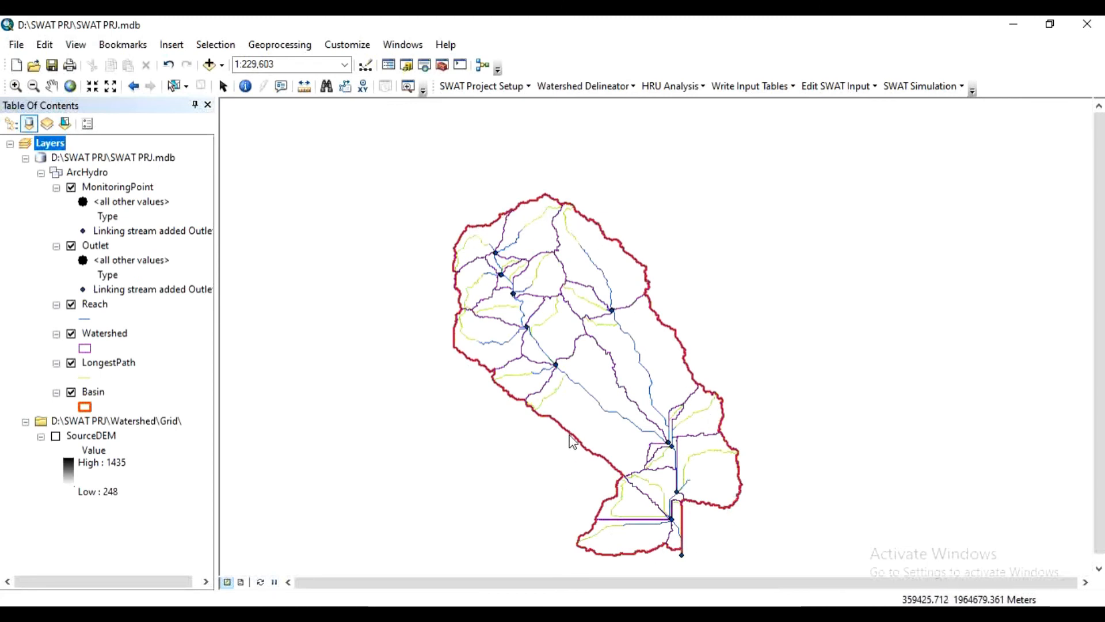
{"action": "mouse_move", "coordinate": [700, 332]}
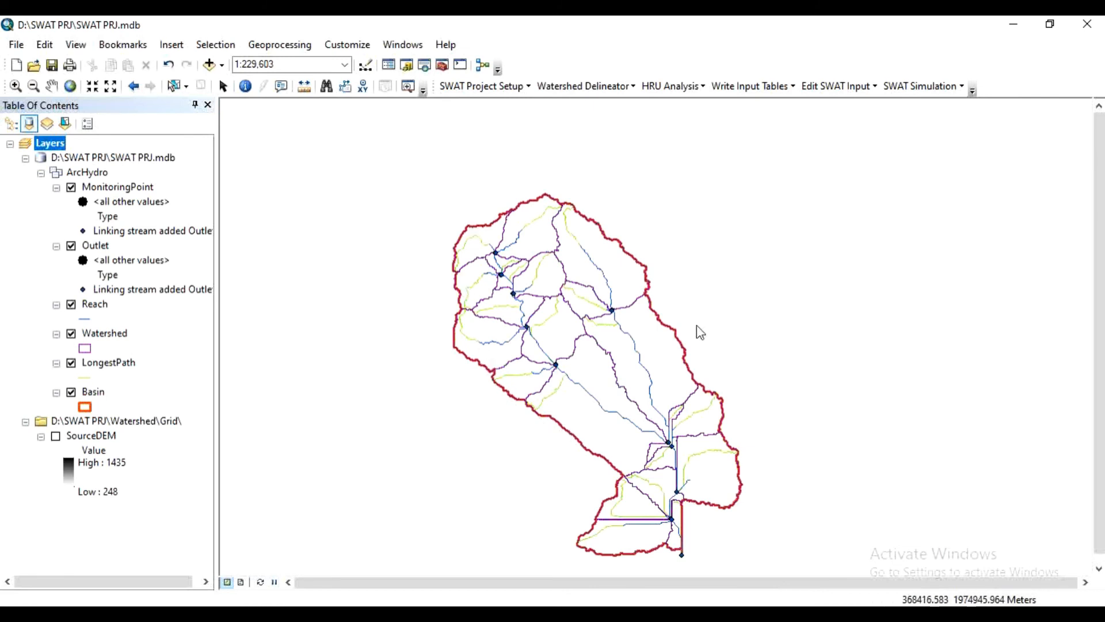
{"action": "mouse_move", "coordinate": [102, 347]}
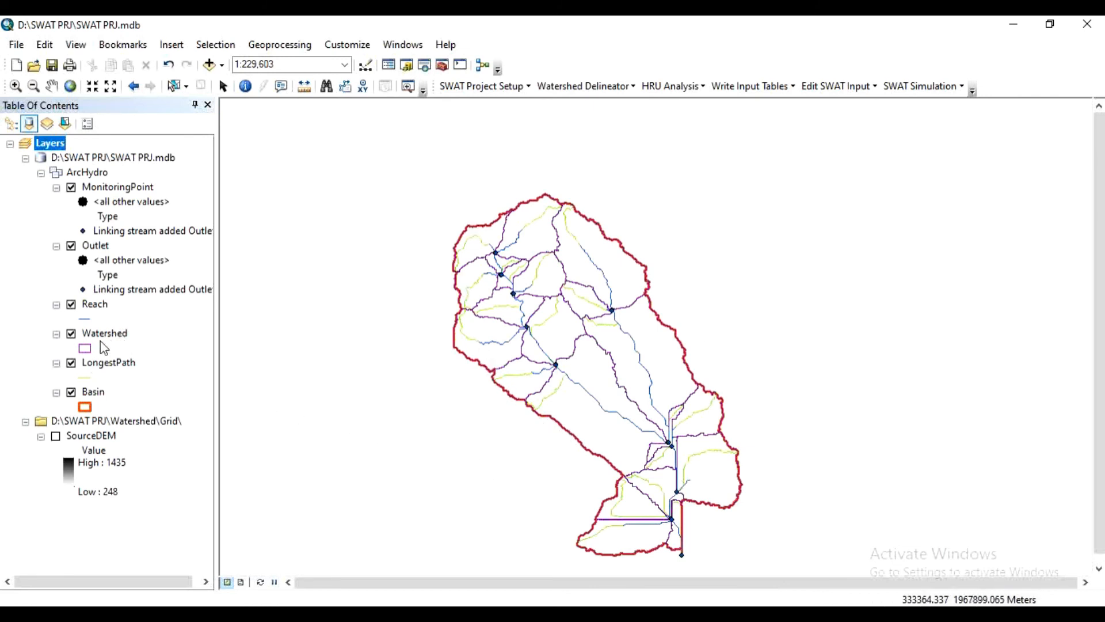
{"action": "right_click", "coordinate": [105, 333]}
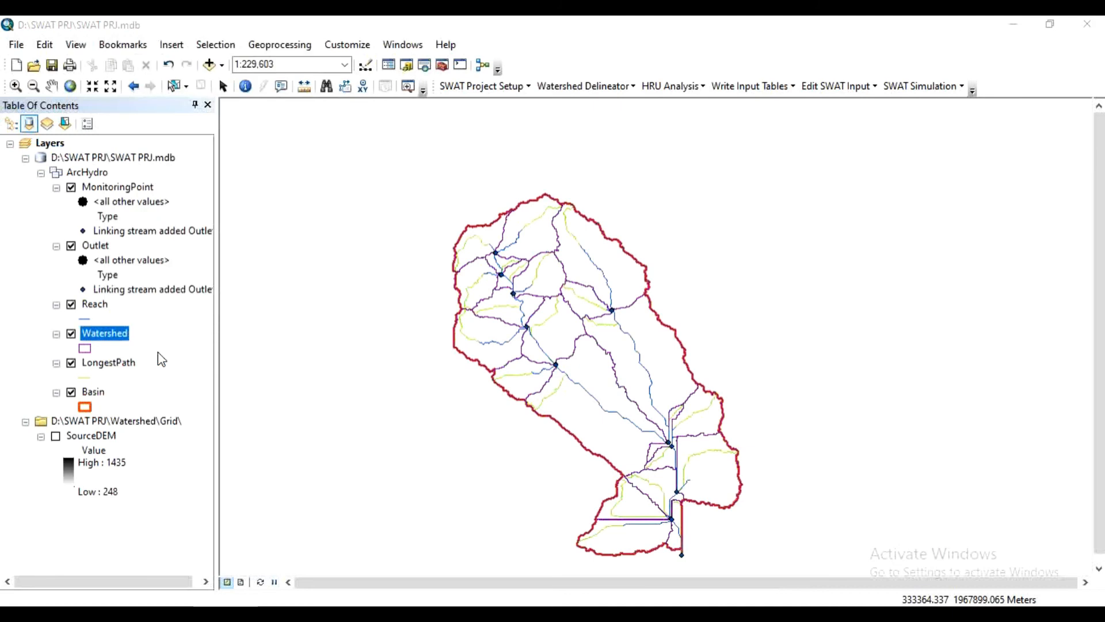
- Label the Watershed layer by its Subbasin field in Times New Roman 12 pt
{"action": "double_click", "coordinate": [105, 333]}
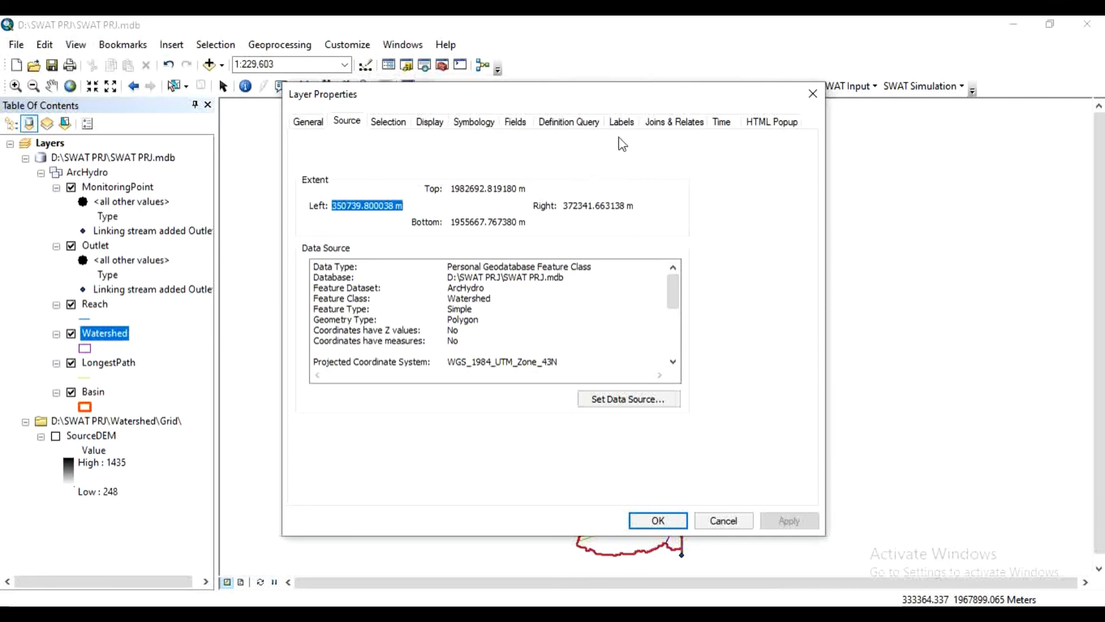
{"action": "left_click", "coordinate": [621, 121]}
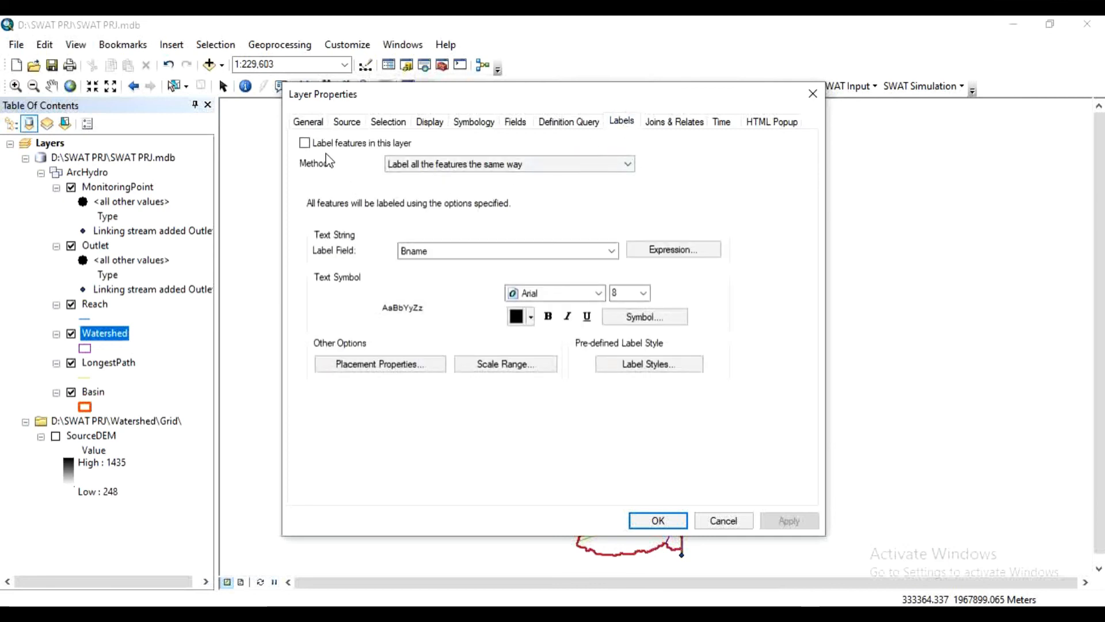
{"action": "left_click", "coordinate": [304, 142]}
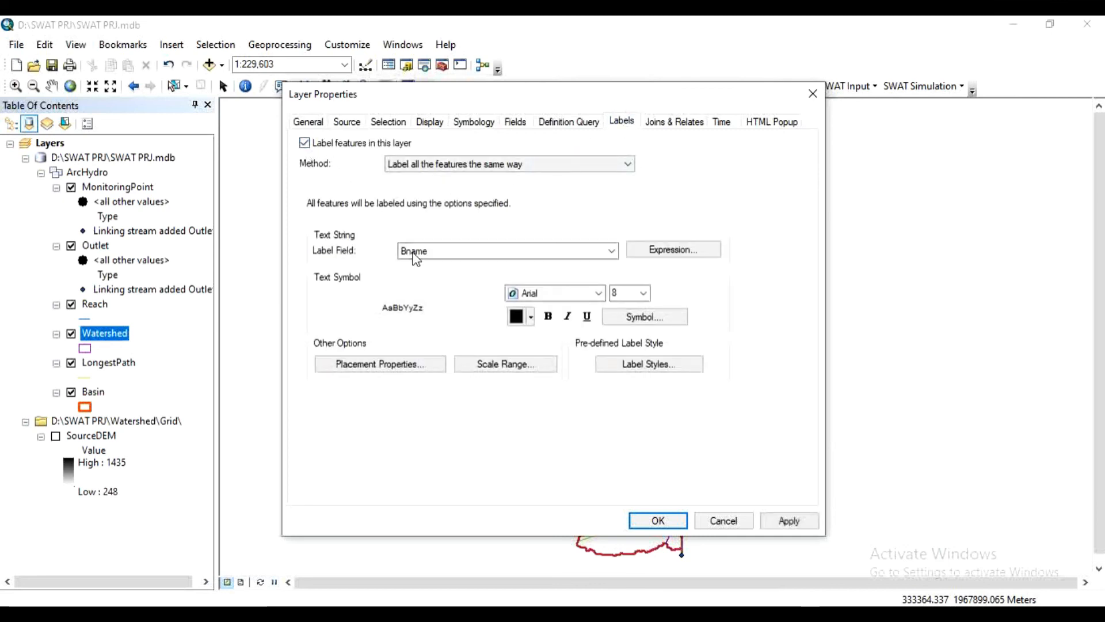
{"action": "left_click", "coordinate": [609, 251]}
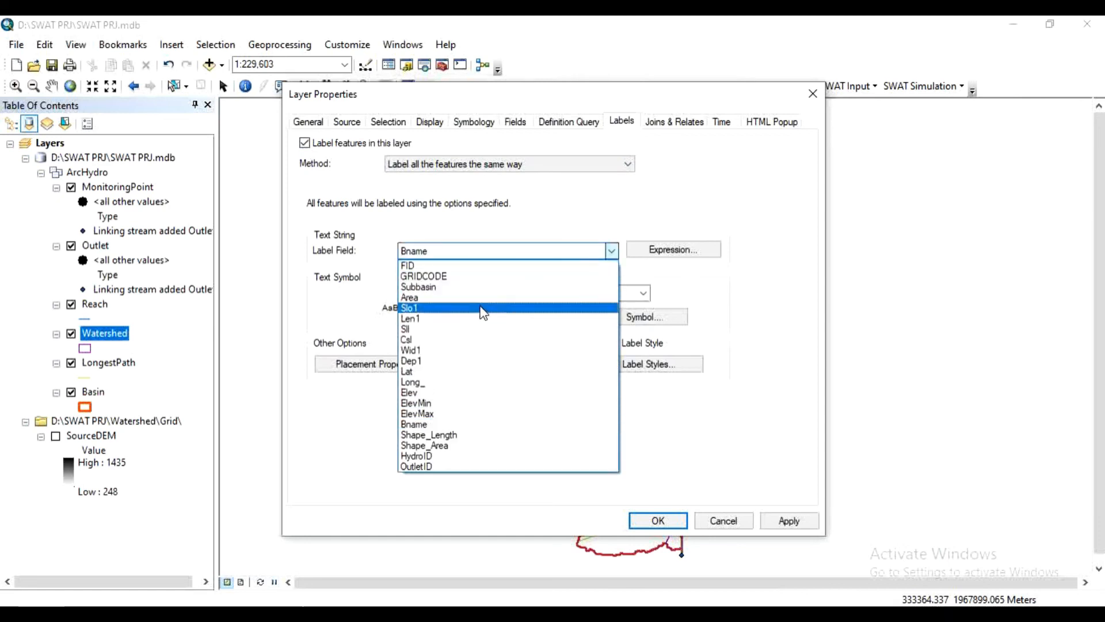
{"action": "left_click", "coordinate": [418, 287]}
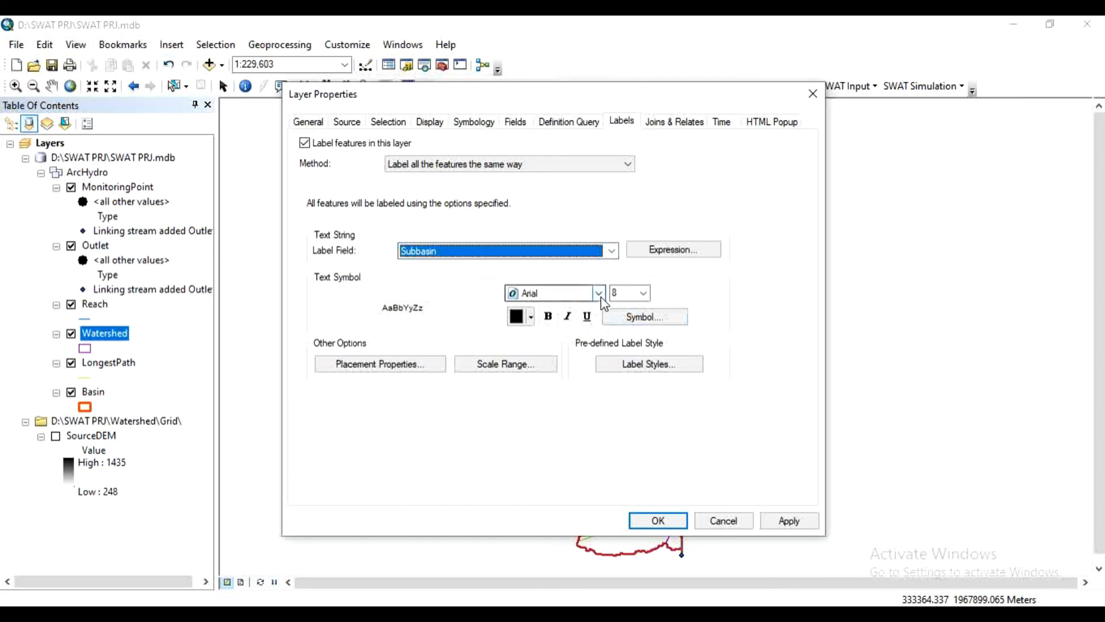
{"action": "left_click", "coordinate": [550, 294]}
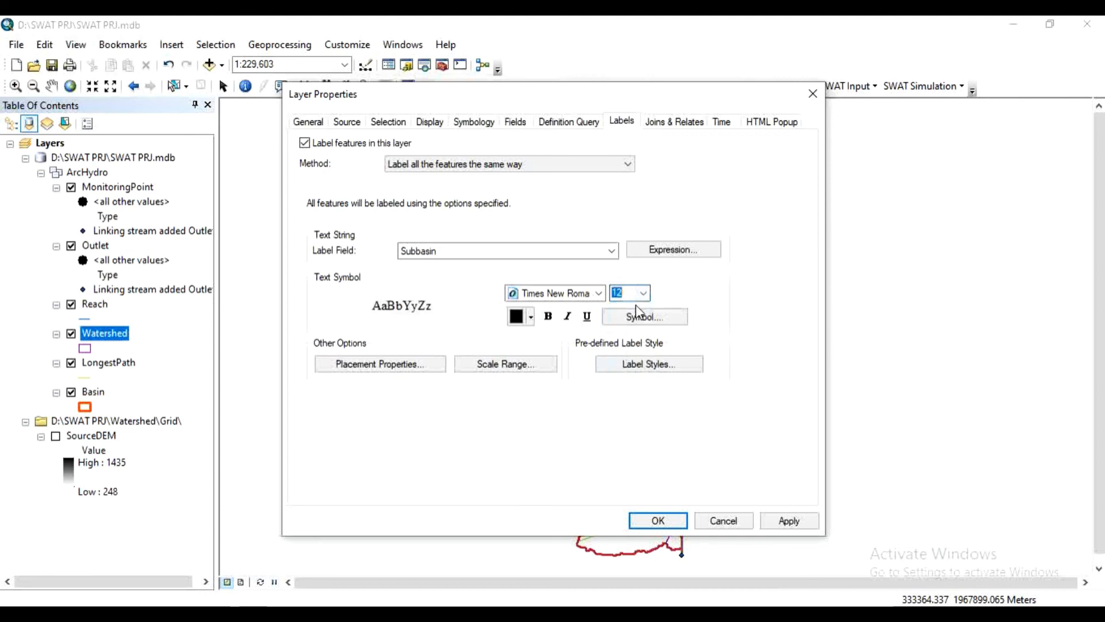
{"action": "mouse_move", "coordinate": [707, 507]}
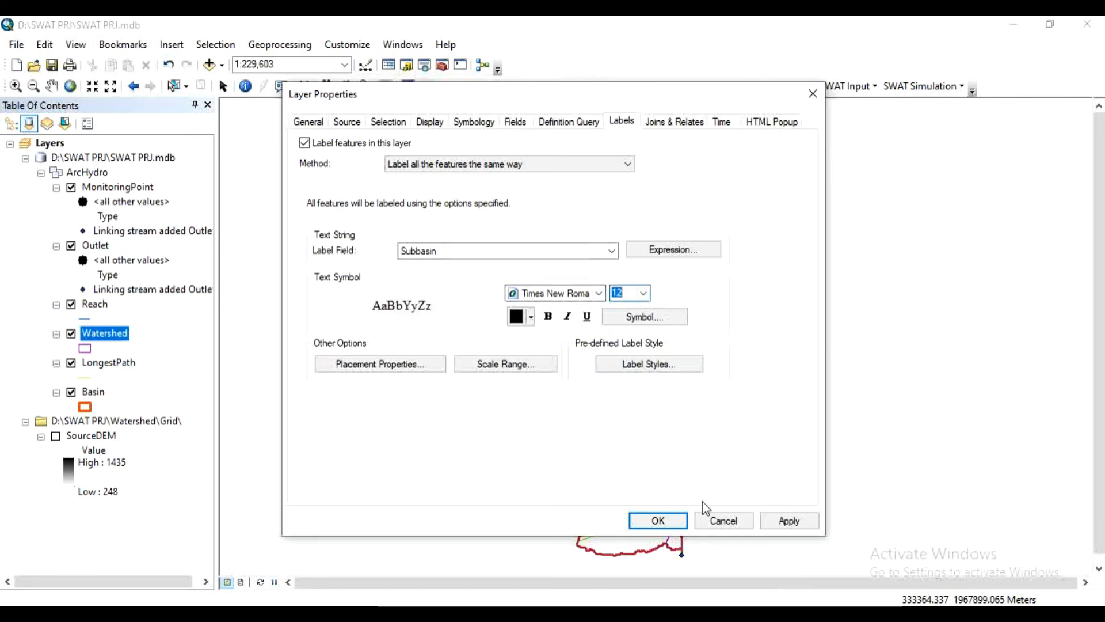
{"action": "left_click", "coordinate": [656, 521]}
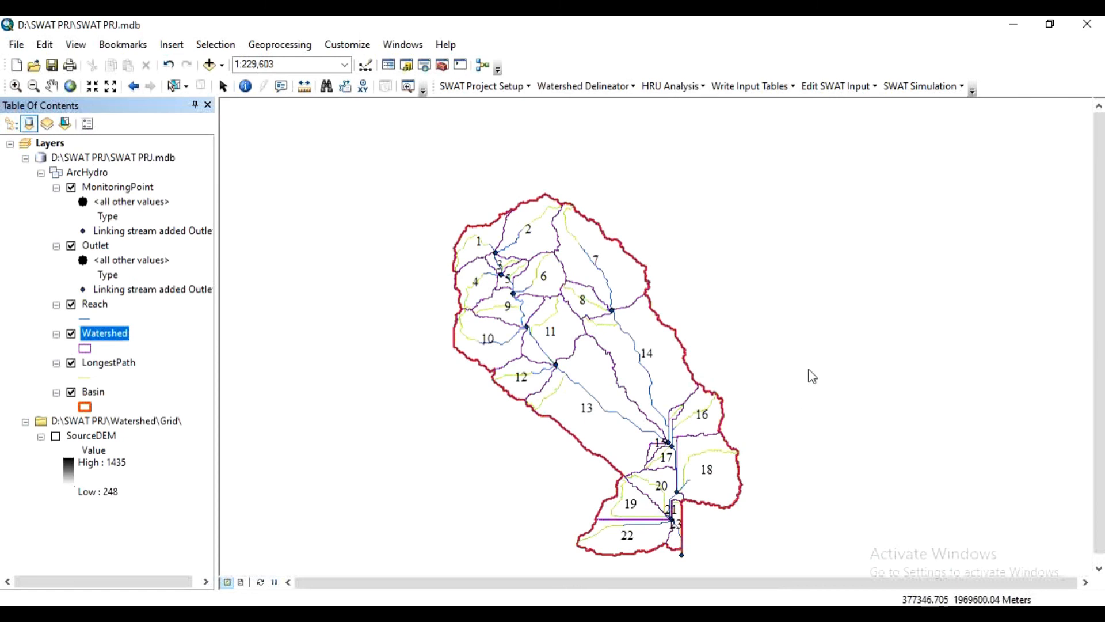
{"action": "mouse_move", "coordinate": [537, 368]}
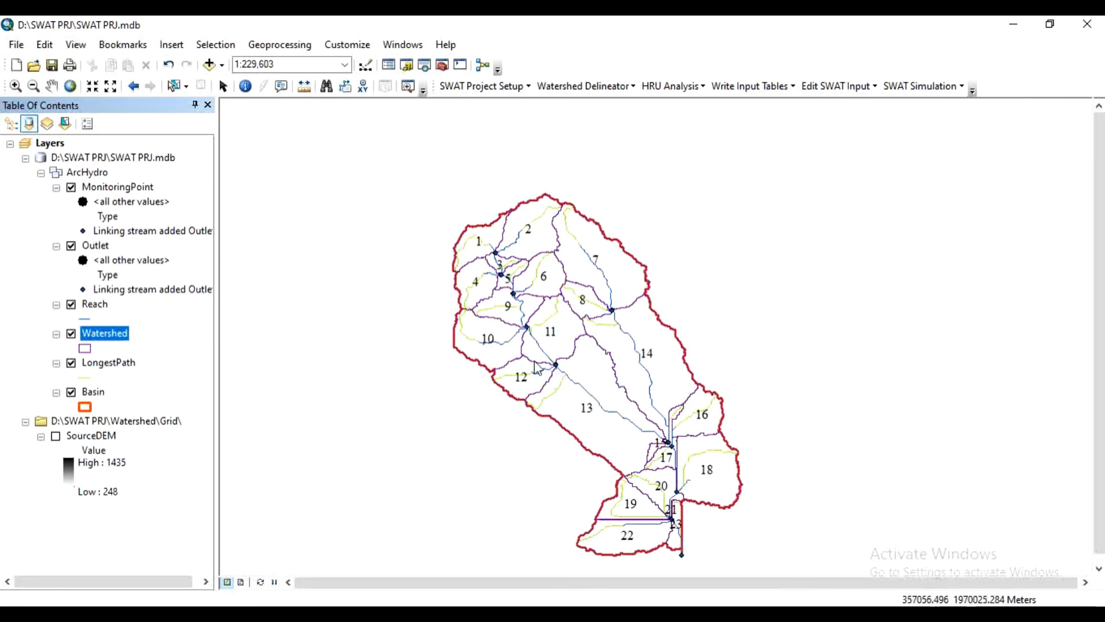
{"action": "mouse_move", "coordinate": [658, 548]}
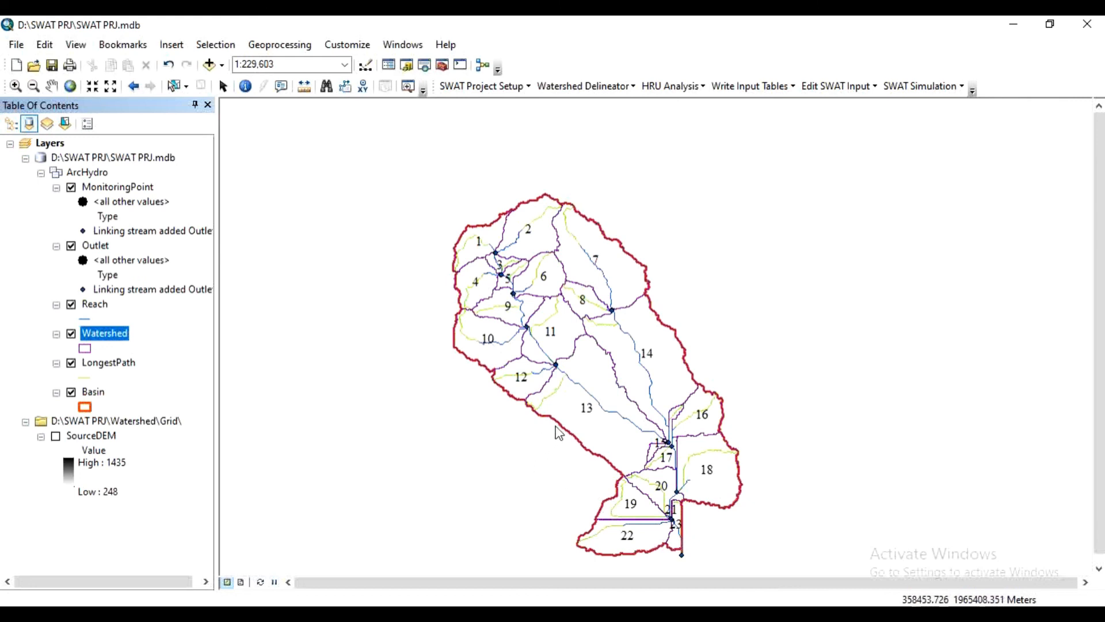
{"action": "mouse_move", "coordinate": [678, 569]}
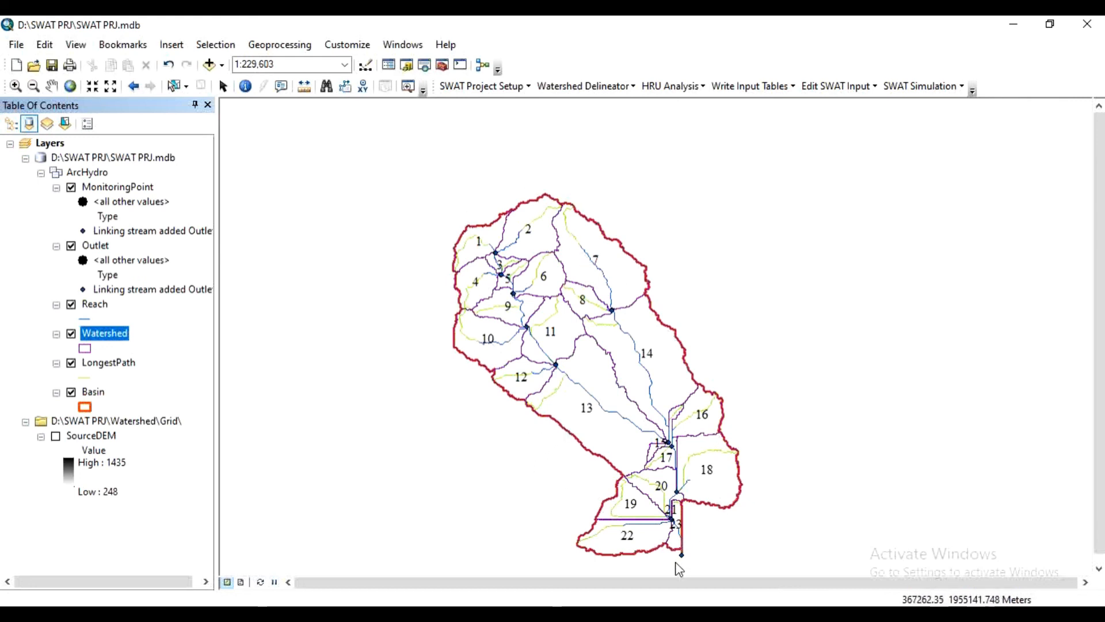
{"action": "mouse_move", "coordinate": [557, 238]}
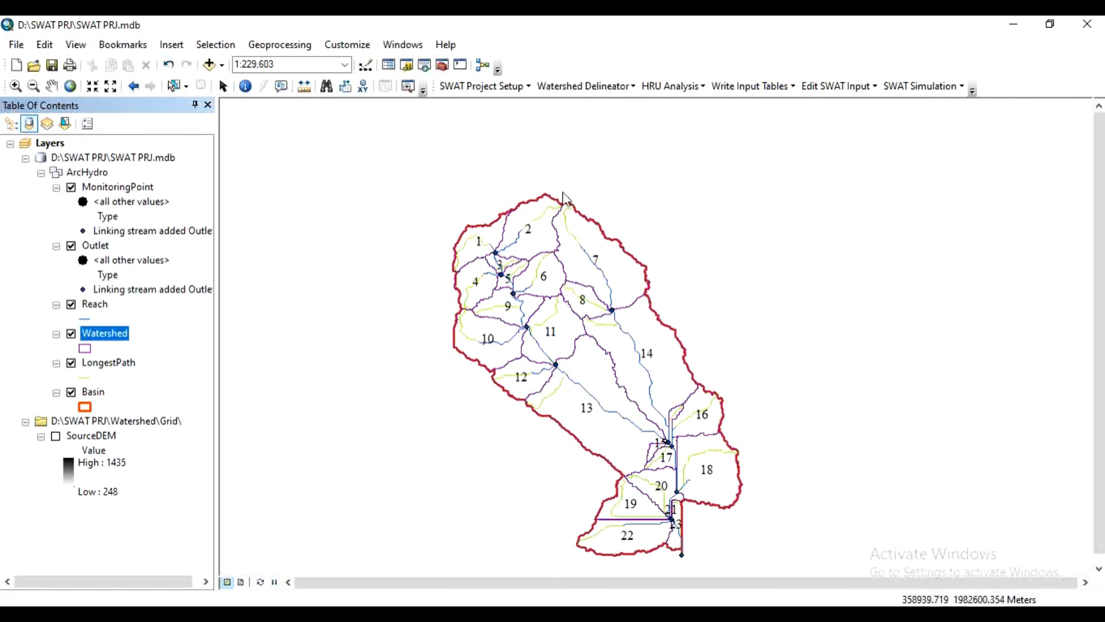
{"action": "mouse_move", "coordinate": [504, 204]}
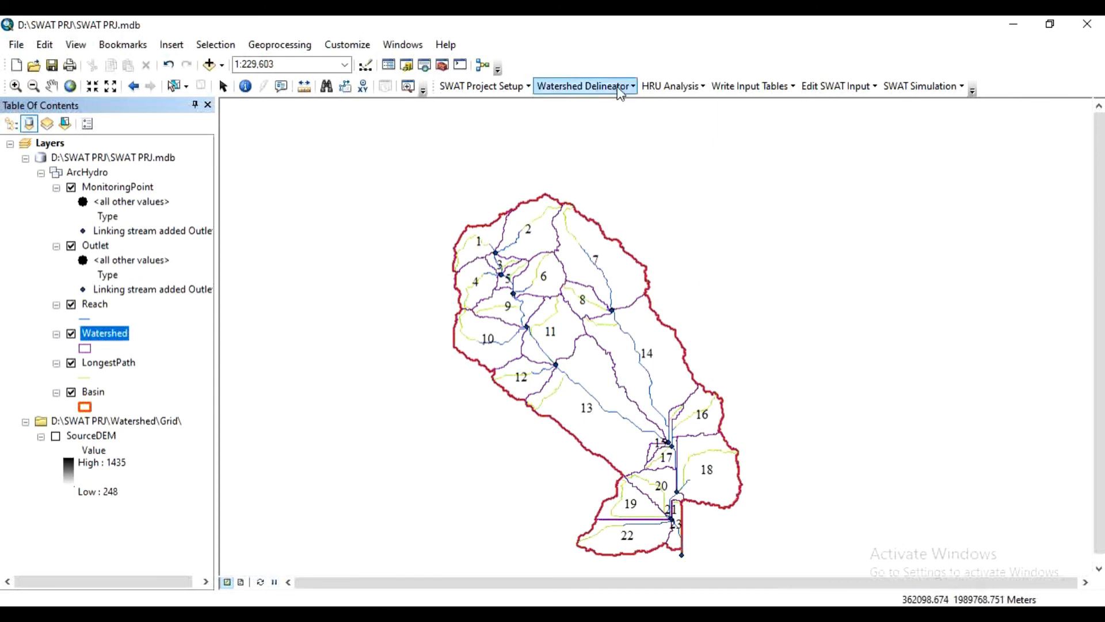
- Generate the Topographic Report from Watershed Reports so it opens in Notepad
{"action": "left_click", "coordinate": [584, 85]}
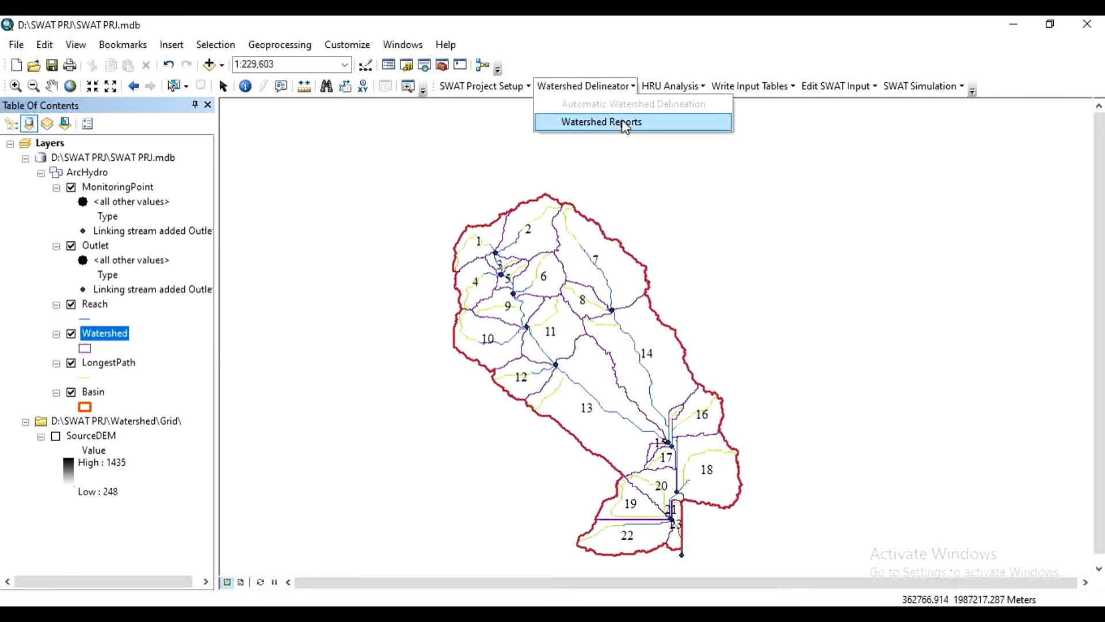
{"action": "left_click", "coordinate": [599, 121]}
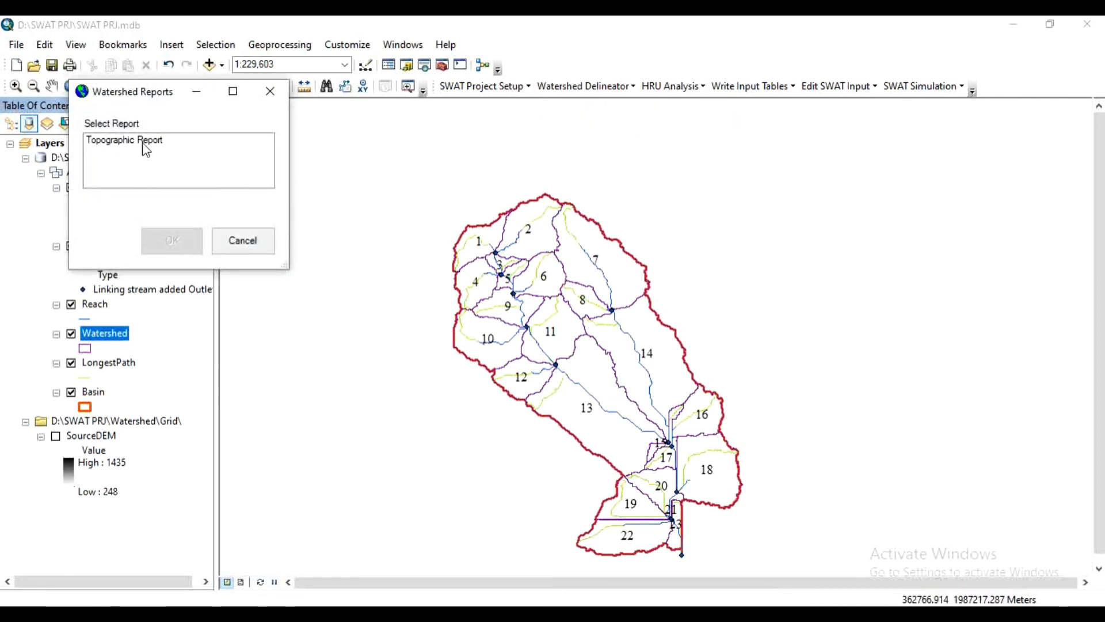
{"action": "left_click", "coordinate": [124, 140]}
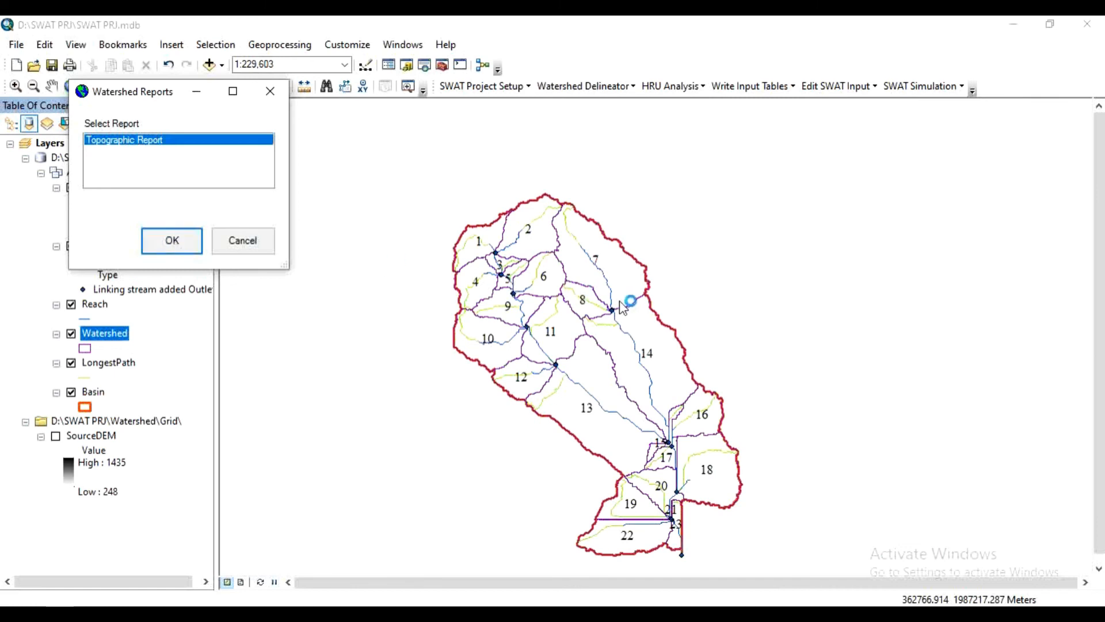
{"action": "left_click", "coordinate": [172, 241]}
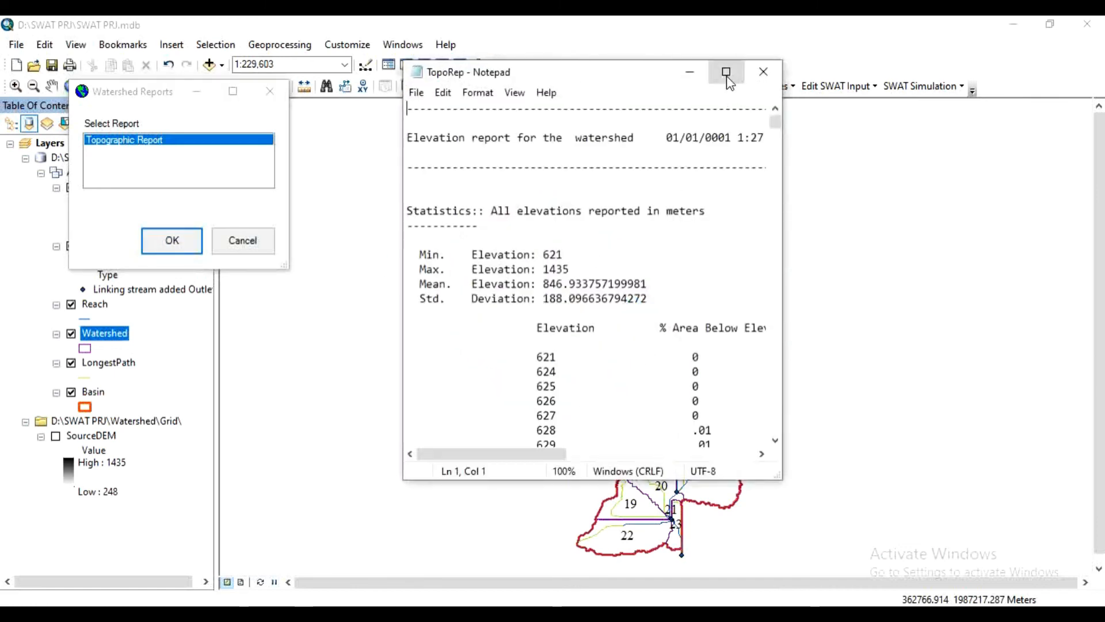
- Maximize the TopoRep Notepad window showing the 621–1435 m elevation report
{"action": "left_click", "coordinate": [727, 71]}
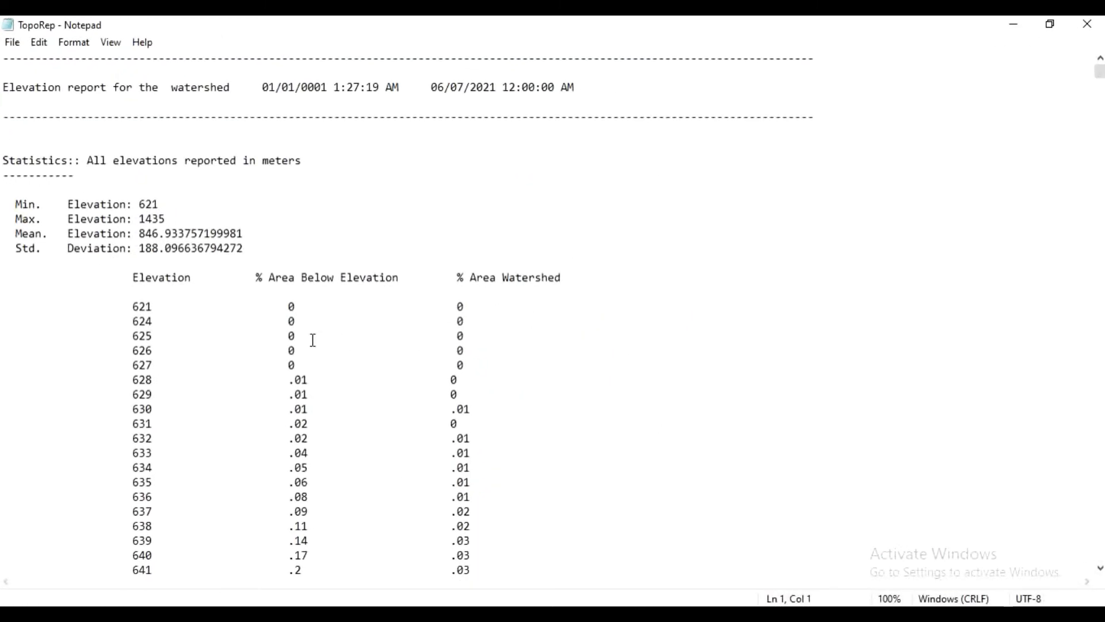
{"action": "mouse_move", "coordinate": [355, 297]}
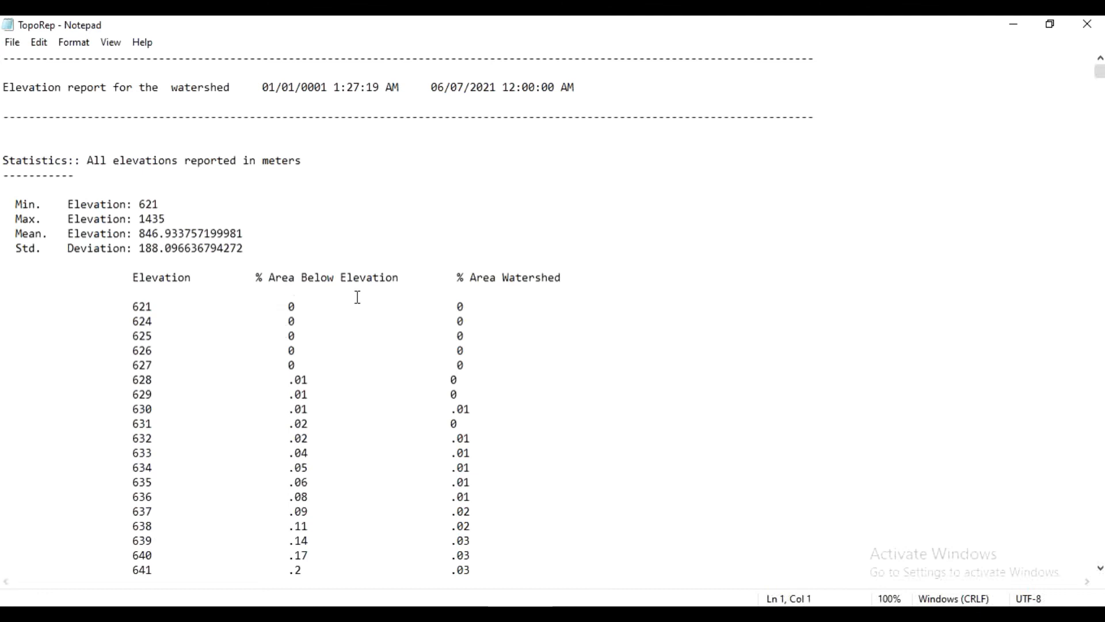